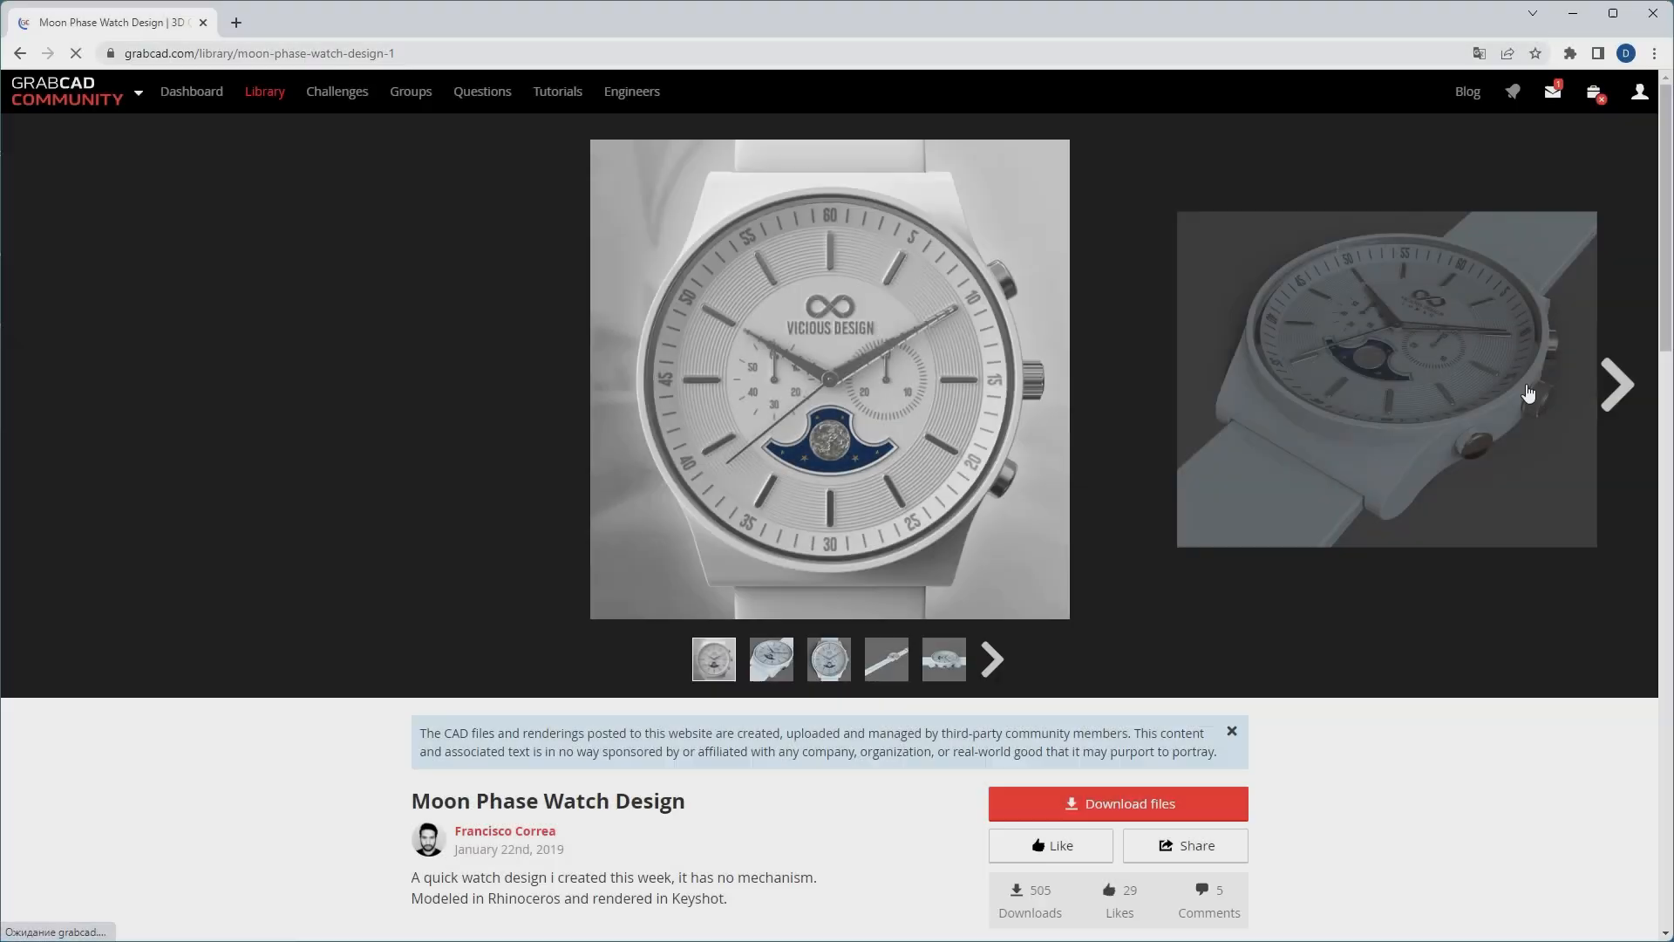
- Browse the product photos on the GrabCAD Moon Phase Watch Design page
left_click(1617, 386)
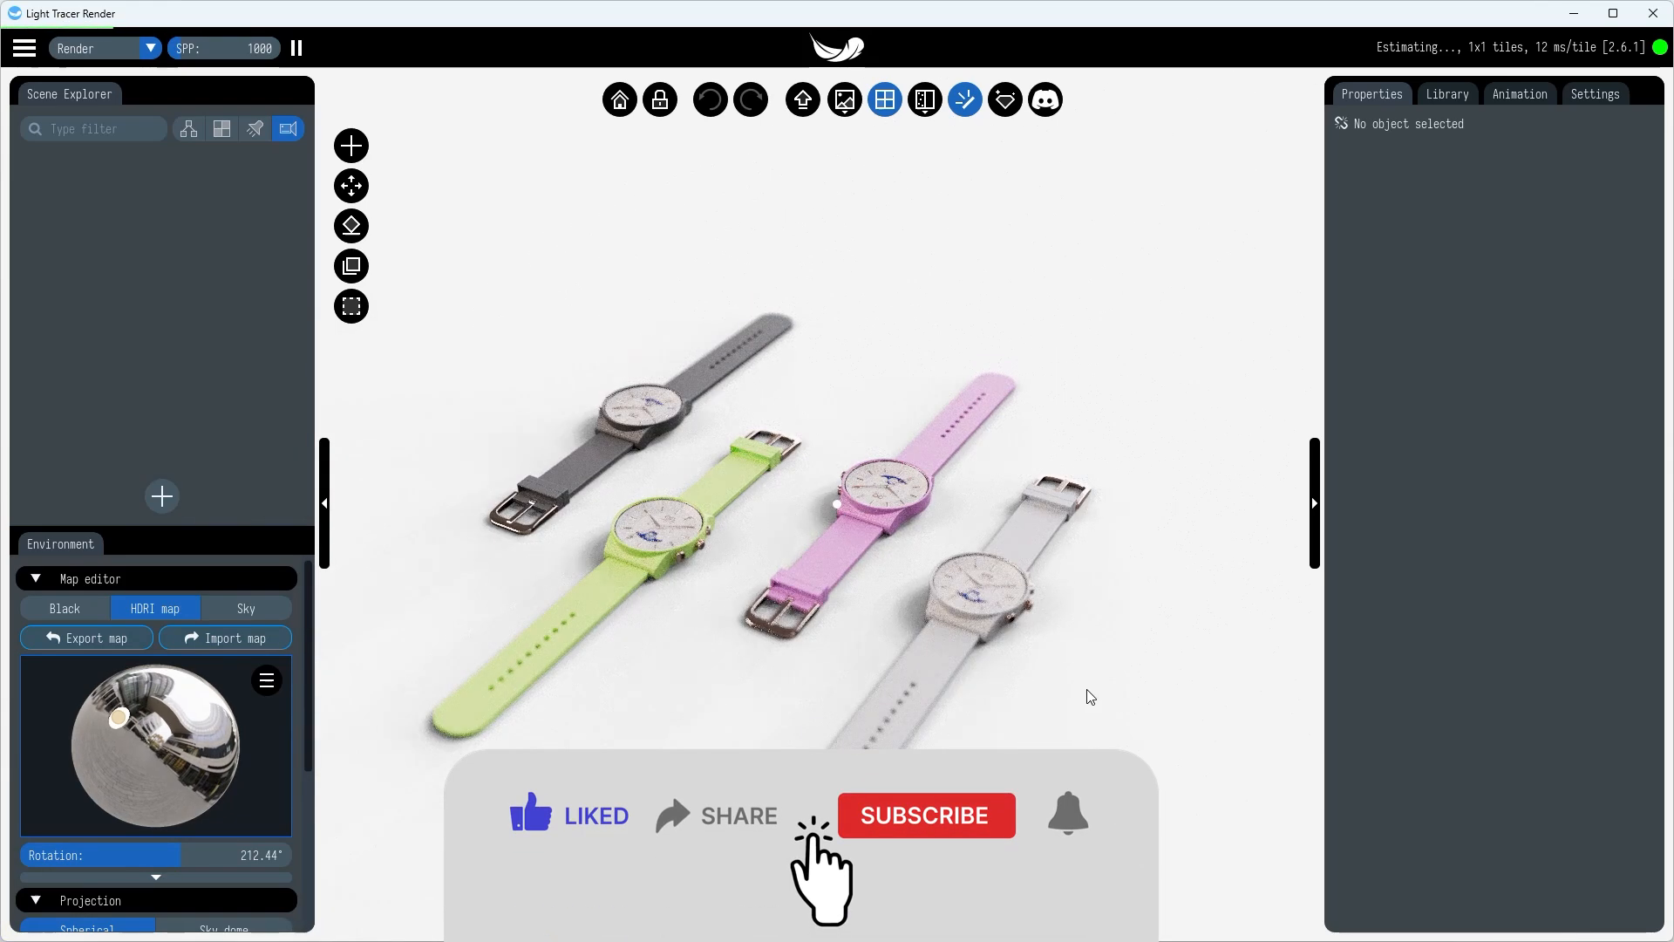
- In Animation settings, compare camera path options and choose Turntable with 360° rotation
left_click(1518, 94)
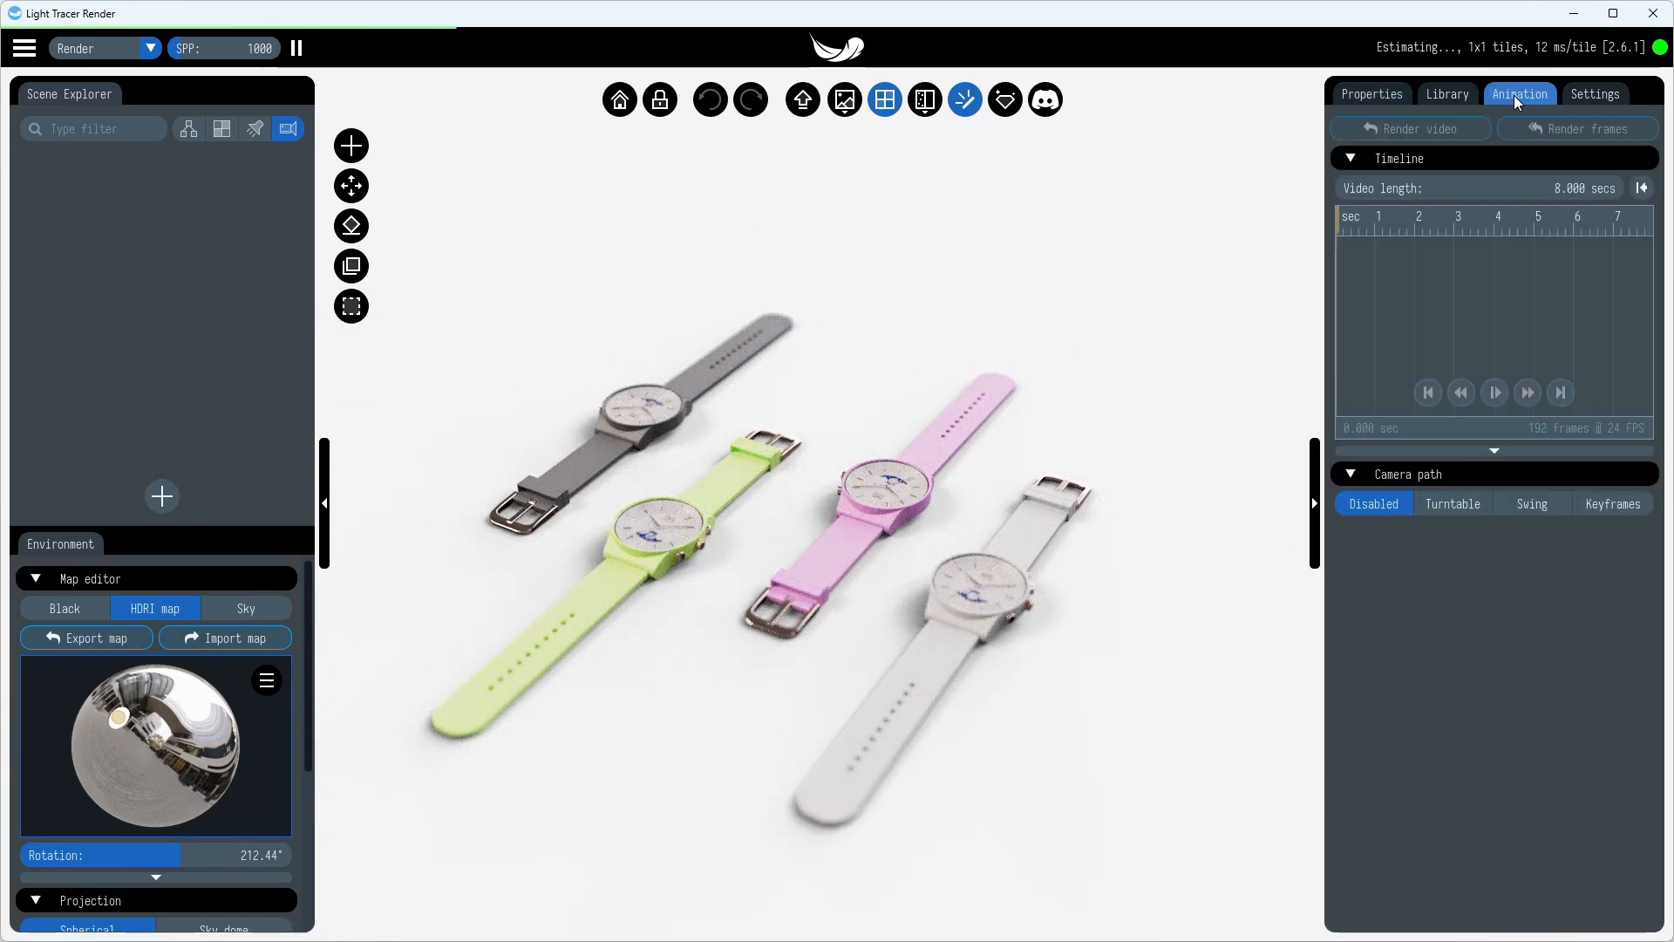
left_click(1531, 503)
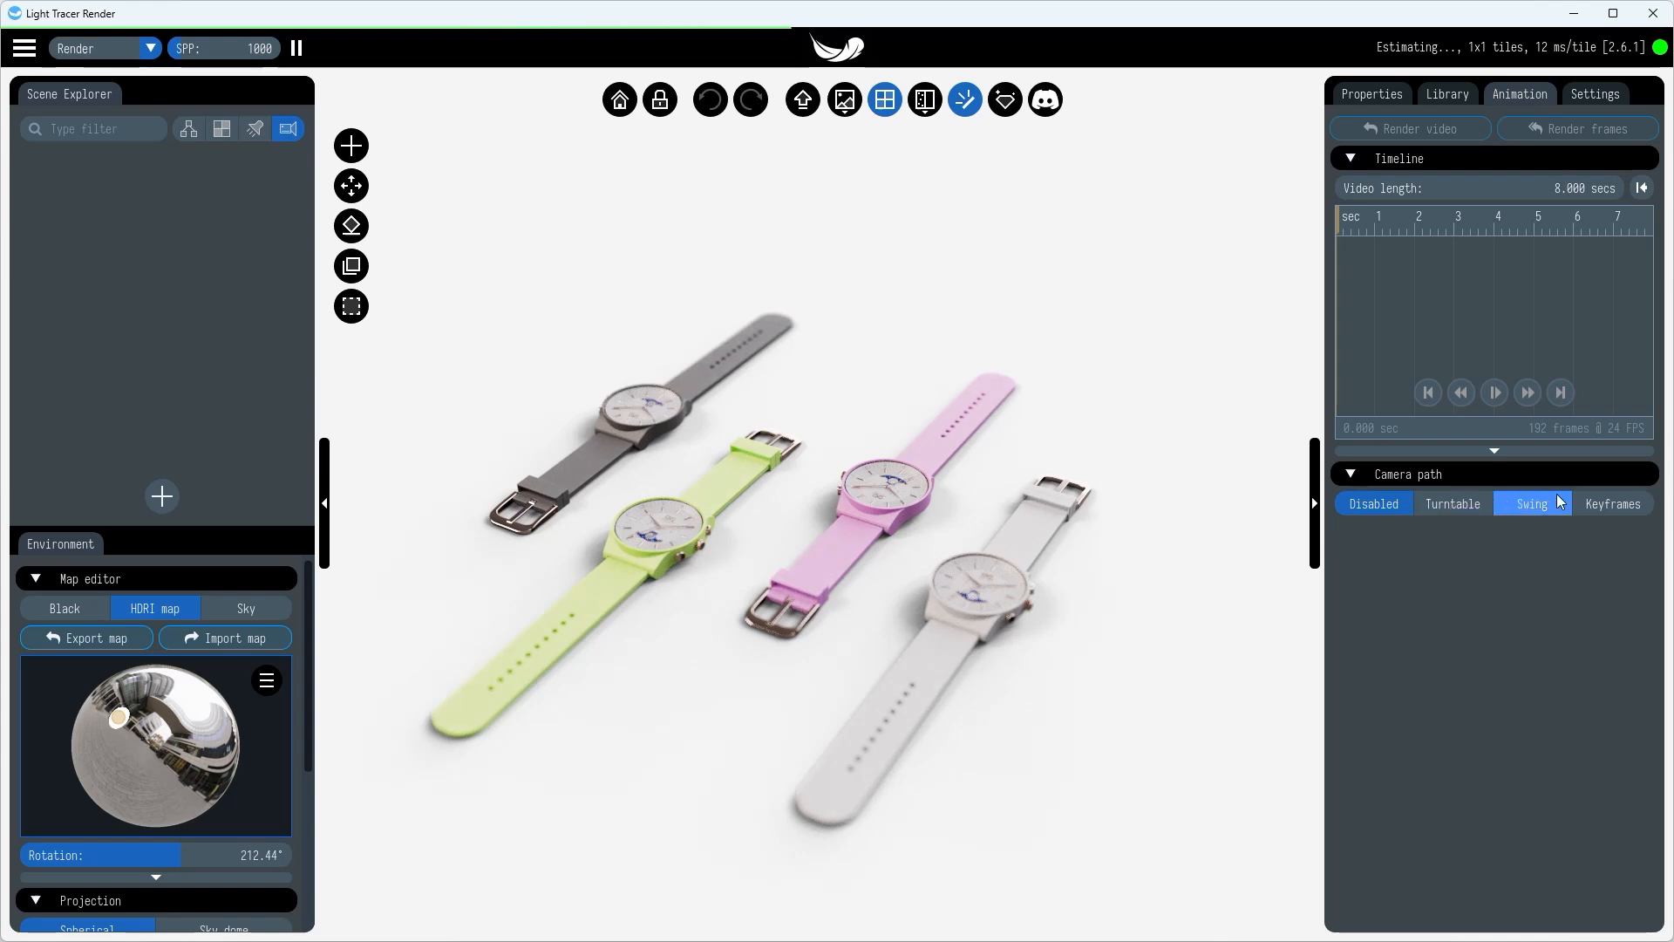
left_click(1612, 503)
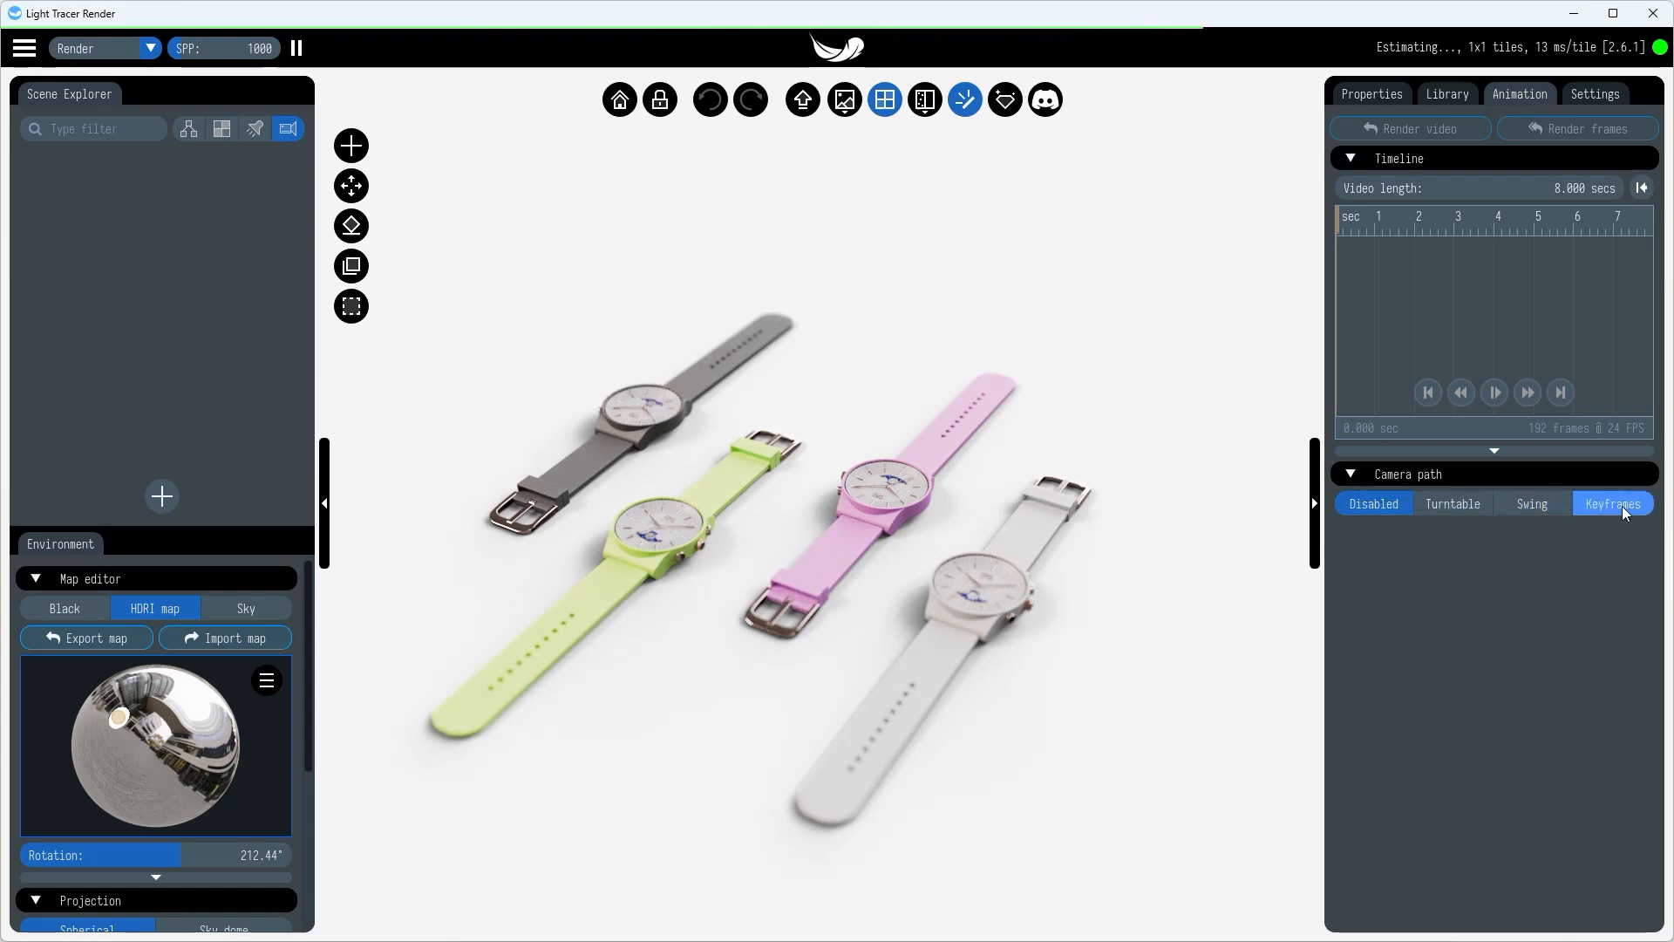
left_click(1373, 503)
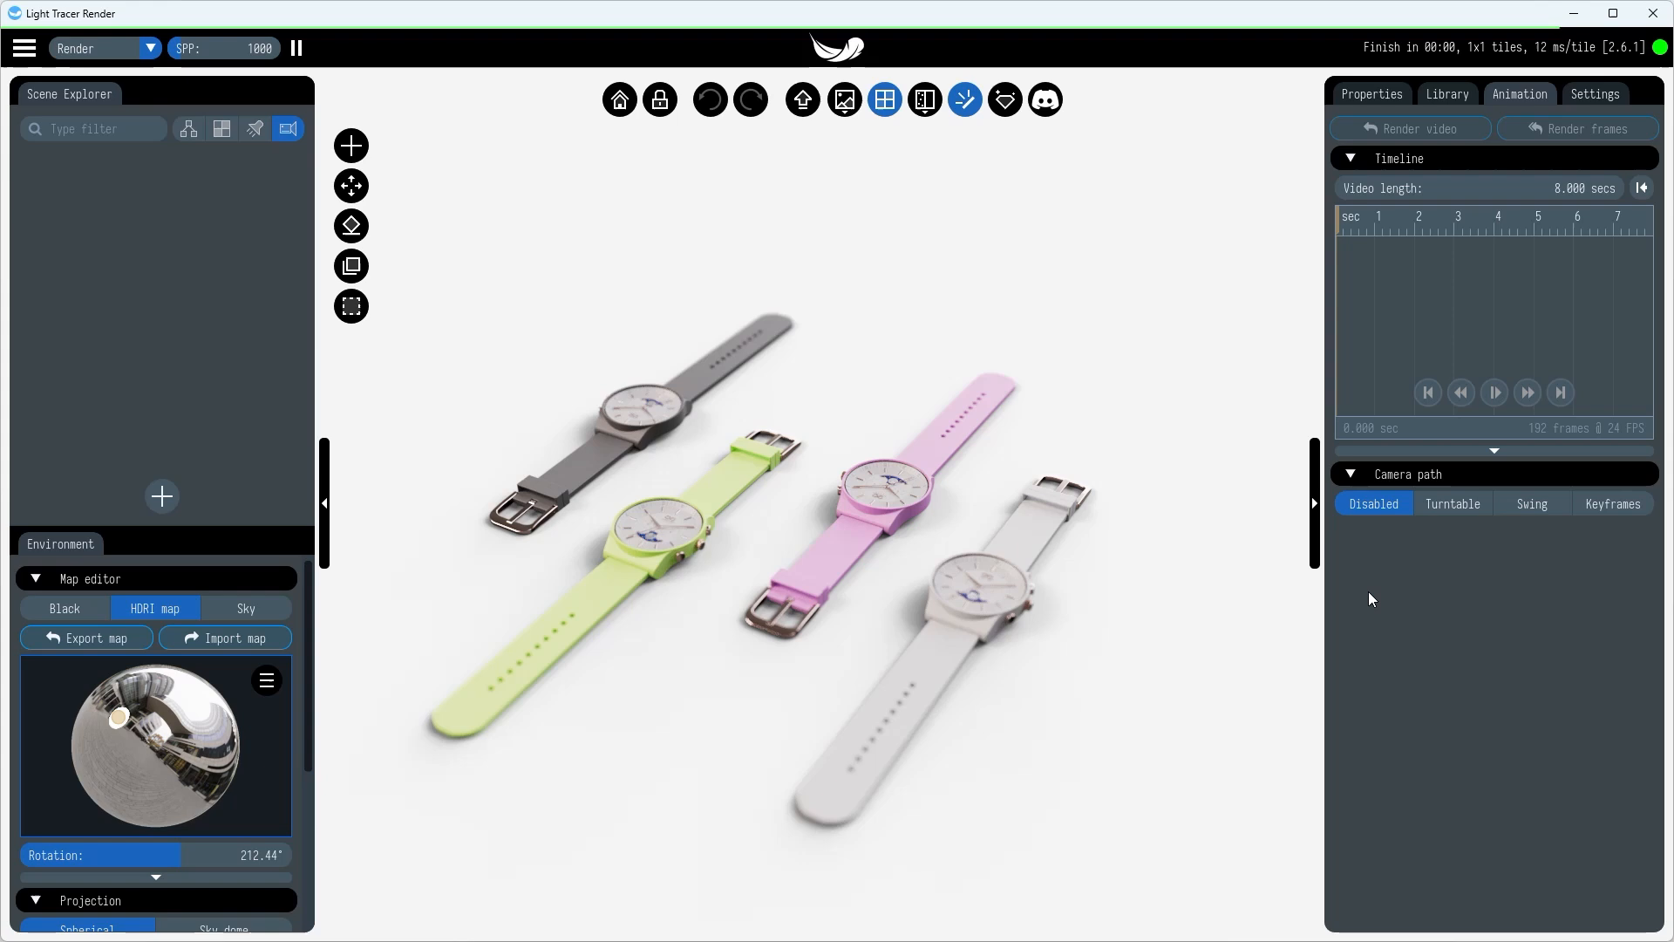
left_click(1451, 503)
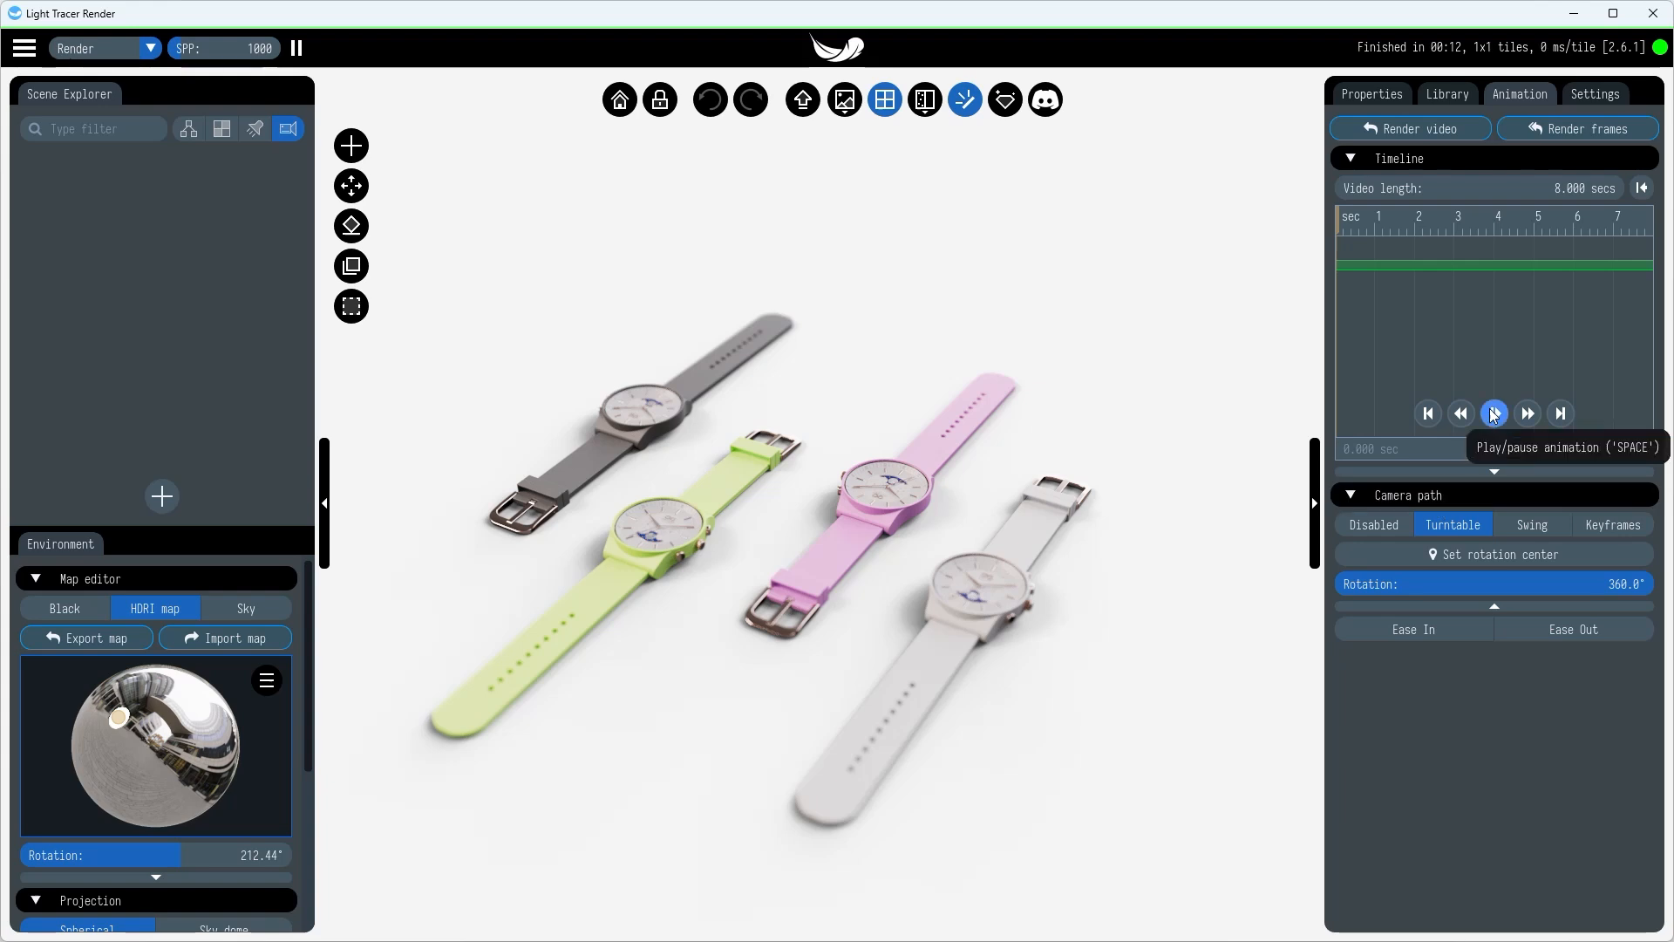
- Play the turntable orbit around the four watches, then skip back to the start
left_click(1492, 414)
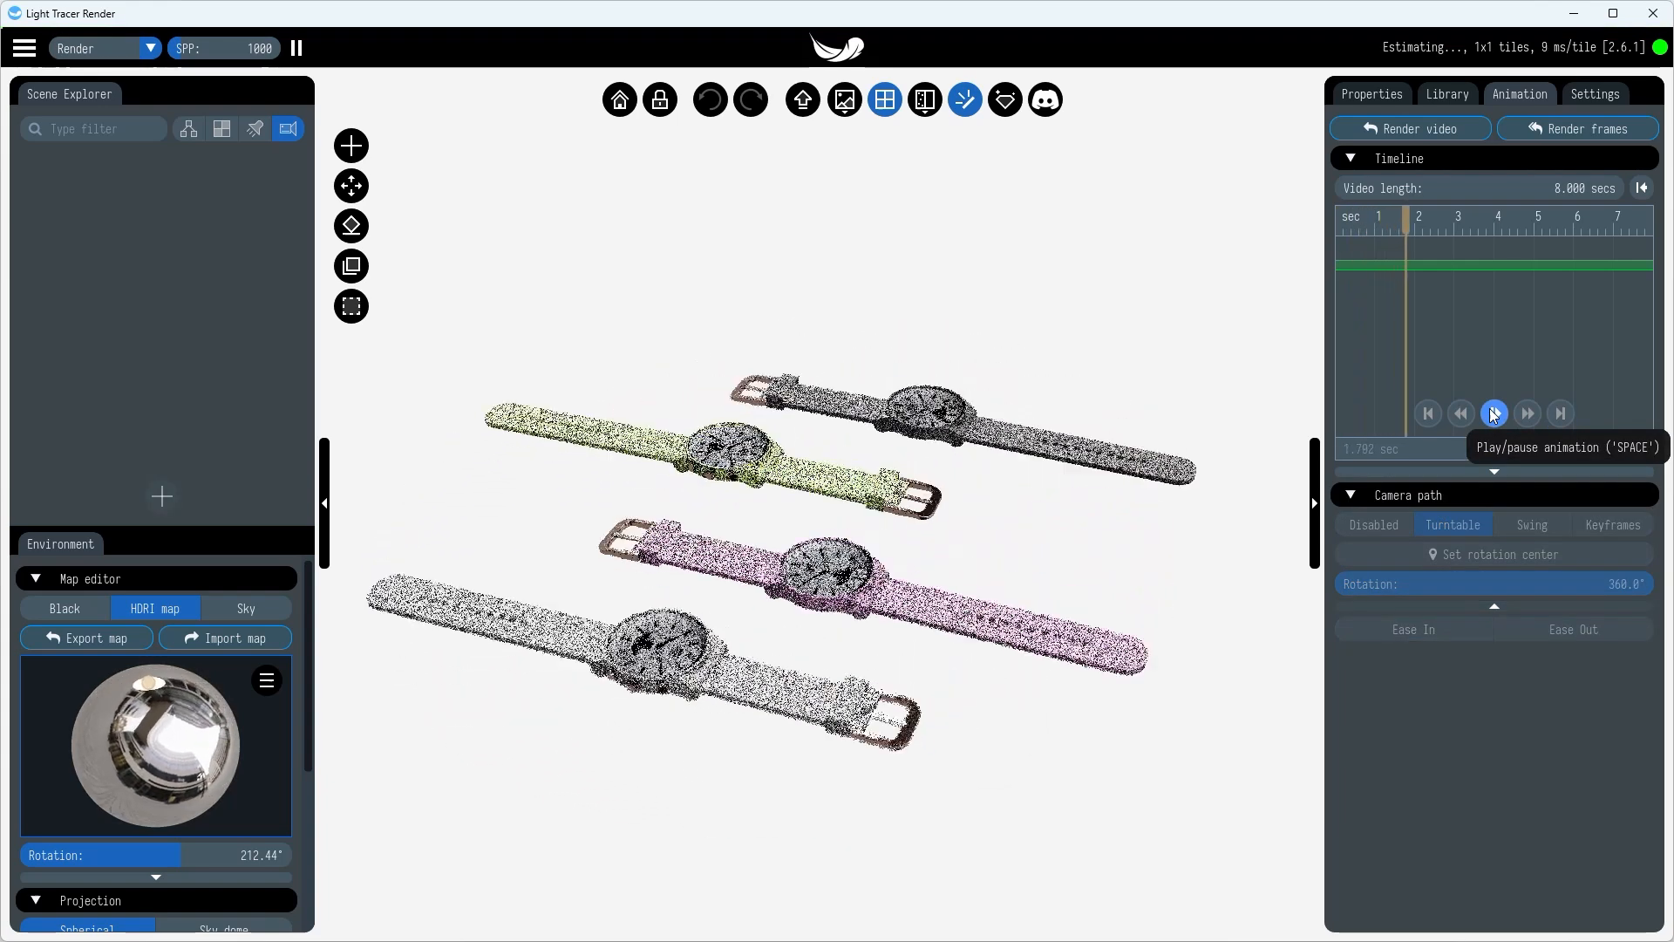
left_click(1493, 413)
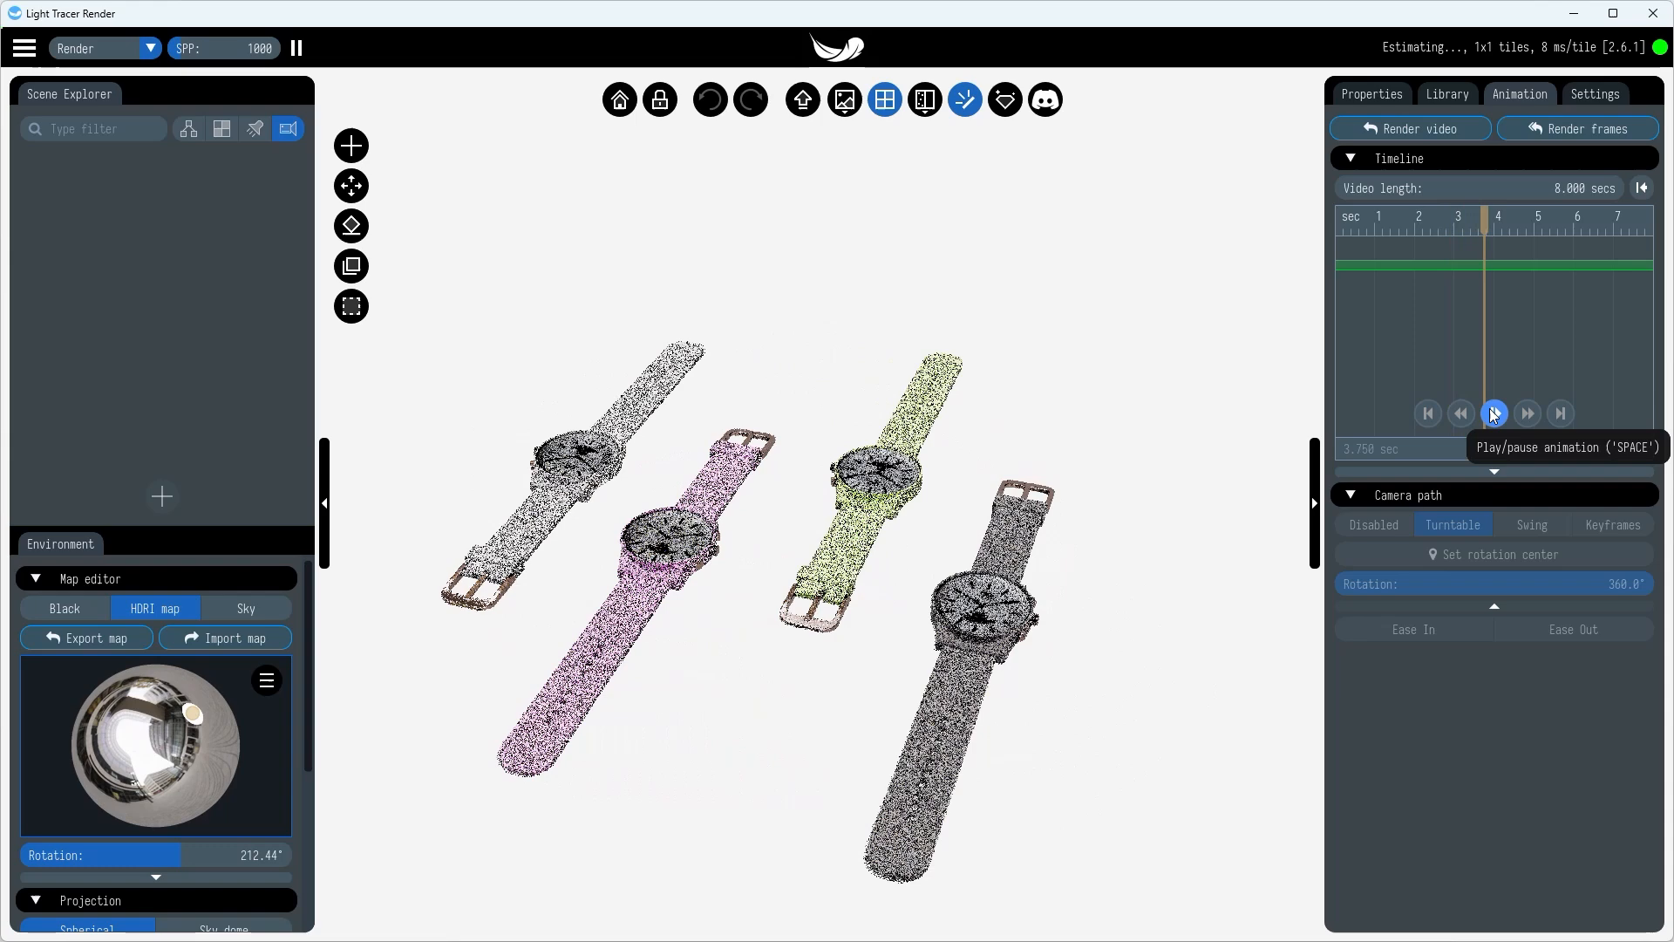
left_click(1493, 414)
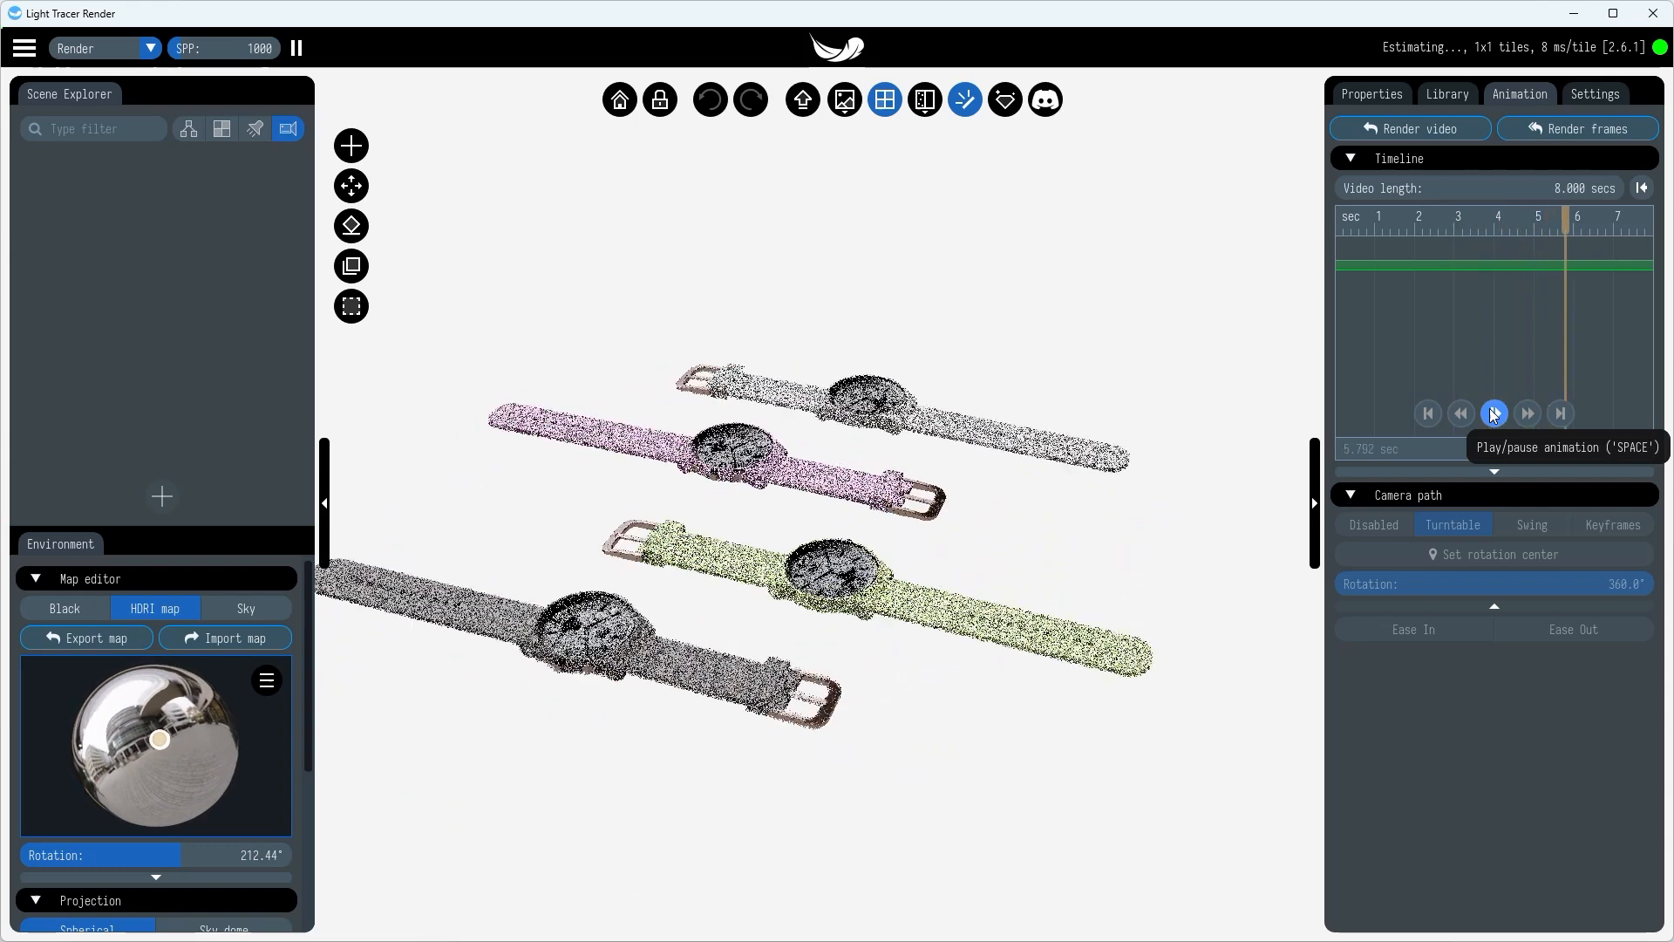
left_click(1427, 413)
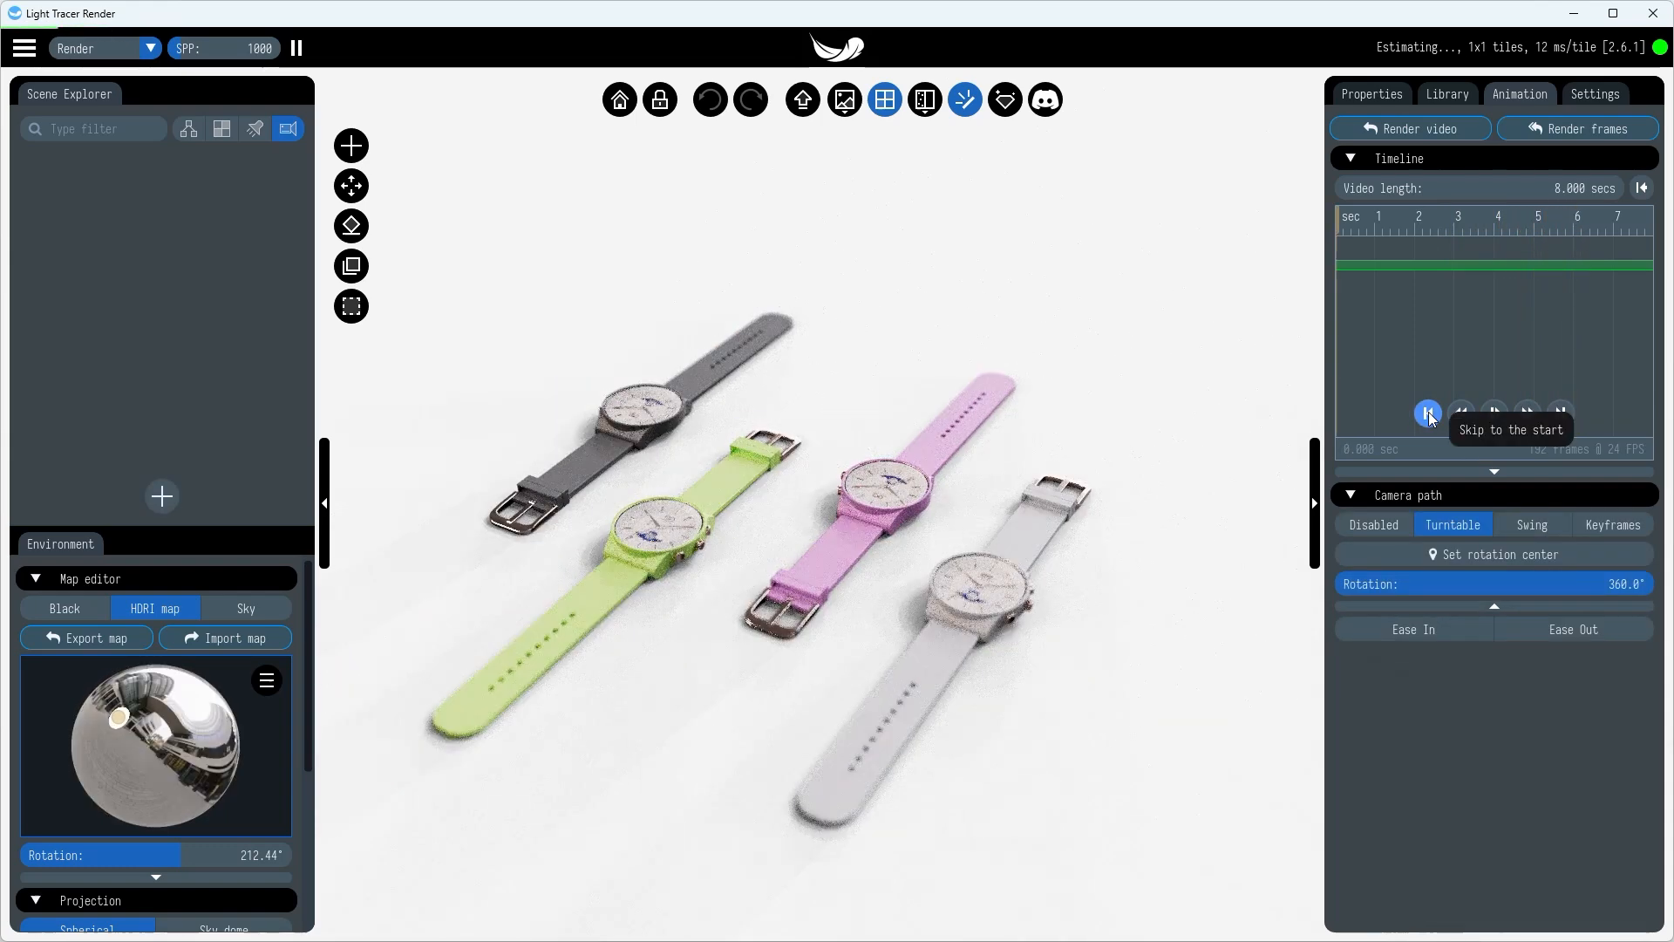
- Set the white watch as the turntable's rotation center and play the new orbit
left_click(1493, 552)
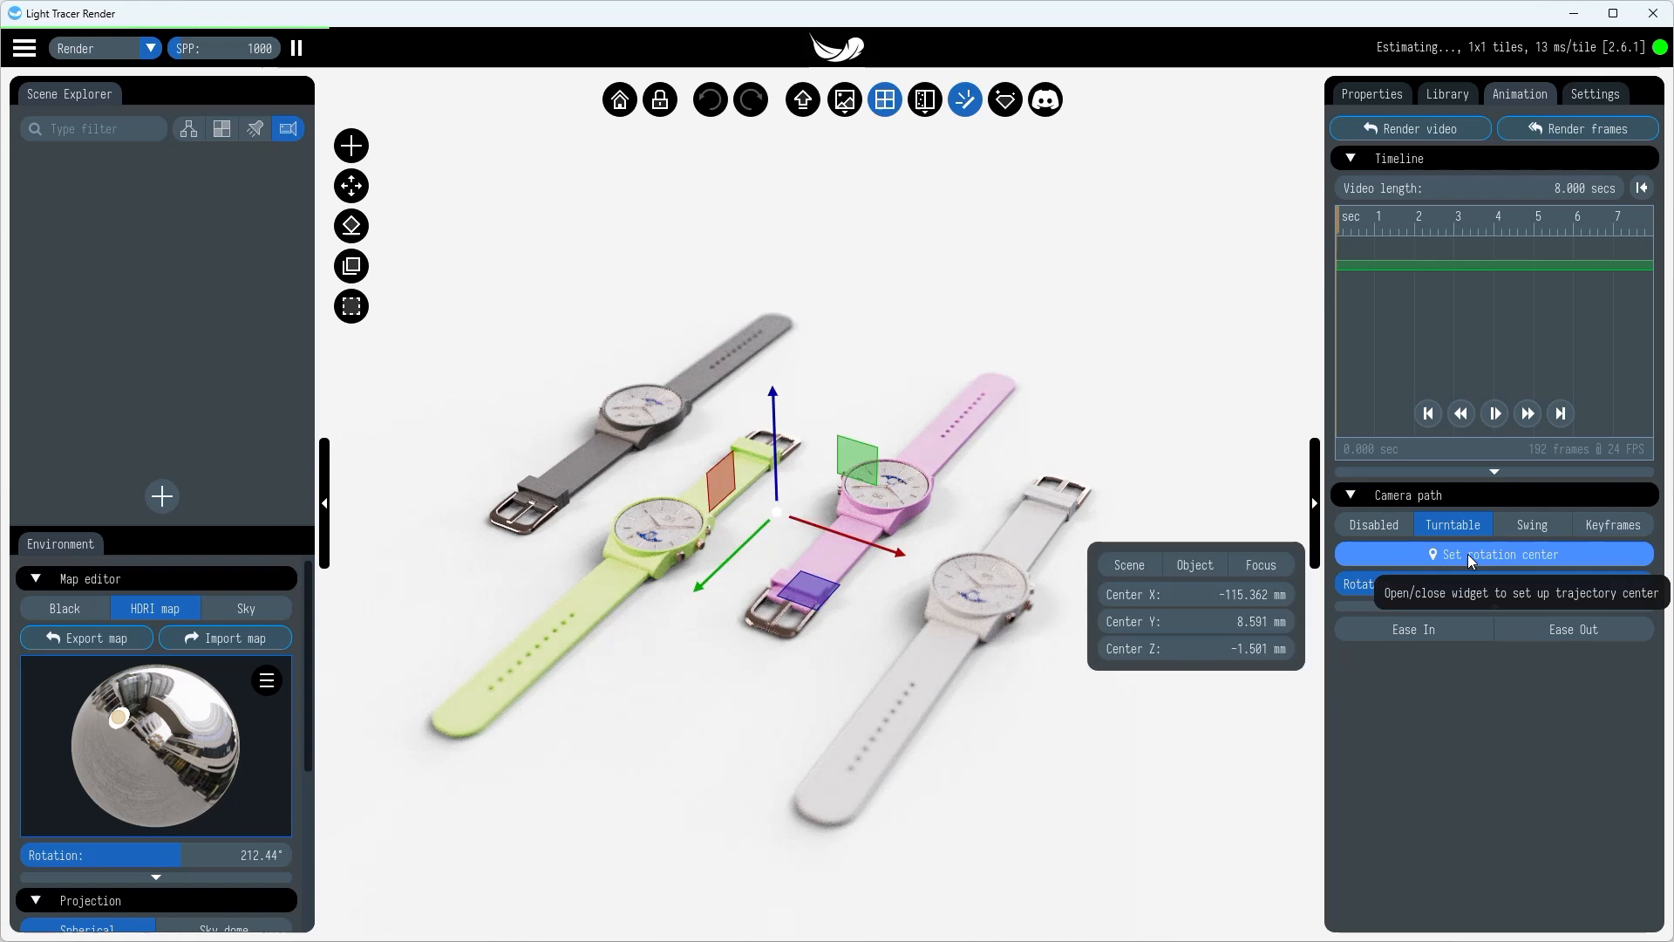
left_click(1494, 555)
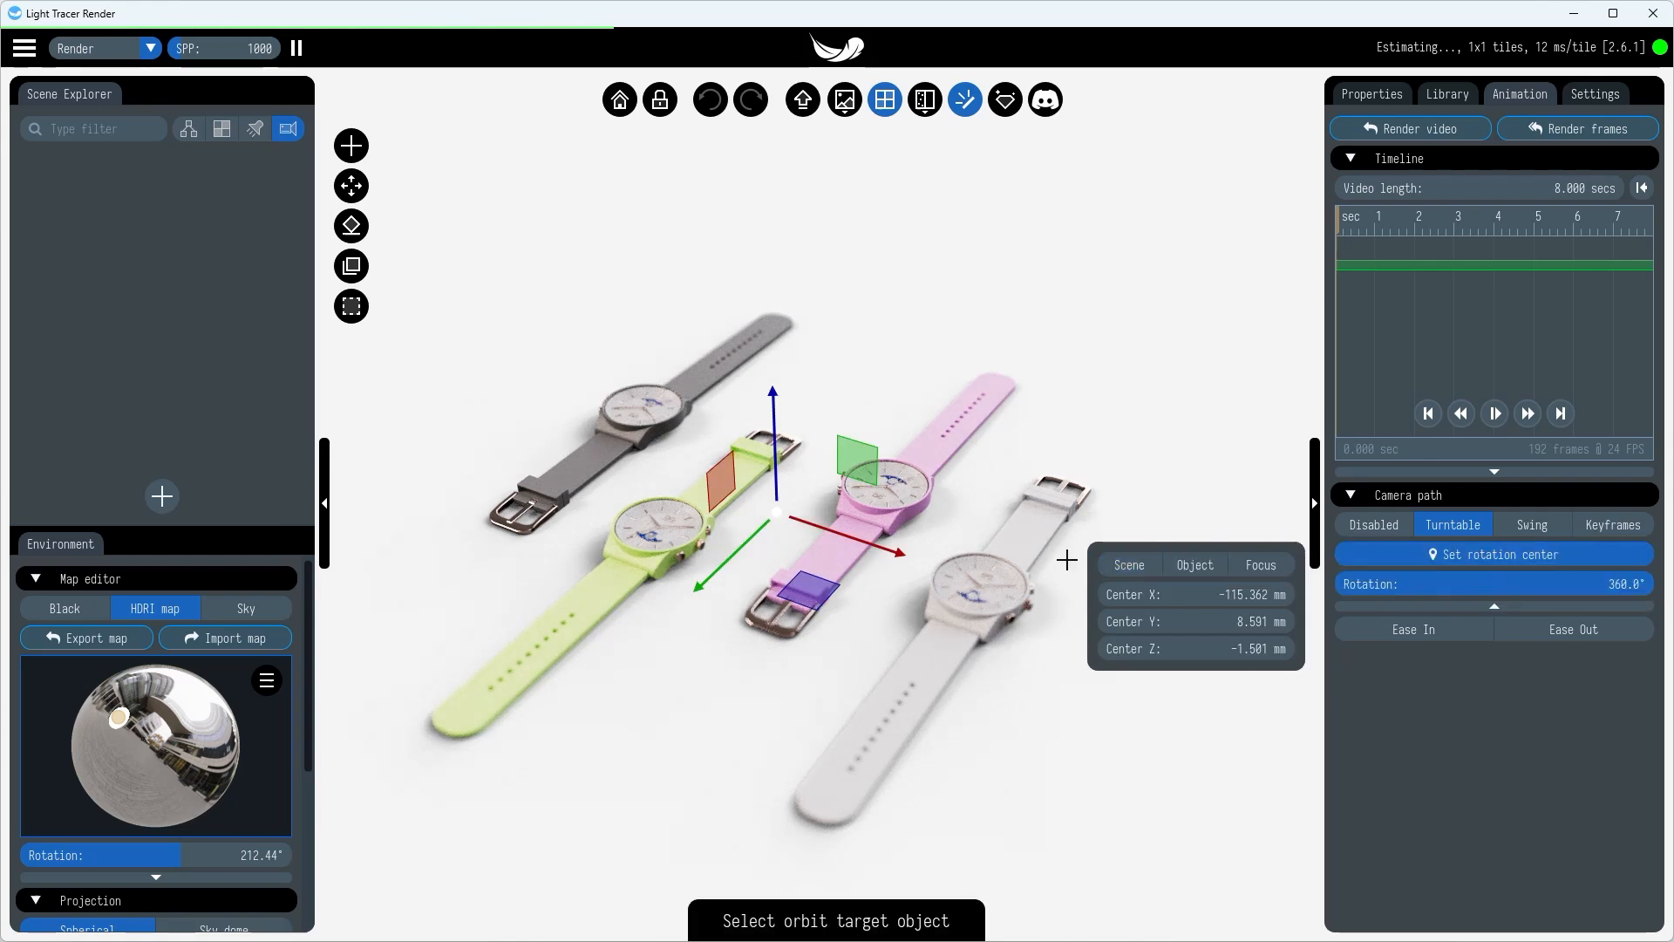
left_click(955, 581)
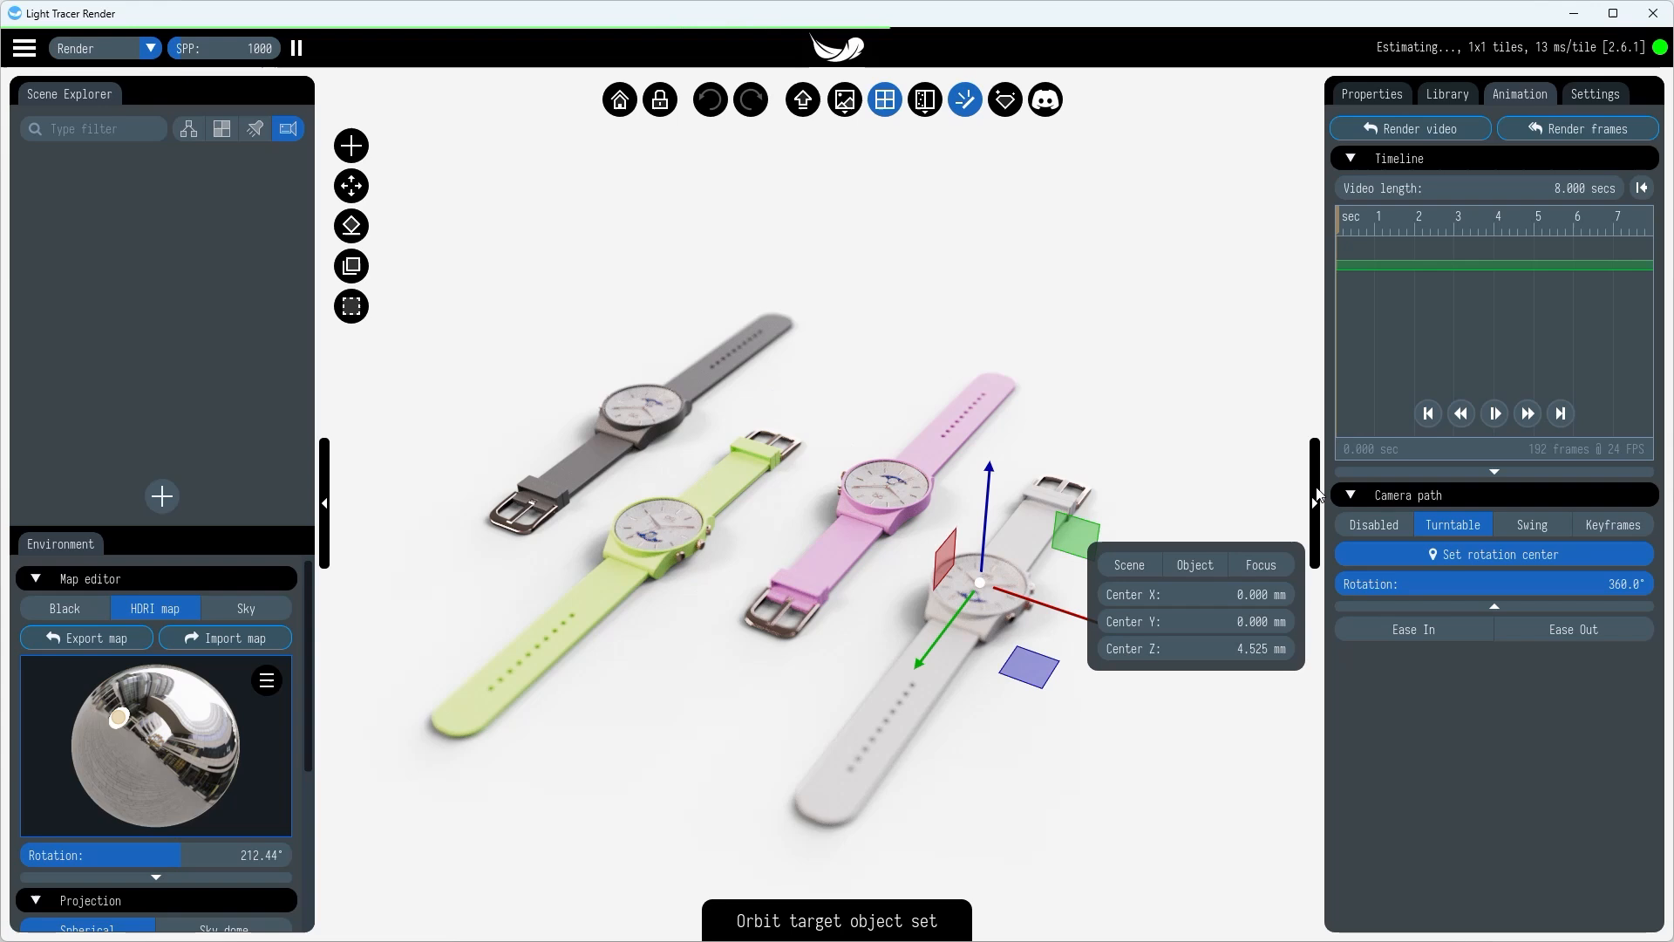
left_click(1493, 413)
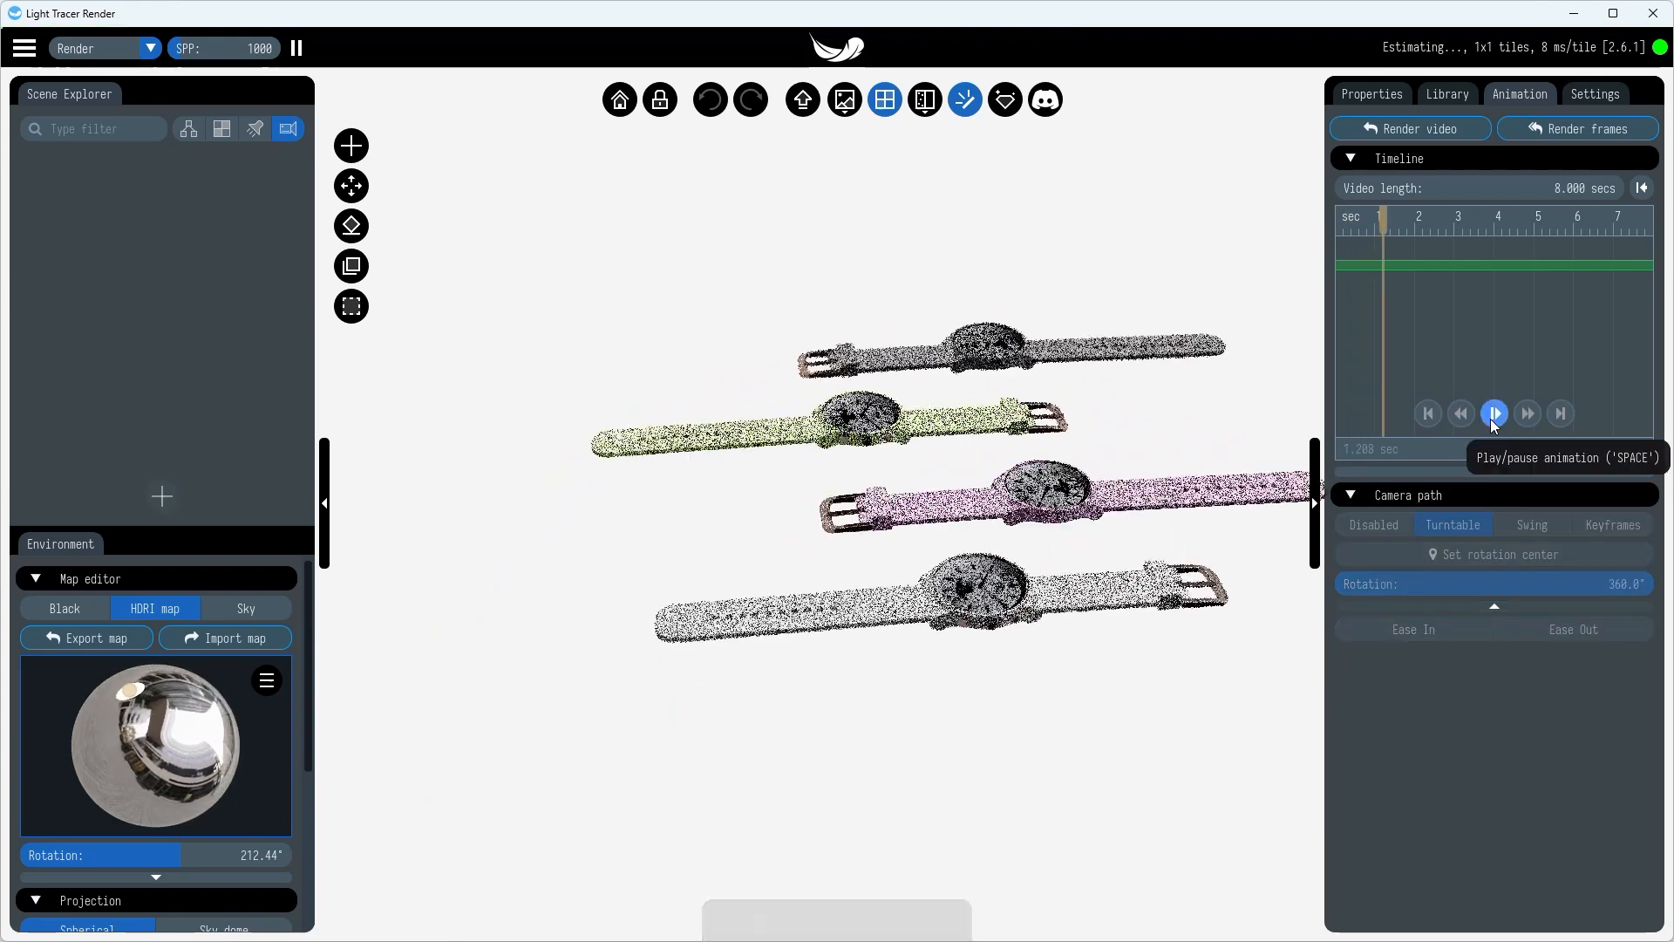
left_click(1492, 413)
type("-90")
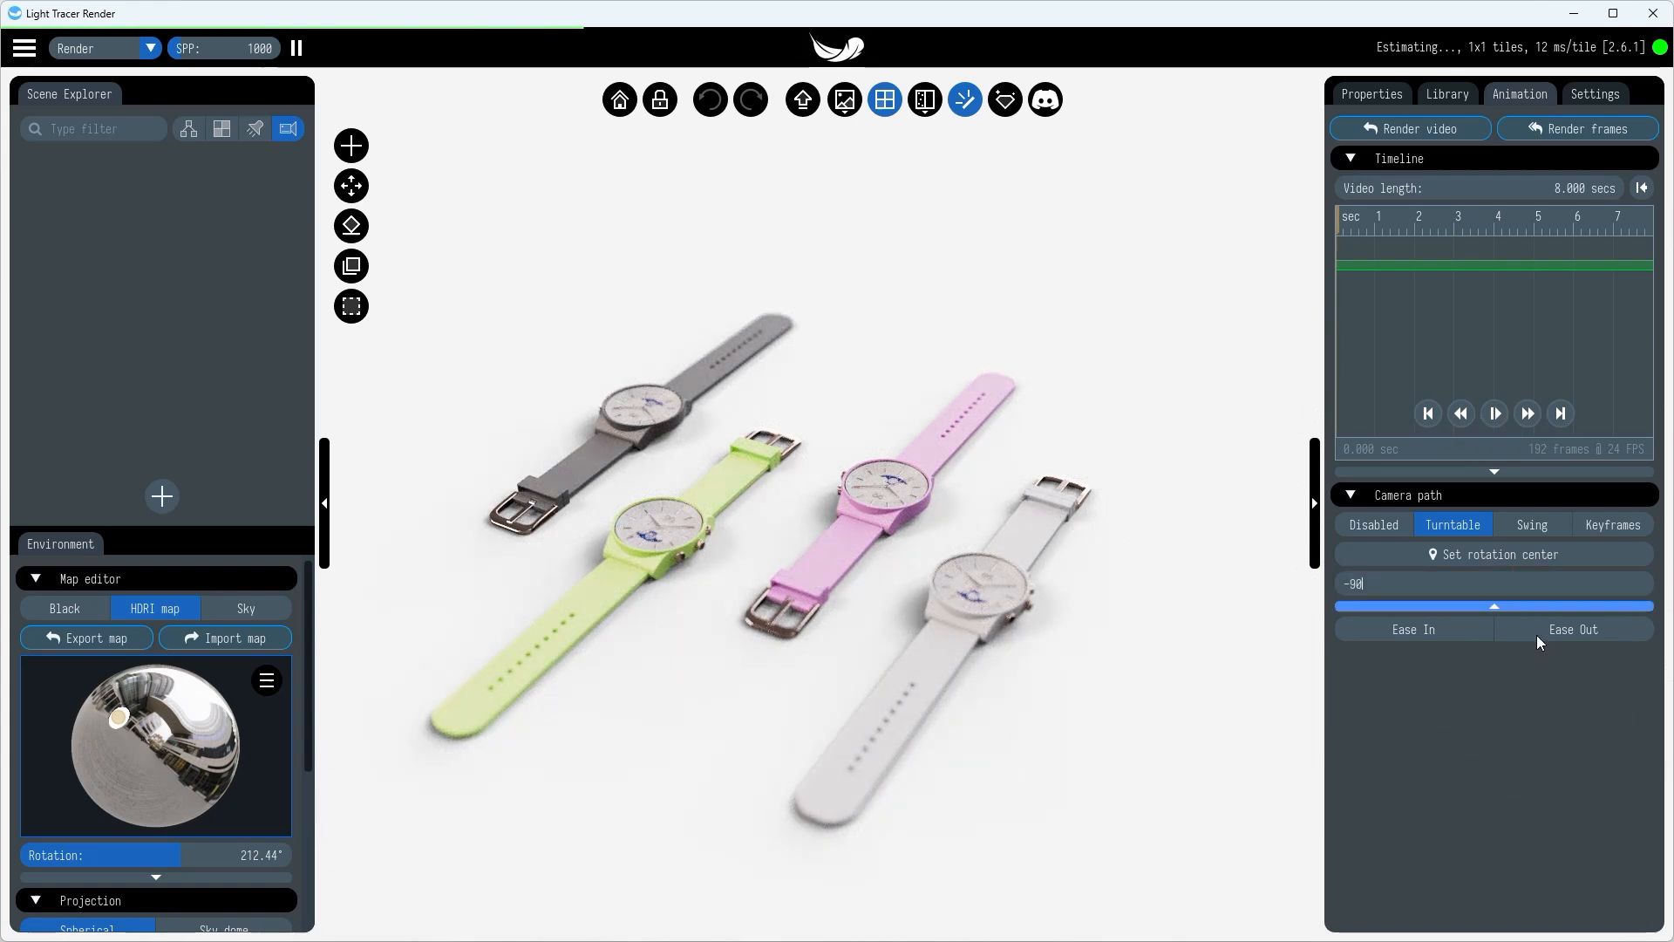
- Preview the -90° turntable spin, then switch the camera path to Swing
left_click(1493, 413)
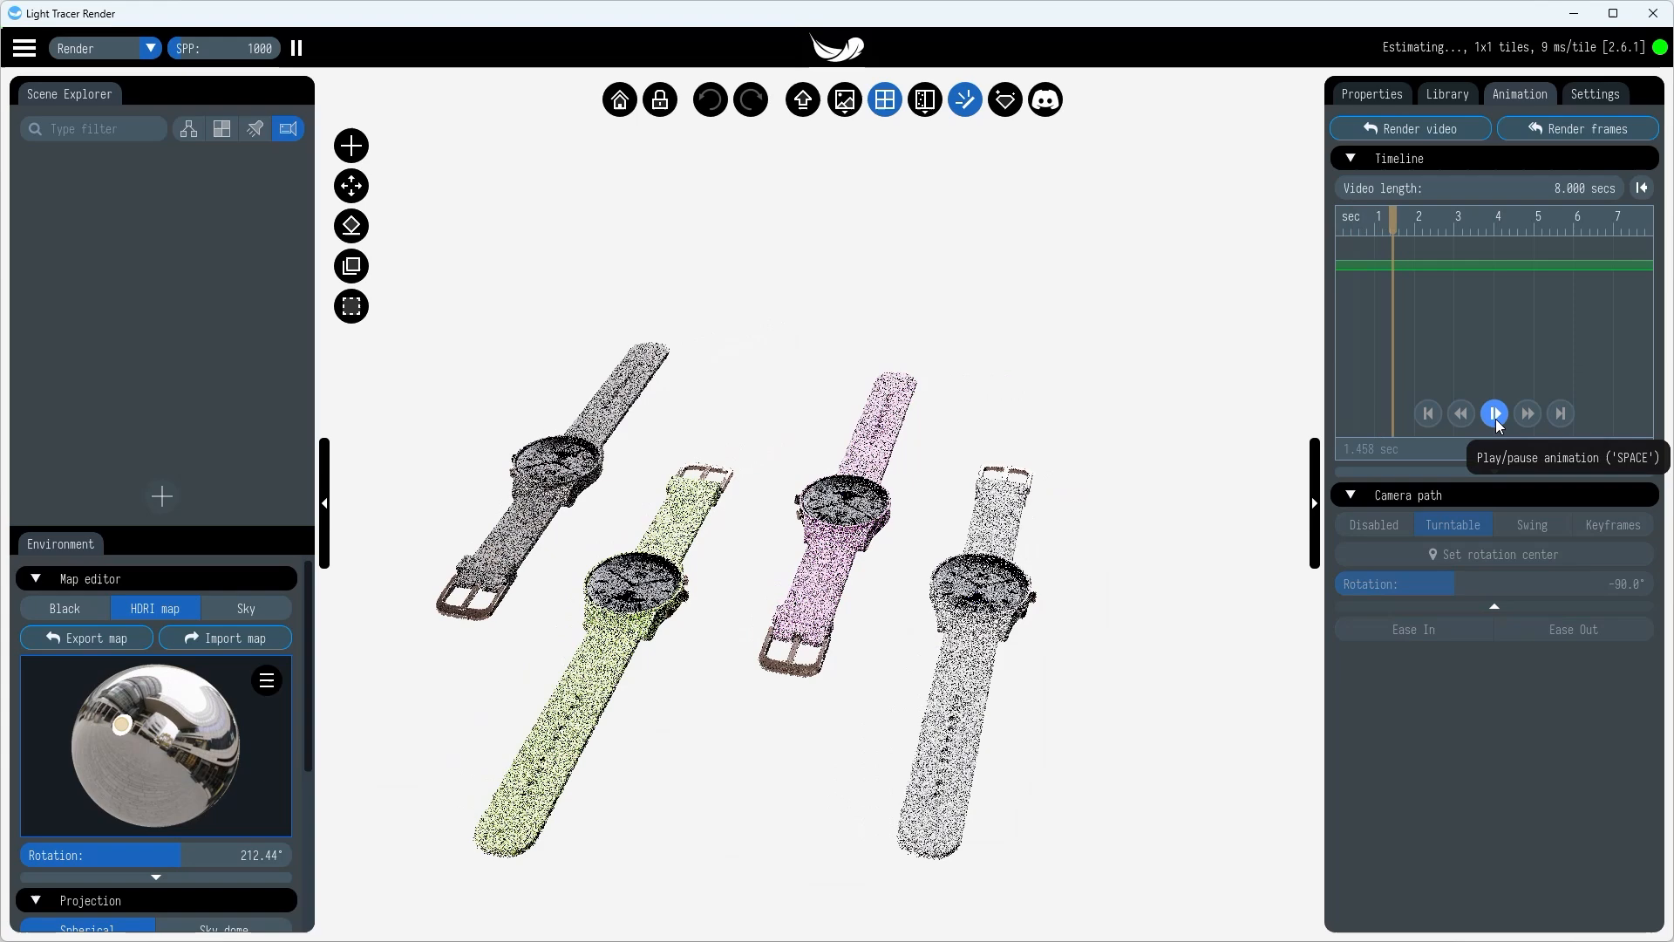
left_click(1493, 414)
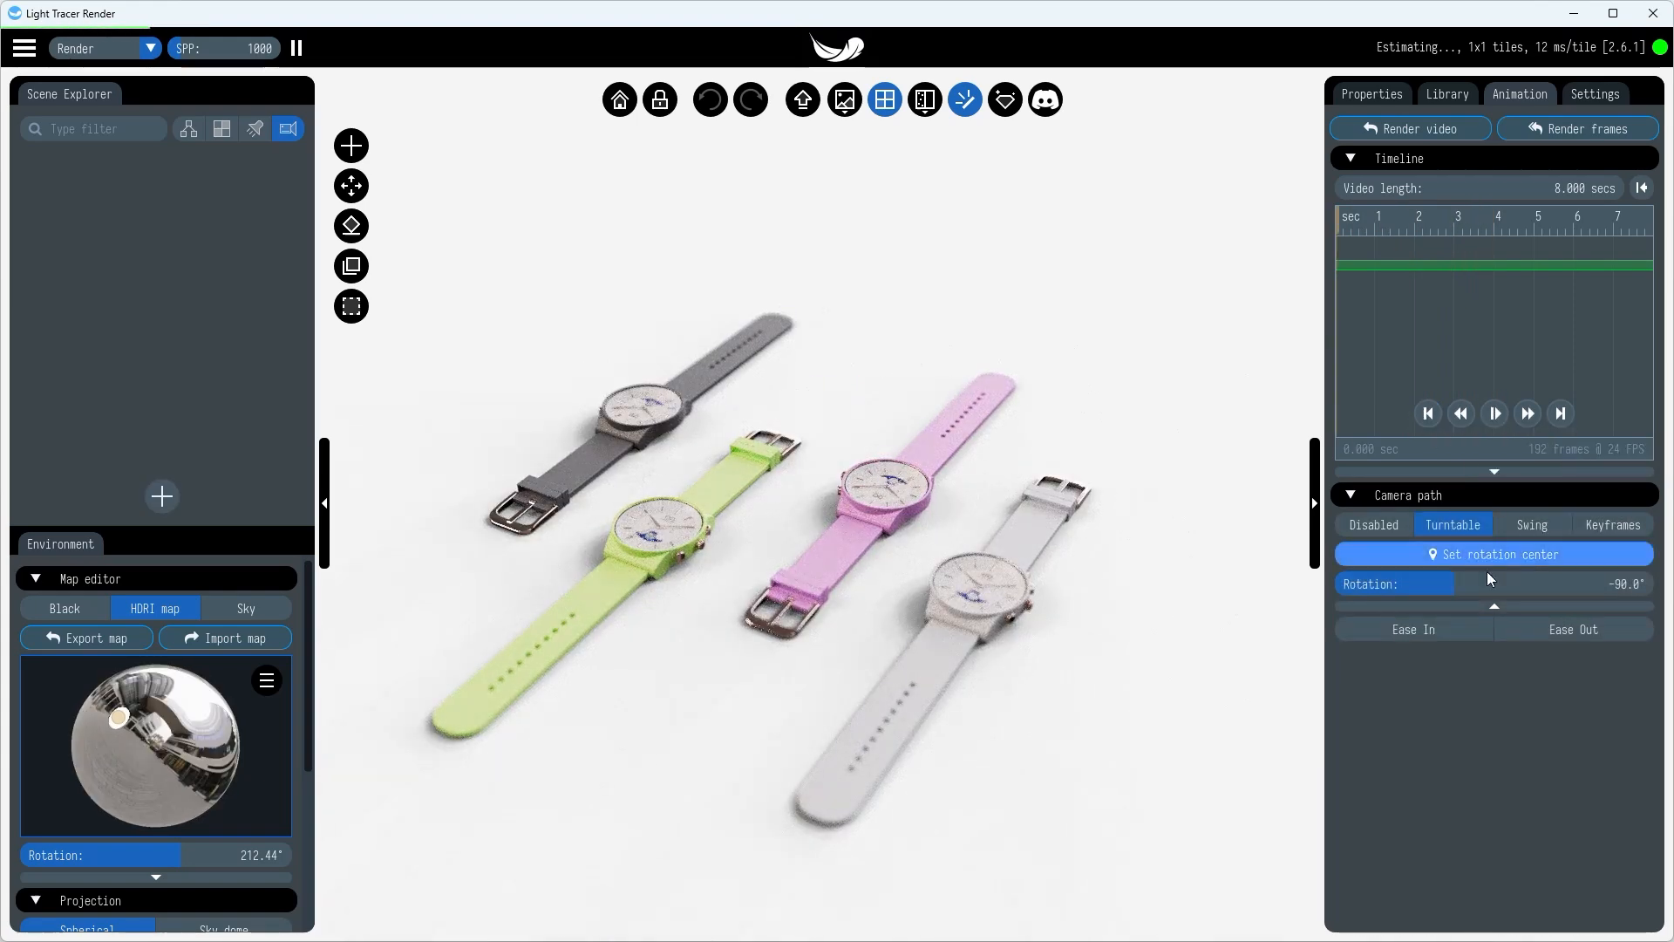
left_click(1532, 524)
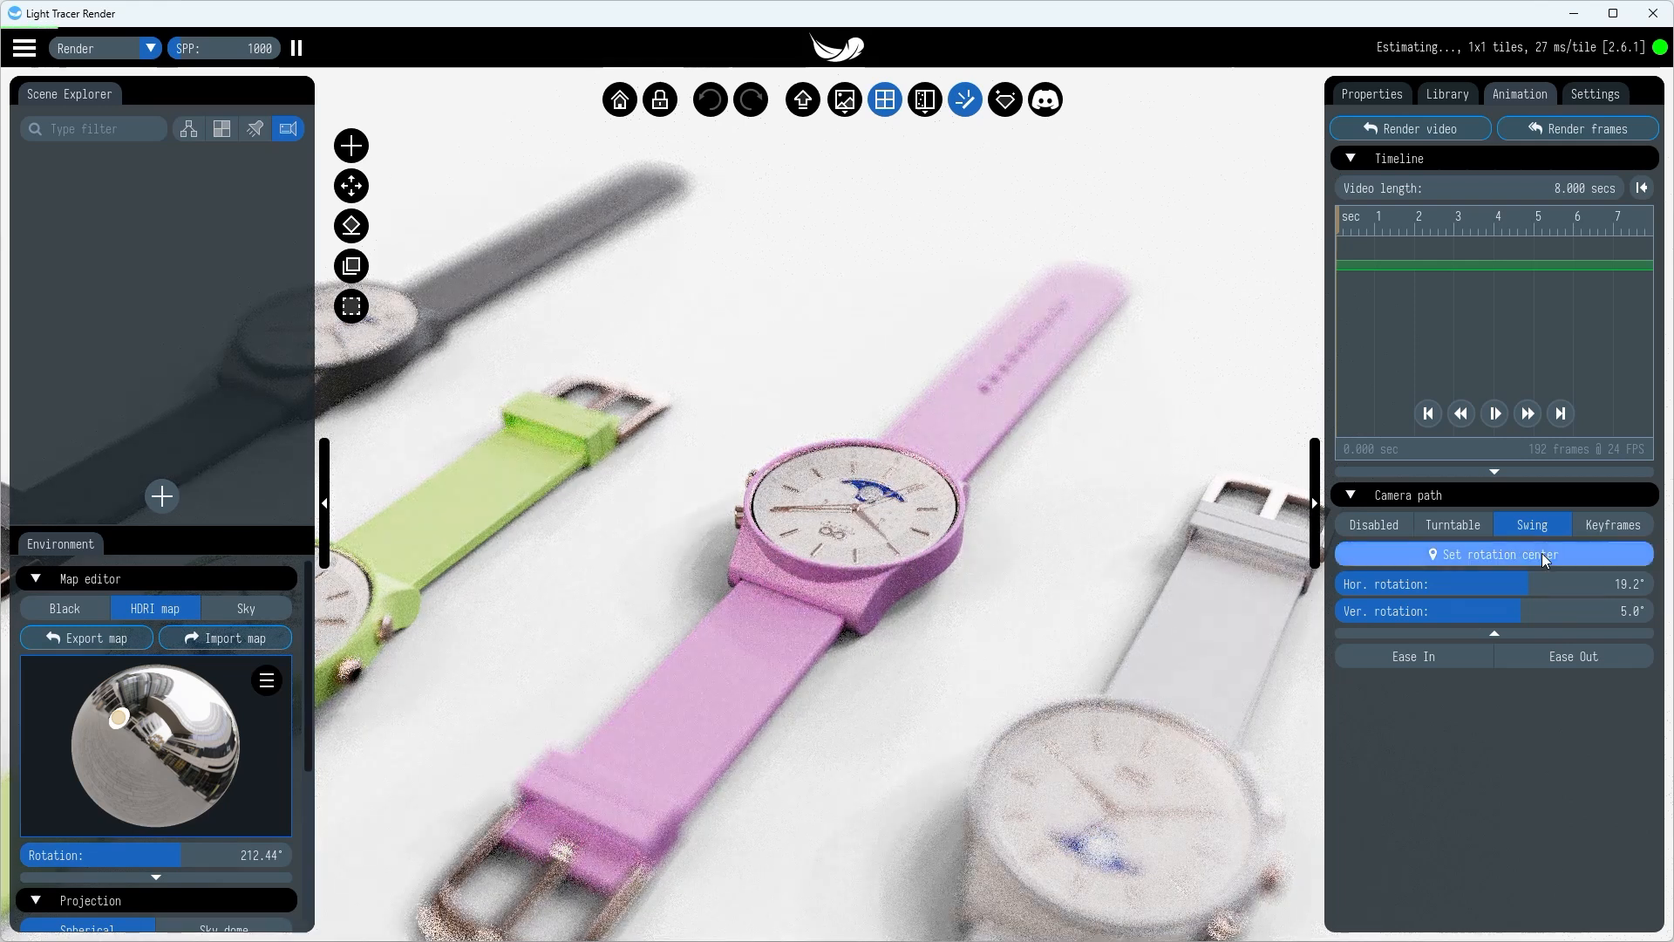
- Center the swing orbit on the pink watch, preview it, then return to Turntable
left_click(1494, 554)
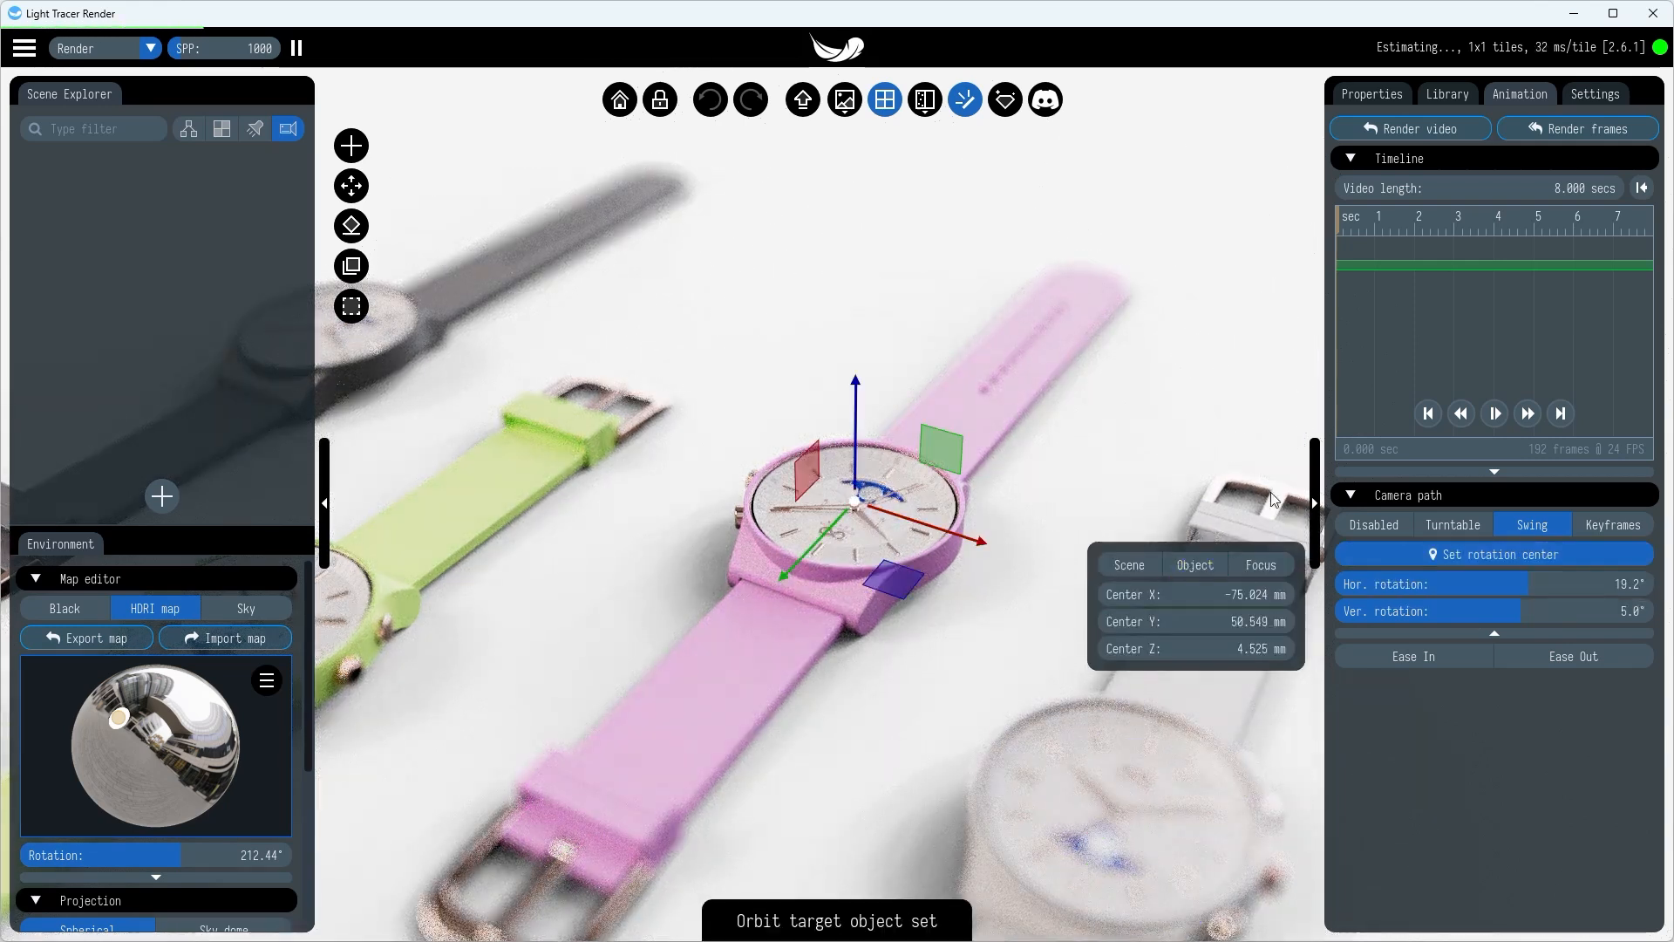
left_click(1494, 413)
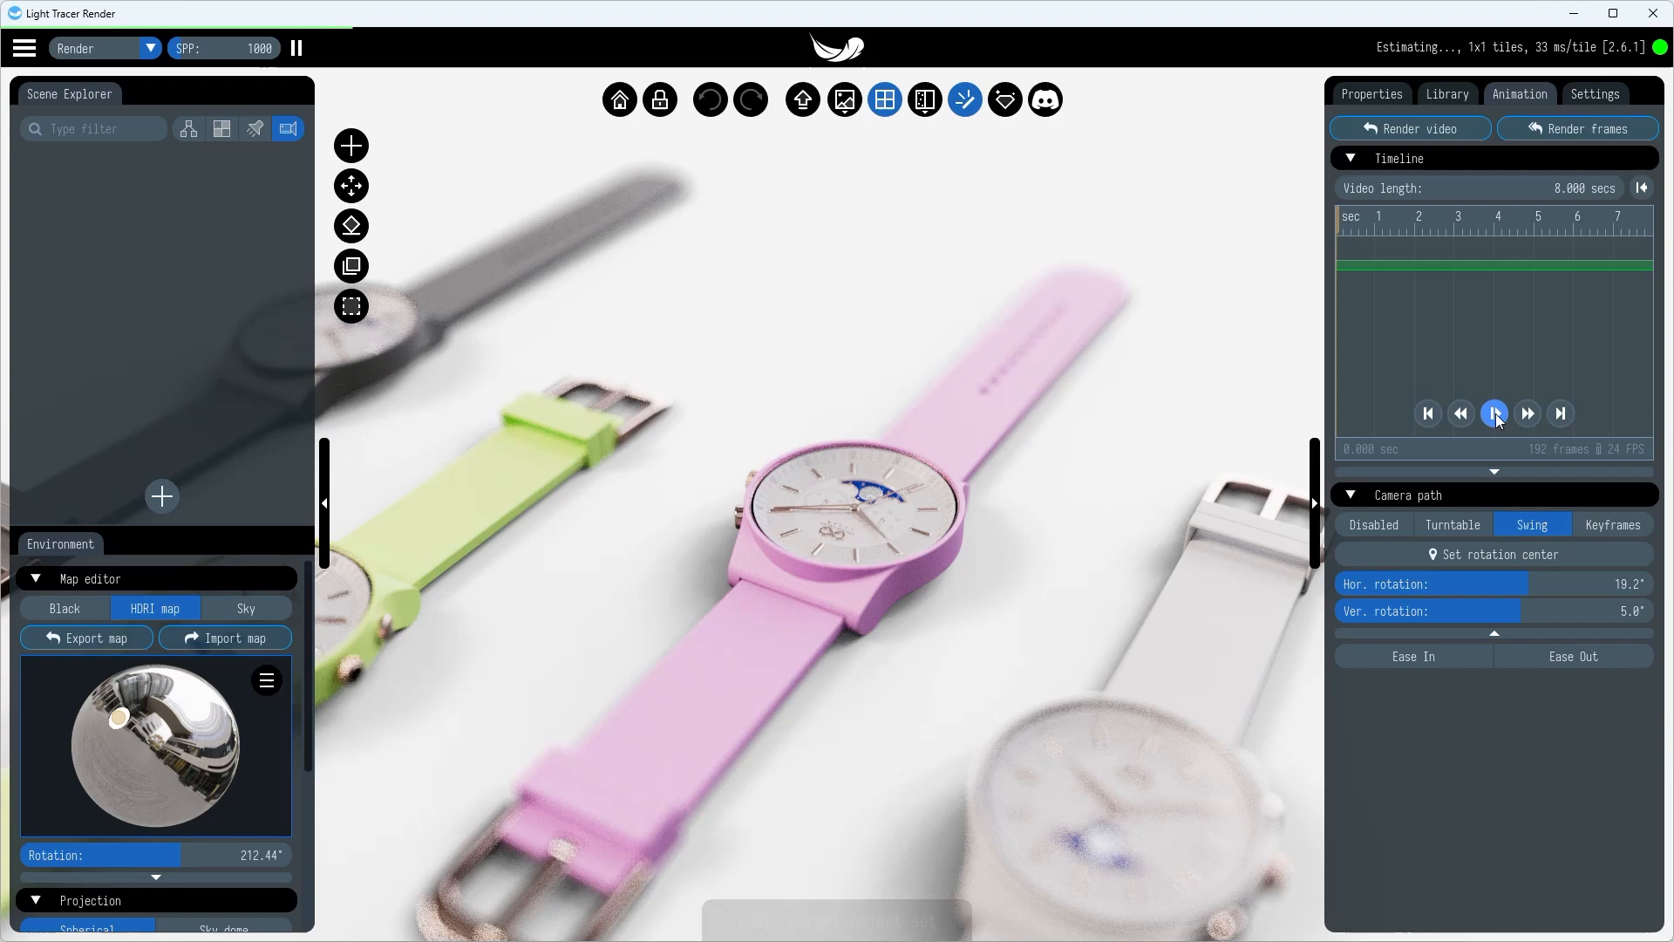
left_click(1494, 413)
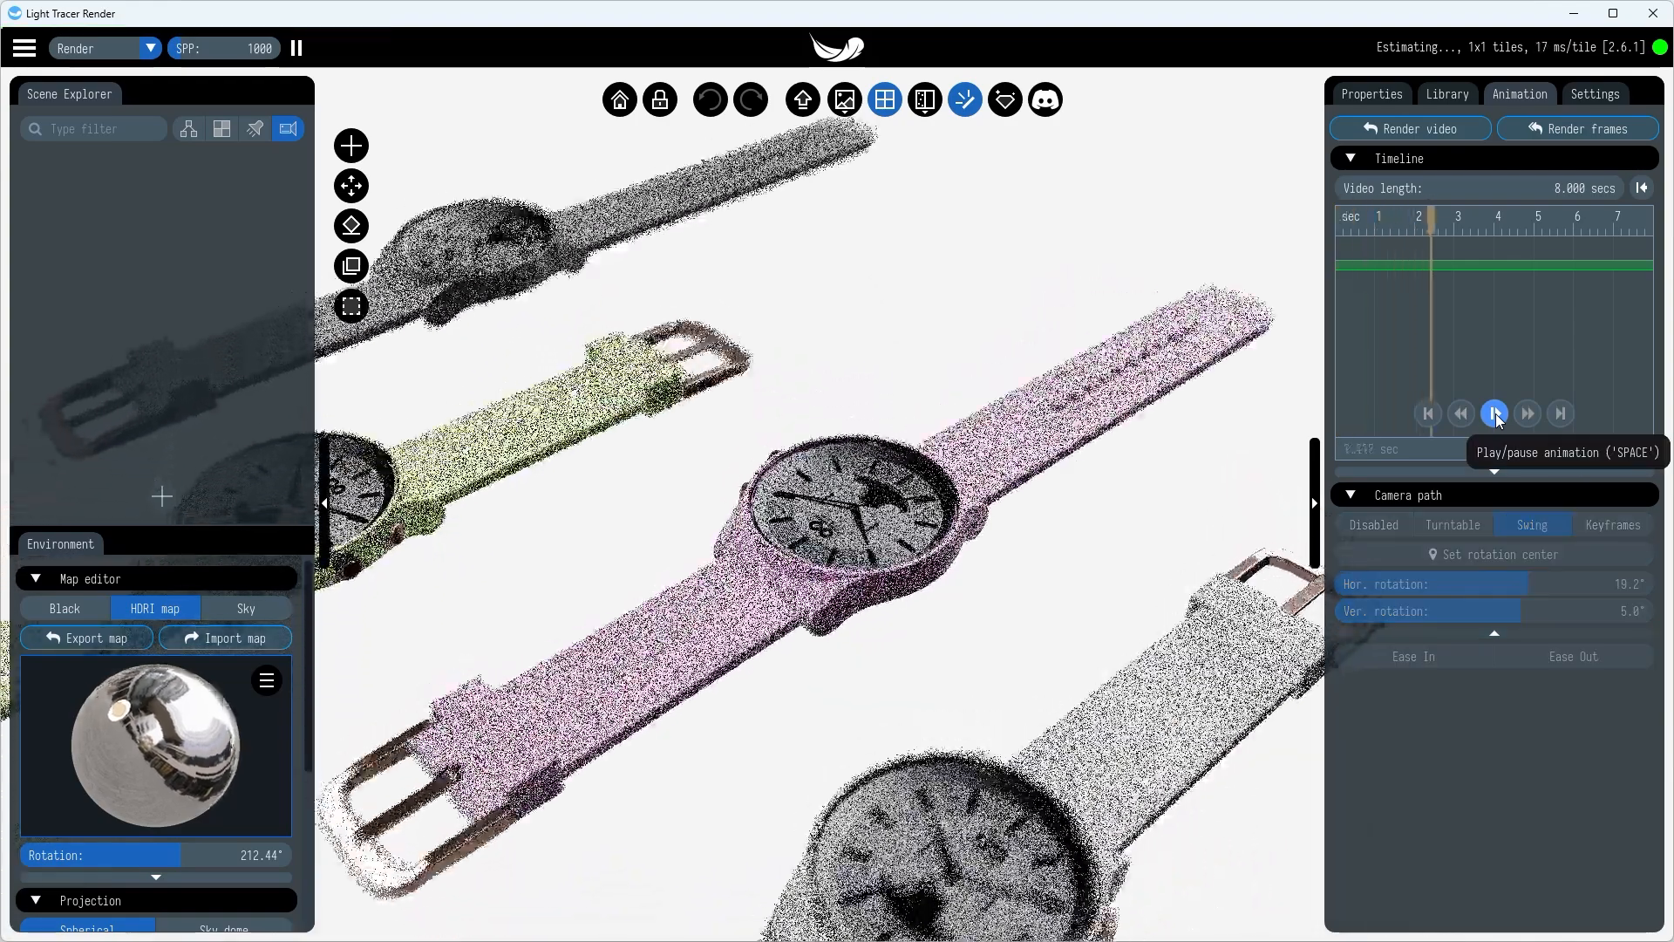
left_click(1493, 414)
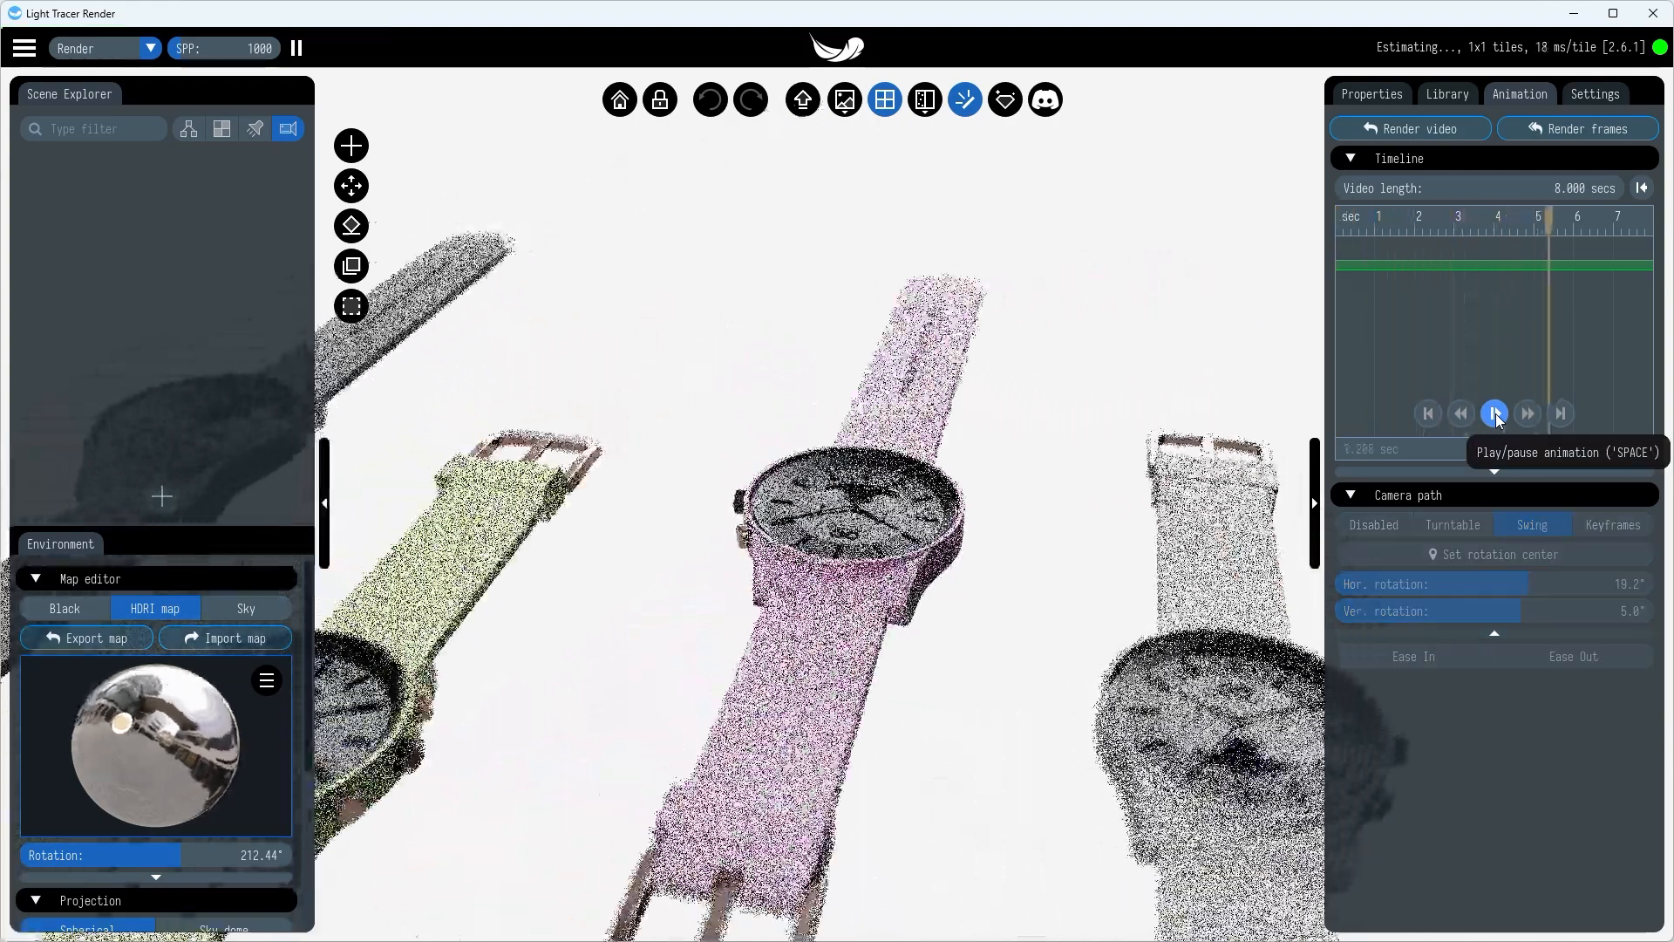
left_click(1452, 524)
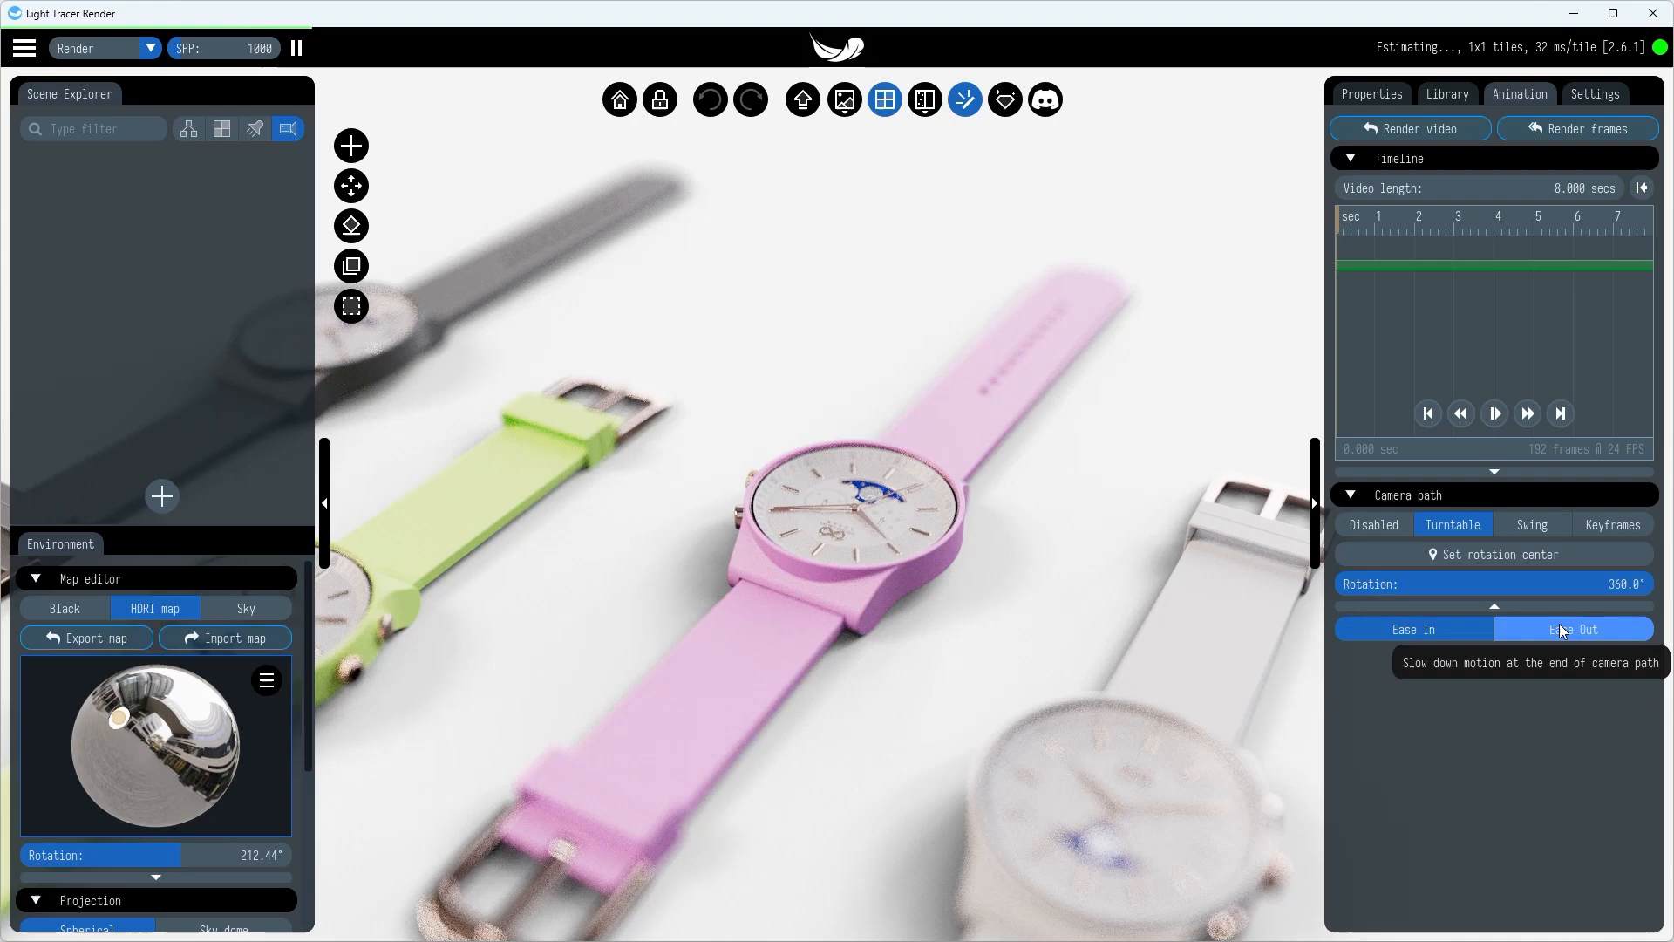
left_click(1494, 413)
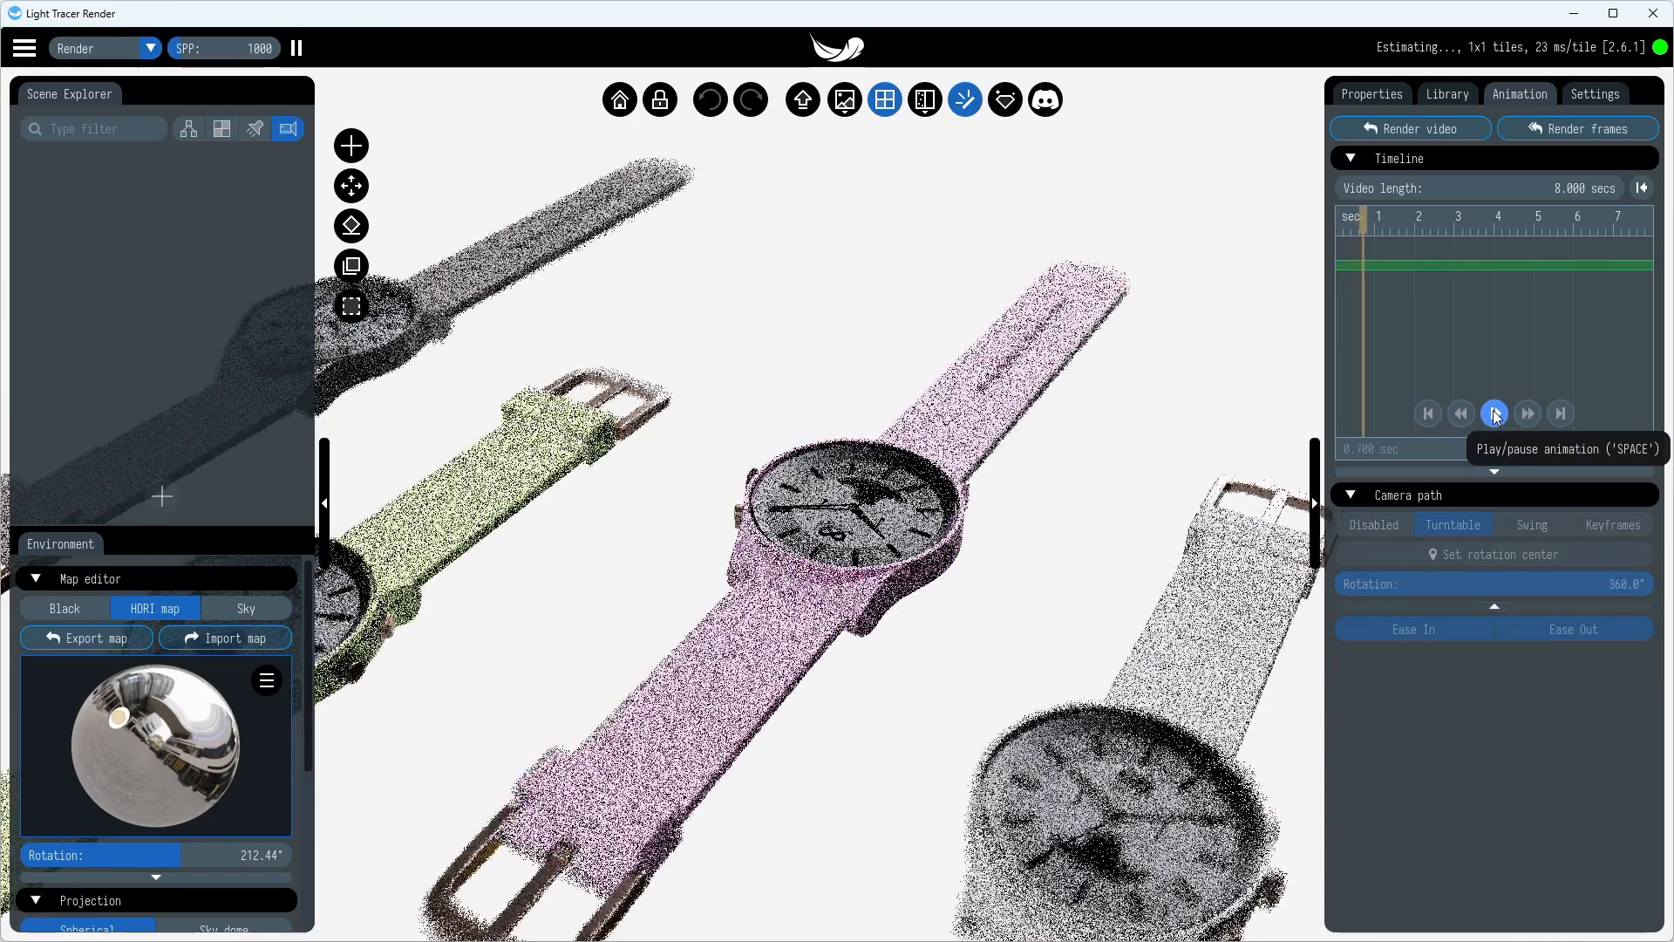
left_click(1494, 414)
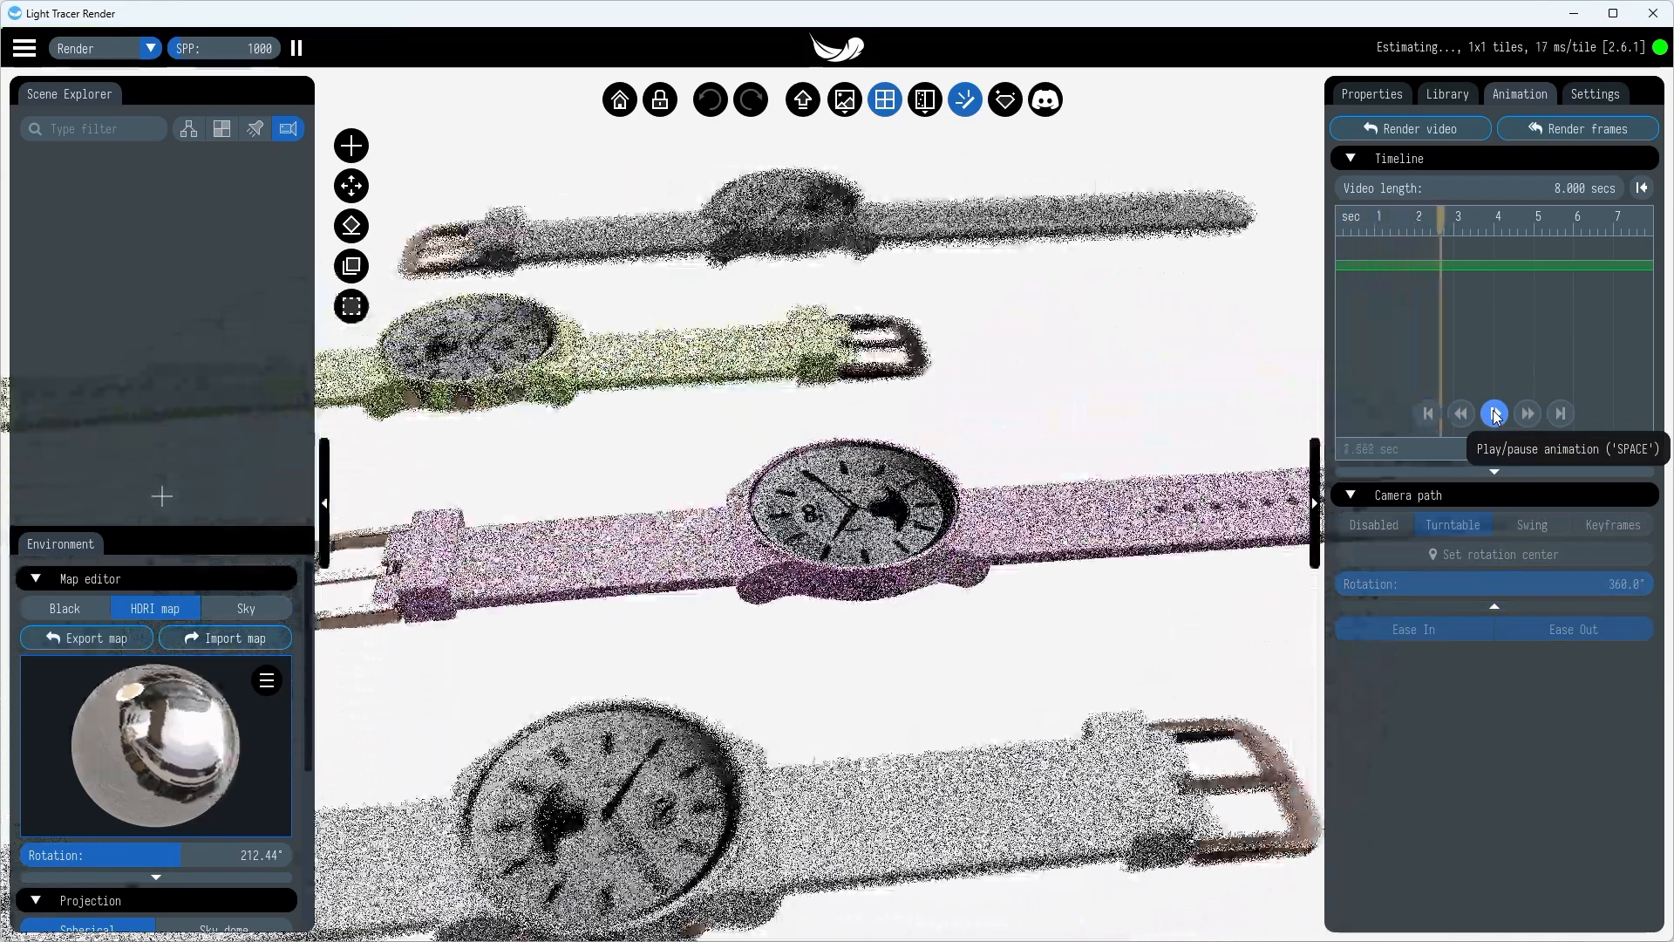
left_click(1494, 415)
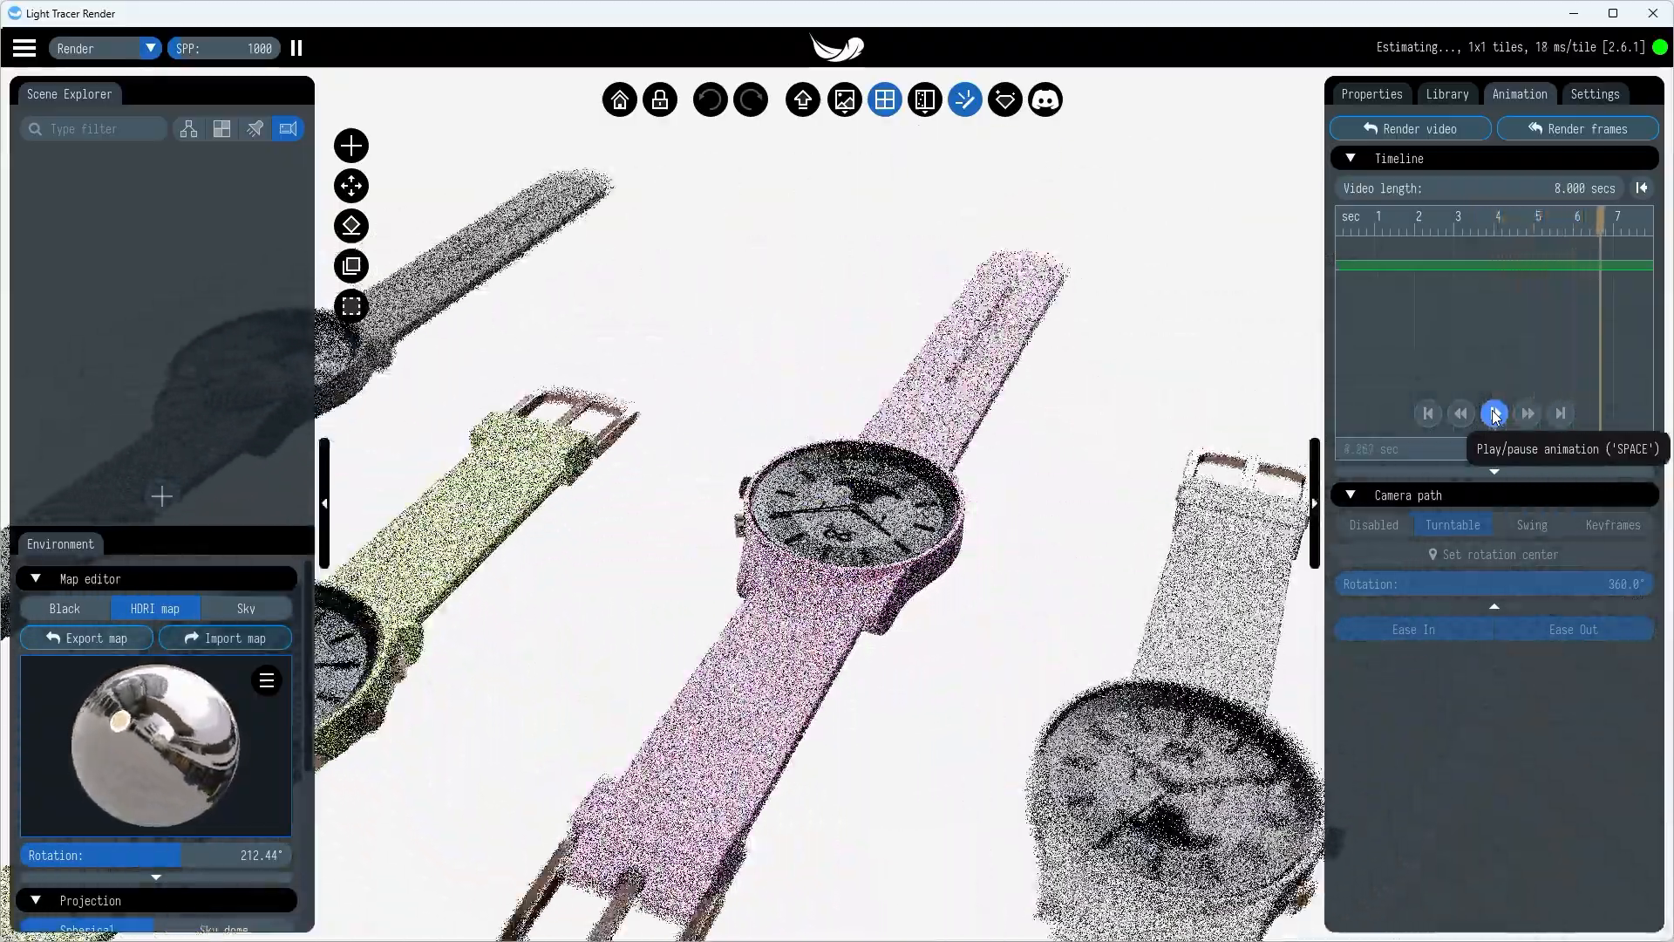
left_click(1427, 413)
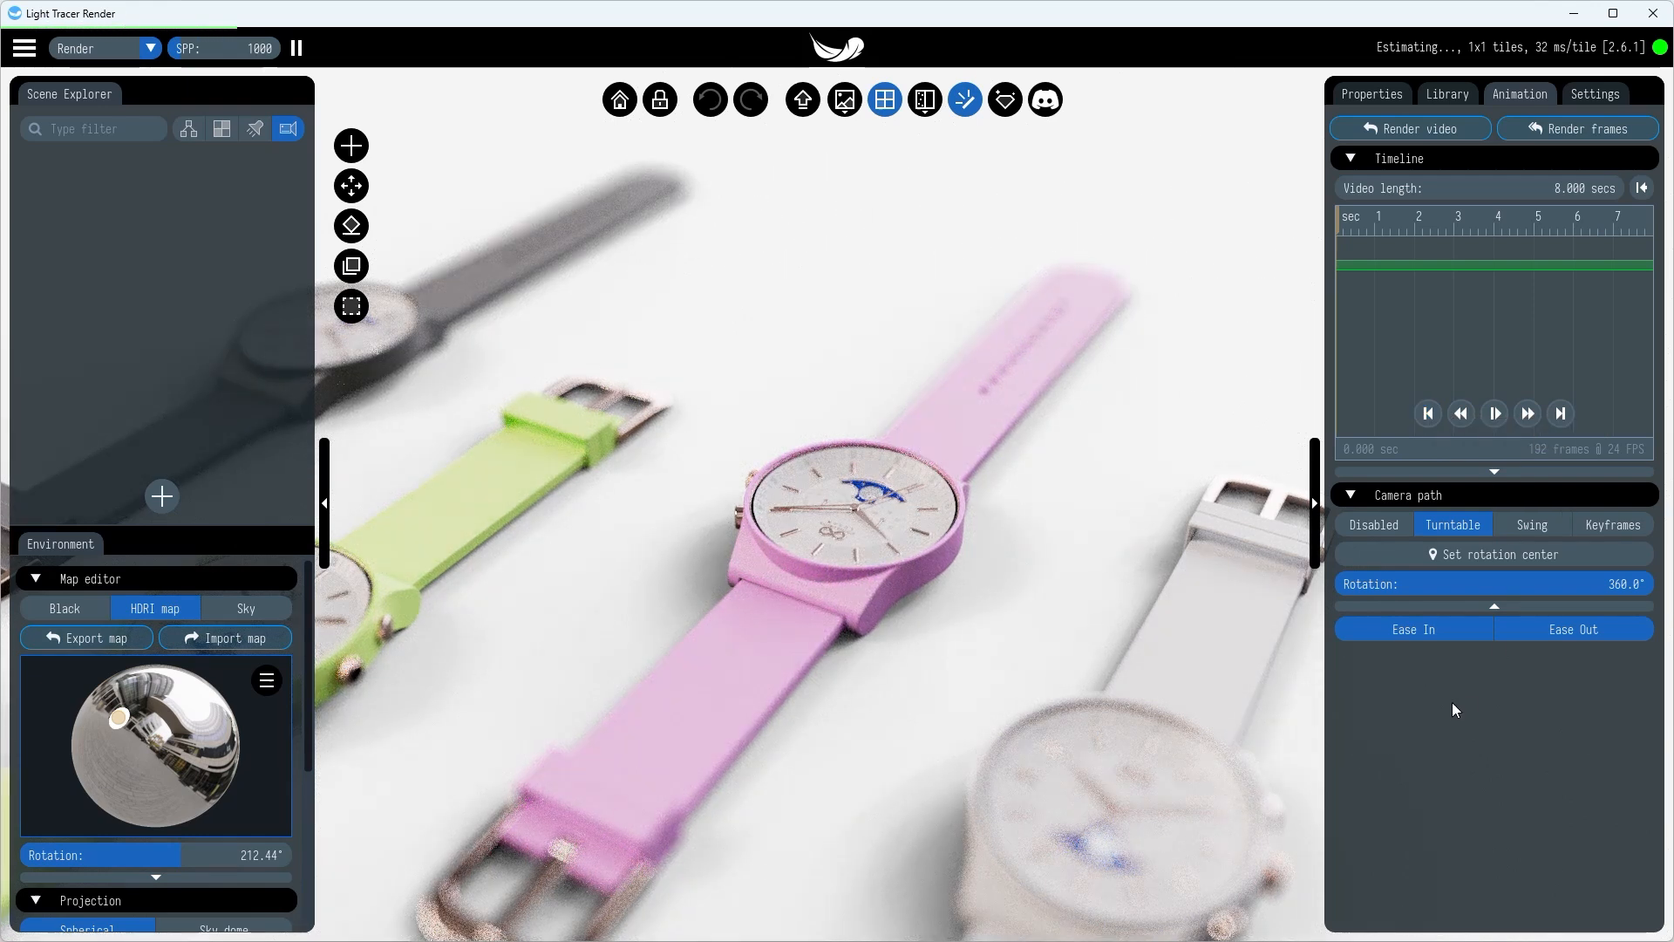
left_click(1613, 524)
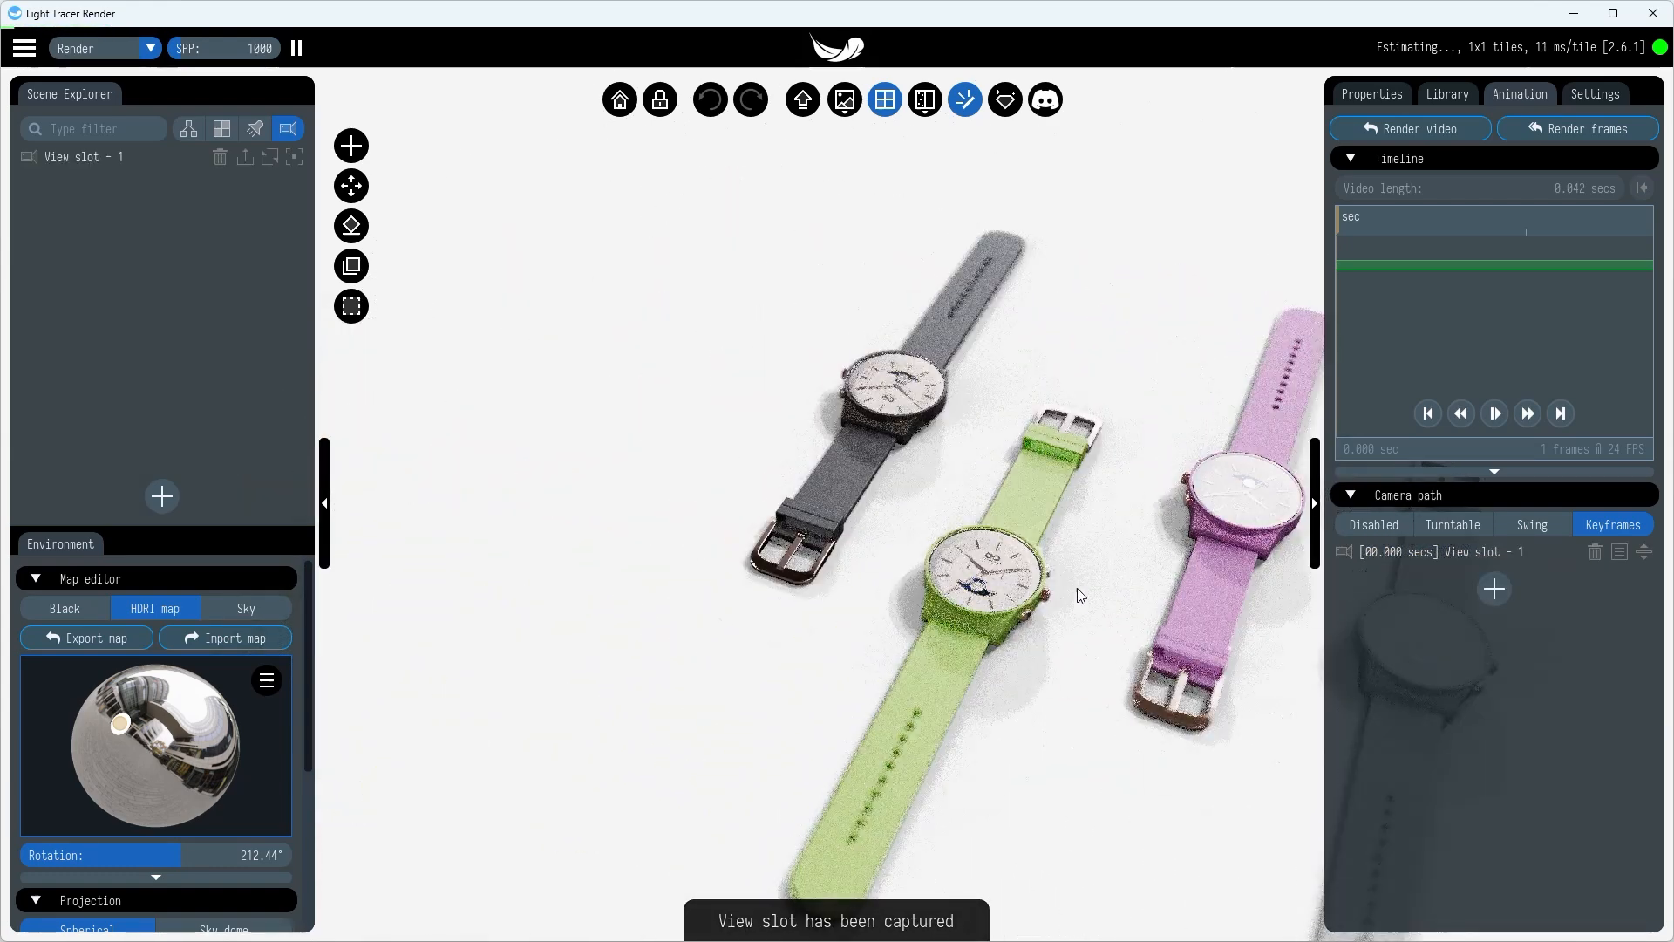
- Capture view slots 4 and 5 as keyframes and play the keyframed animation
left_click(1492, 589)
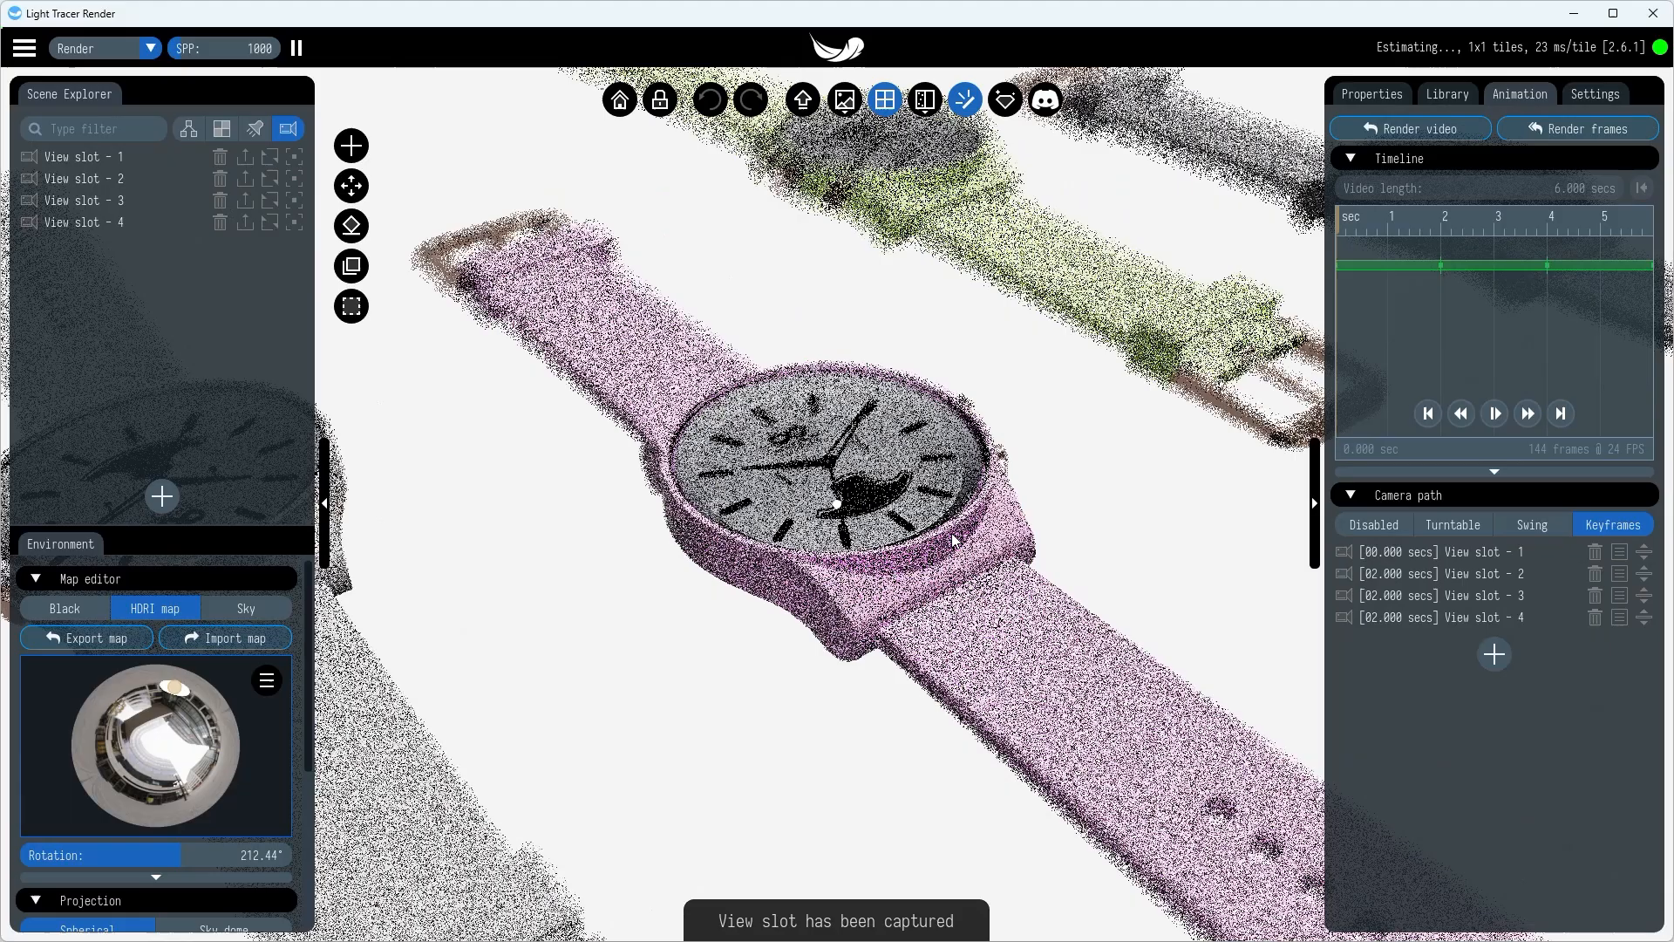
left_click(1494, 655)
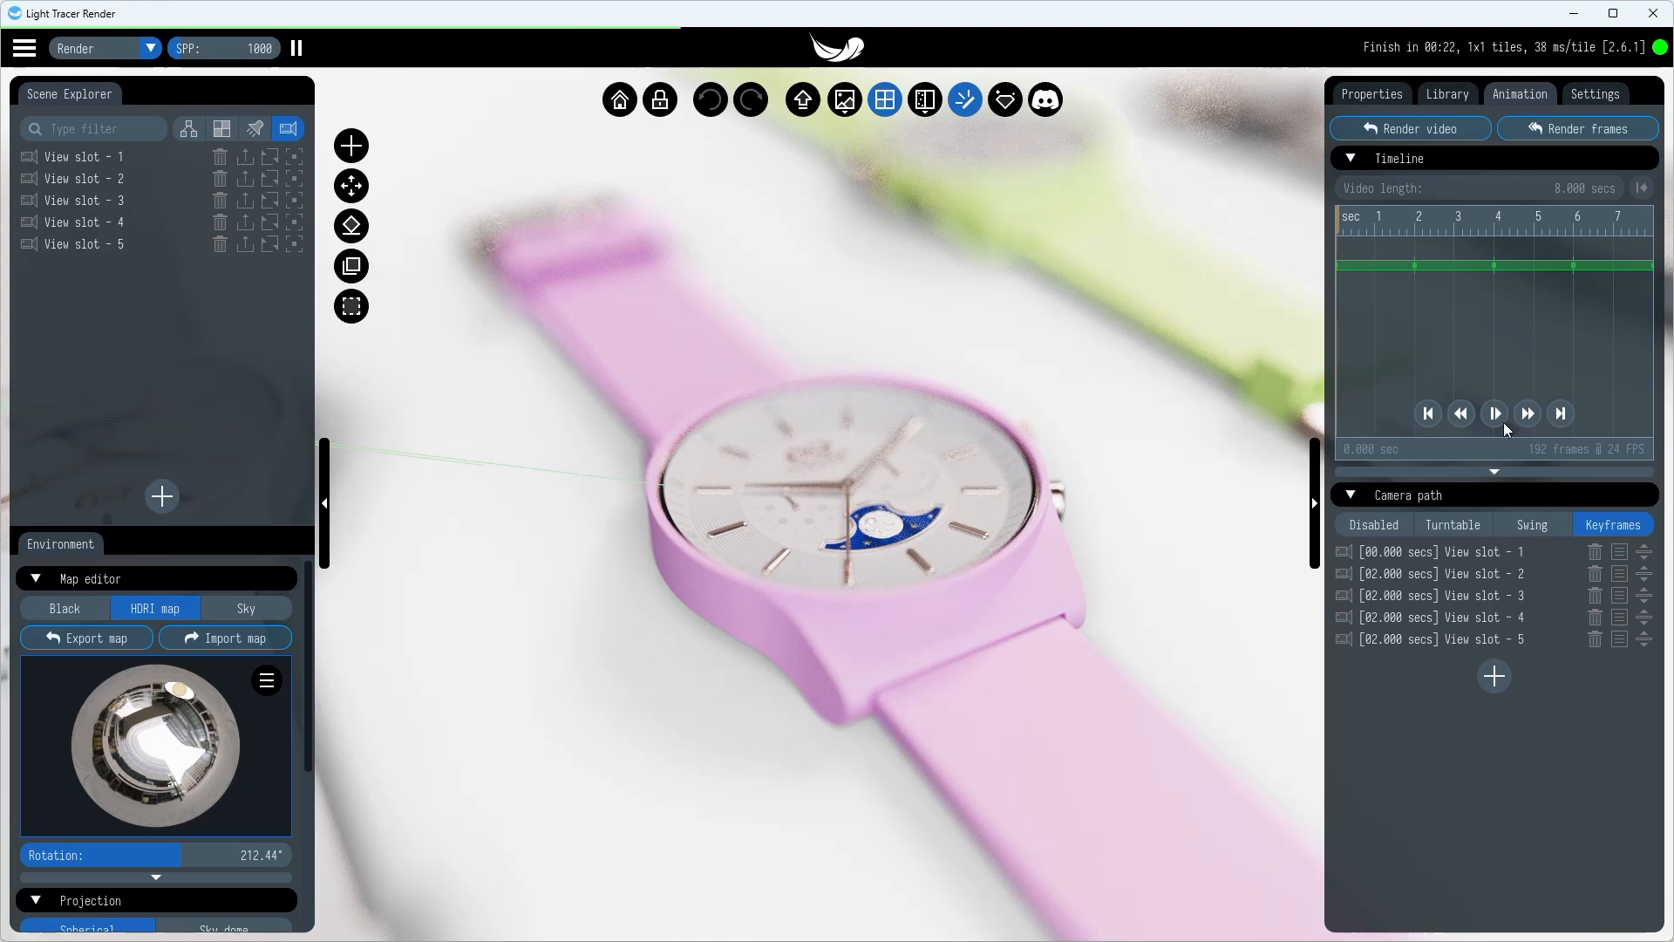
left_click(1494, 414)
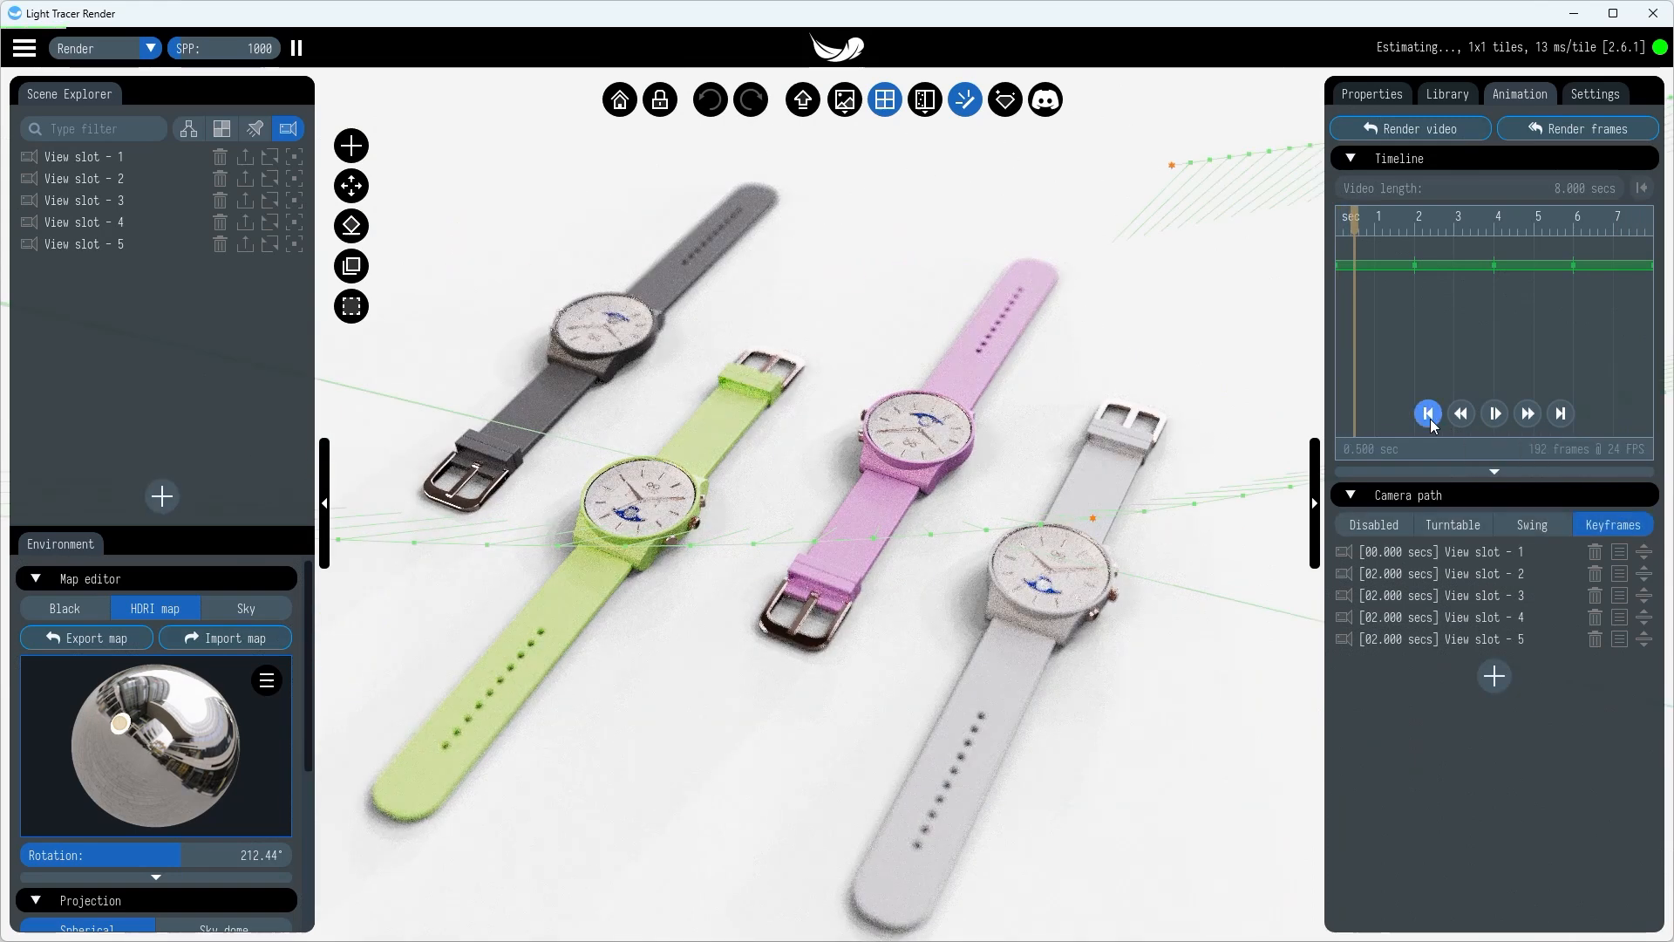
- Rewind, retime slot 3 to 0 seconds and slot 5 to 4 seconds, and replay
left_click(1451, 617)
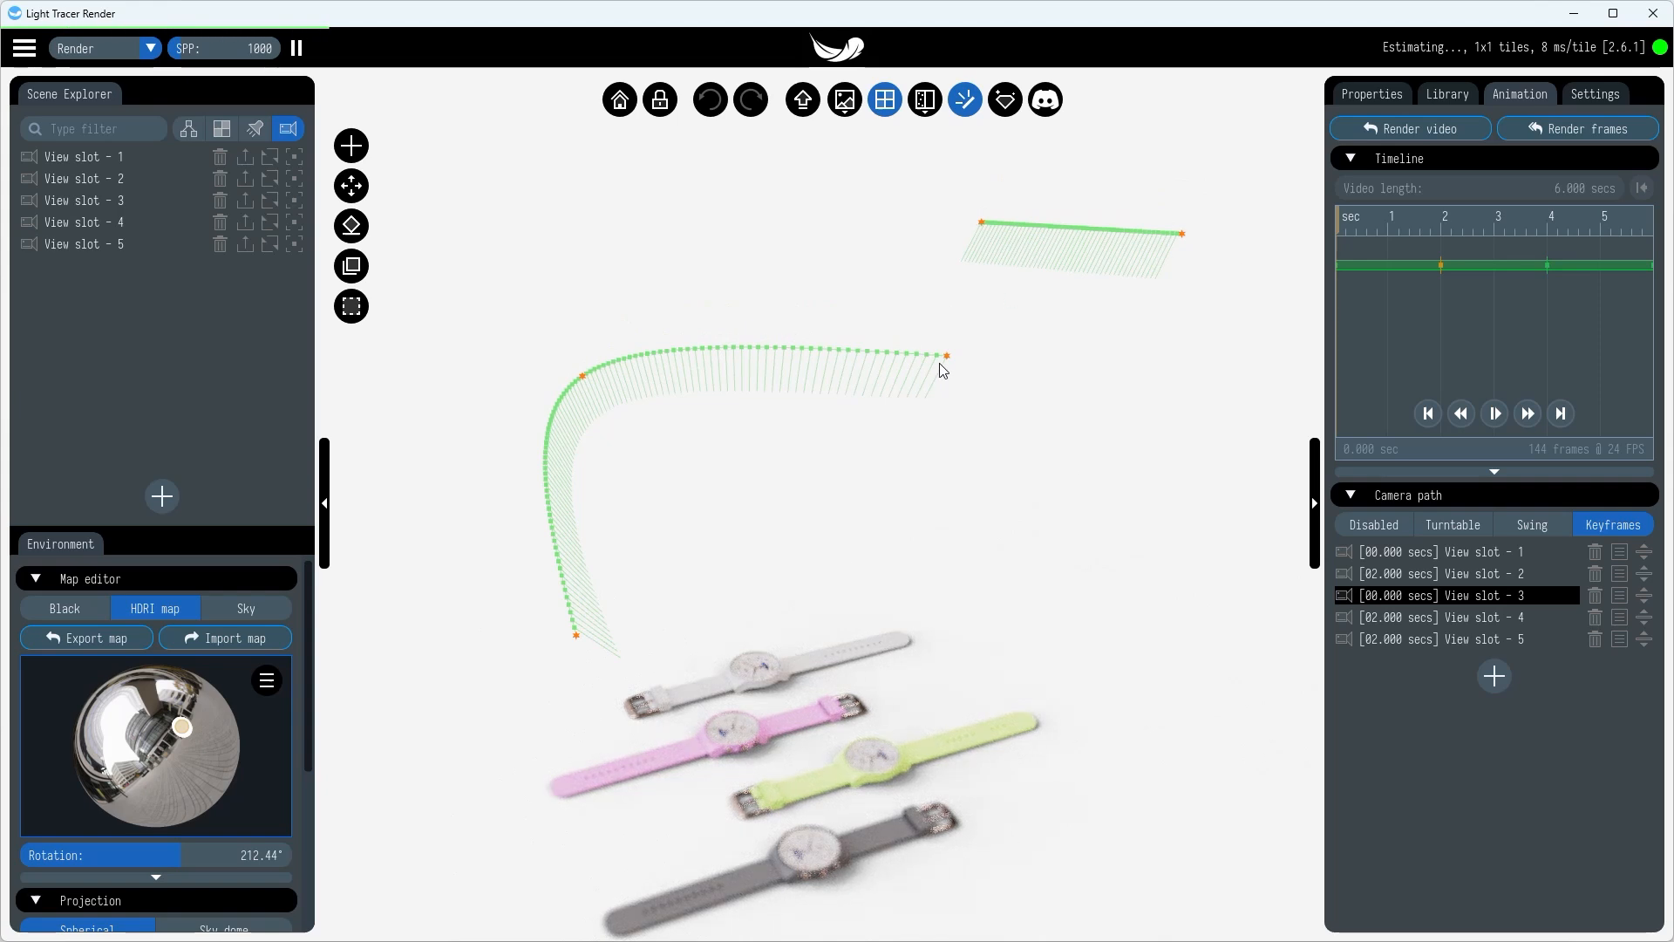
mouse_move(564, 464)
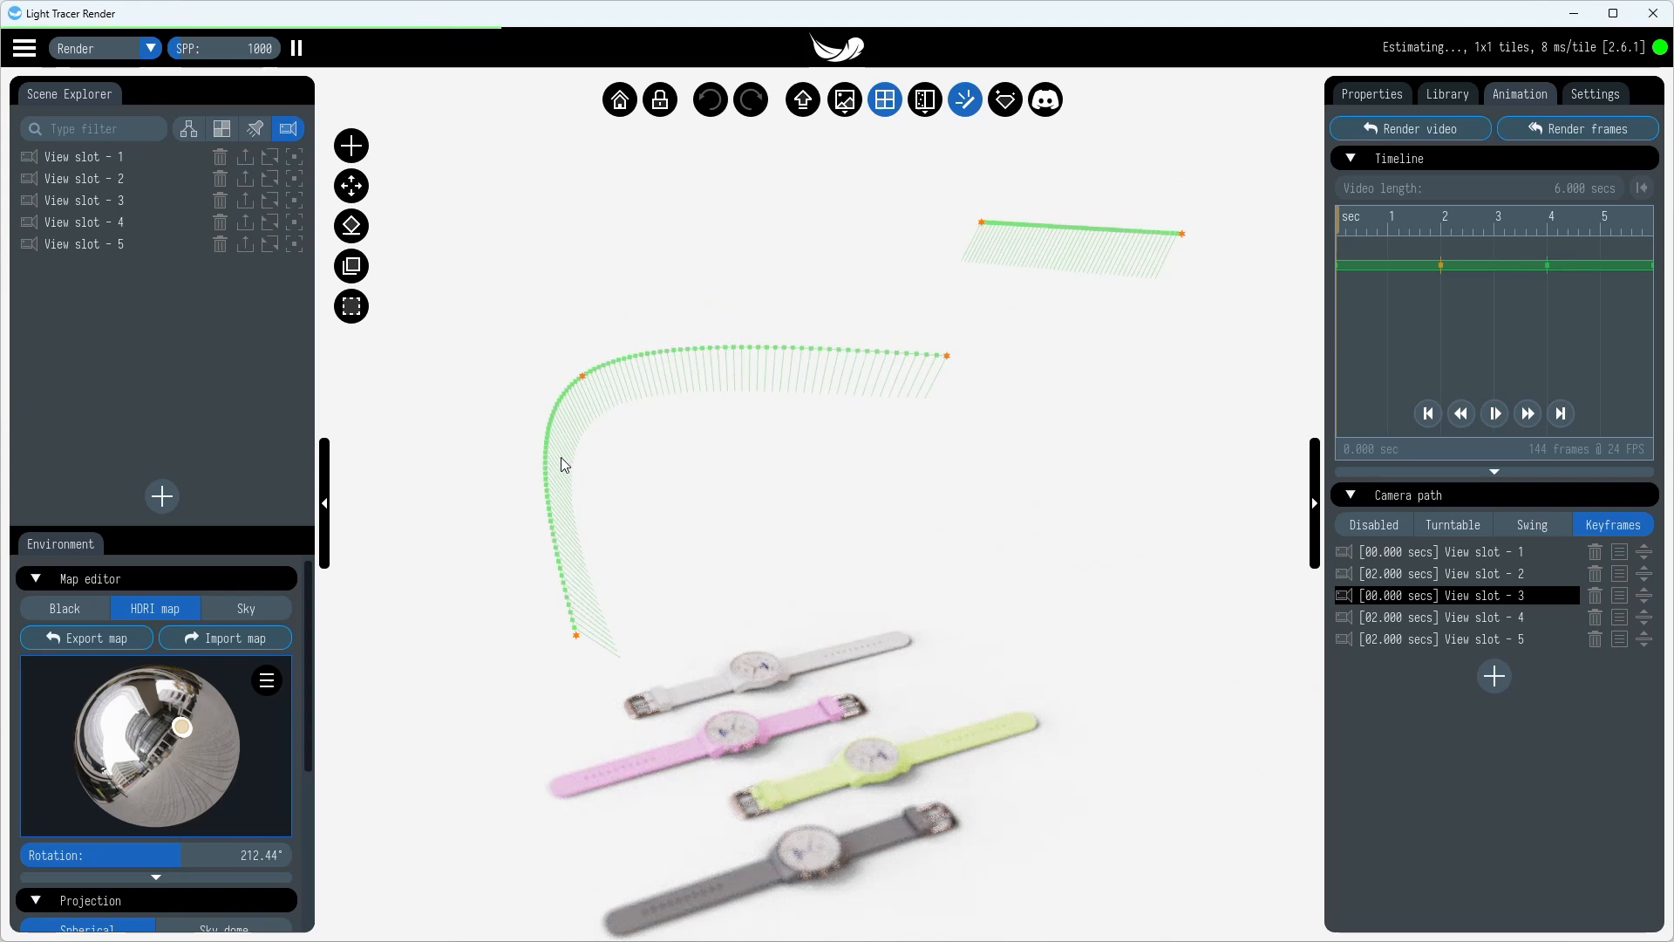
mouse_move(601, 632)
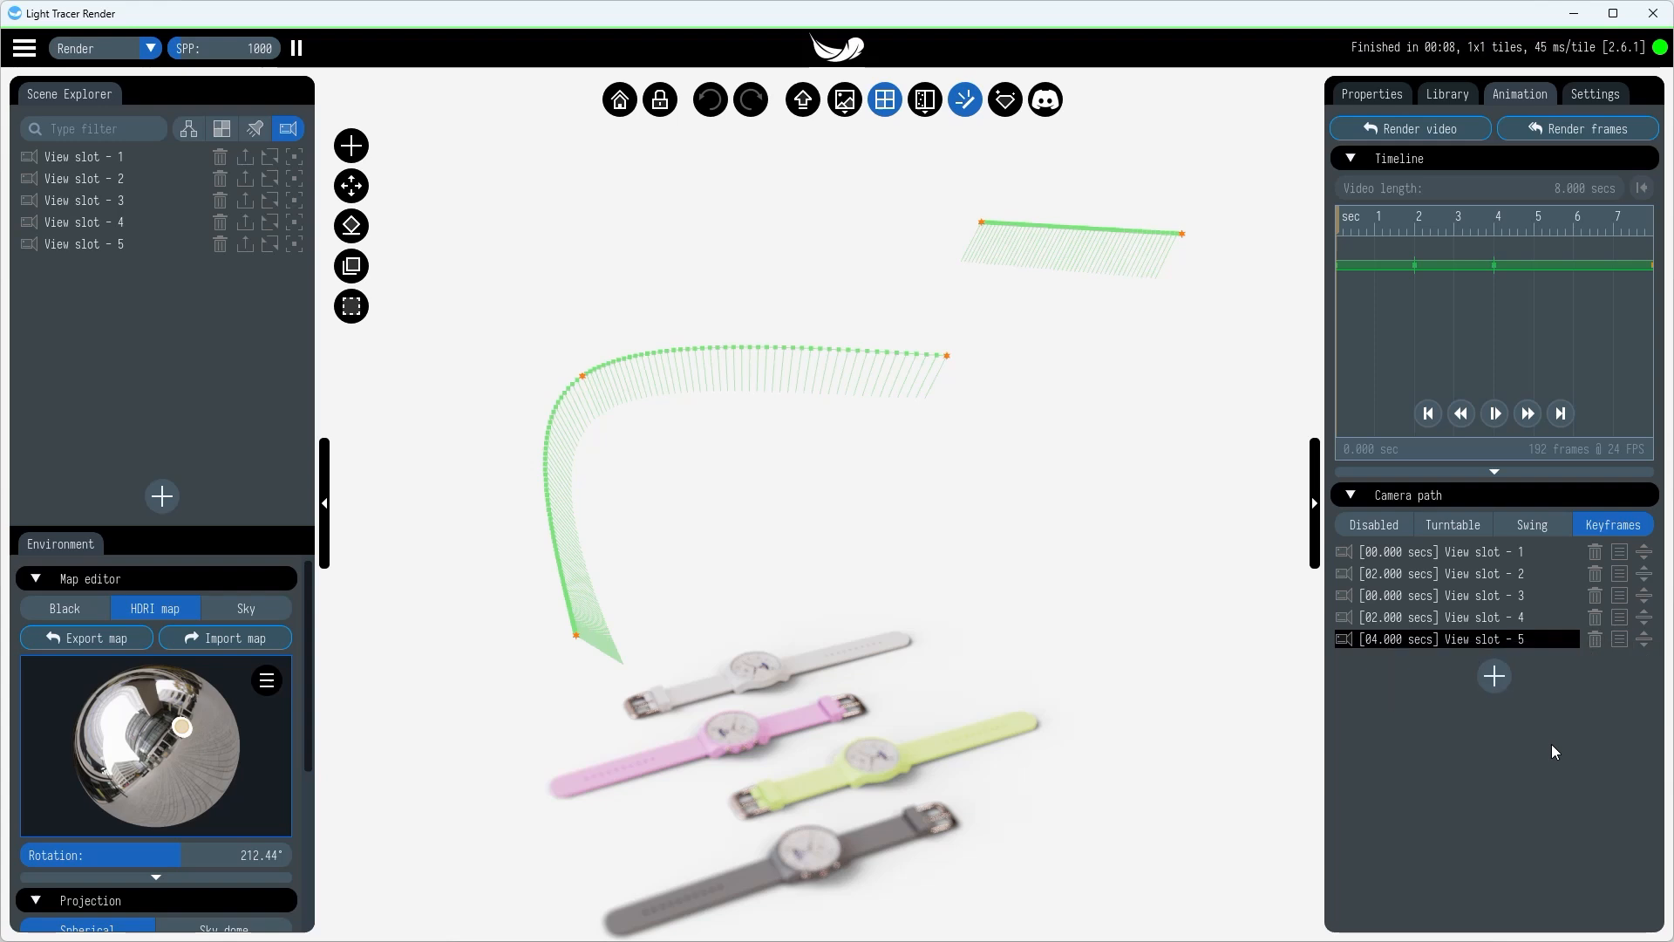
left_click(1494, 414)
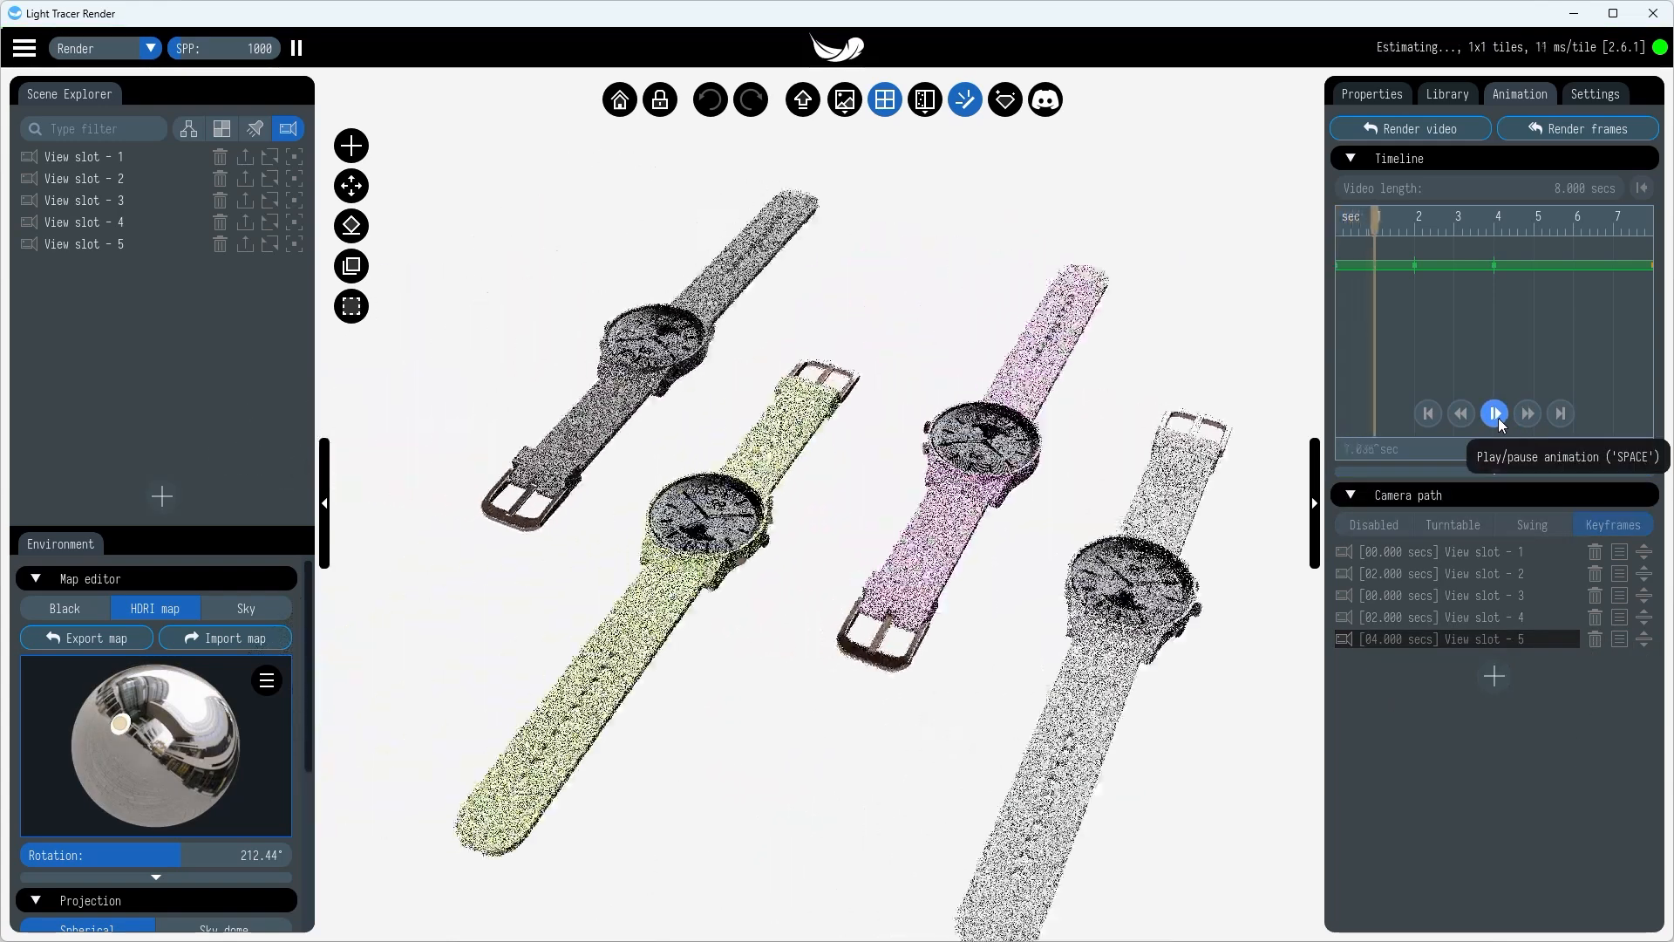
- Stop playback, restore View slot 5, and add a sixth view slot
left_click(1493, 414)
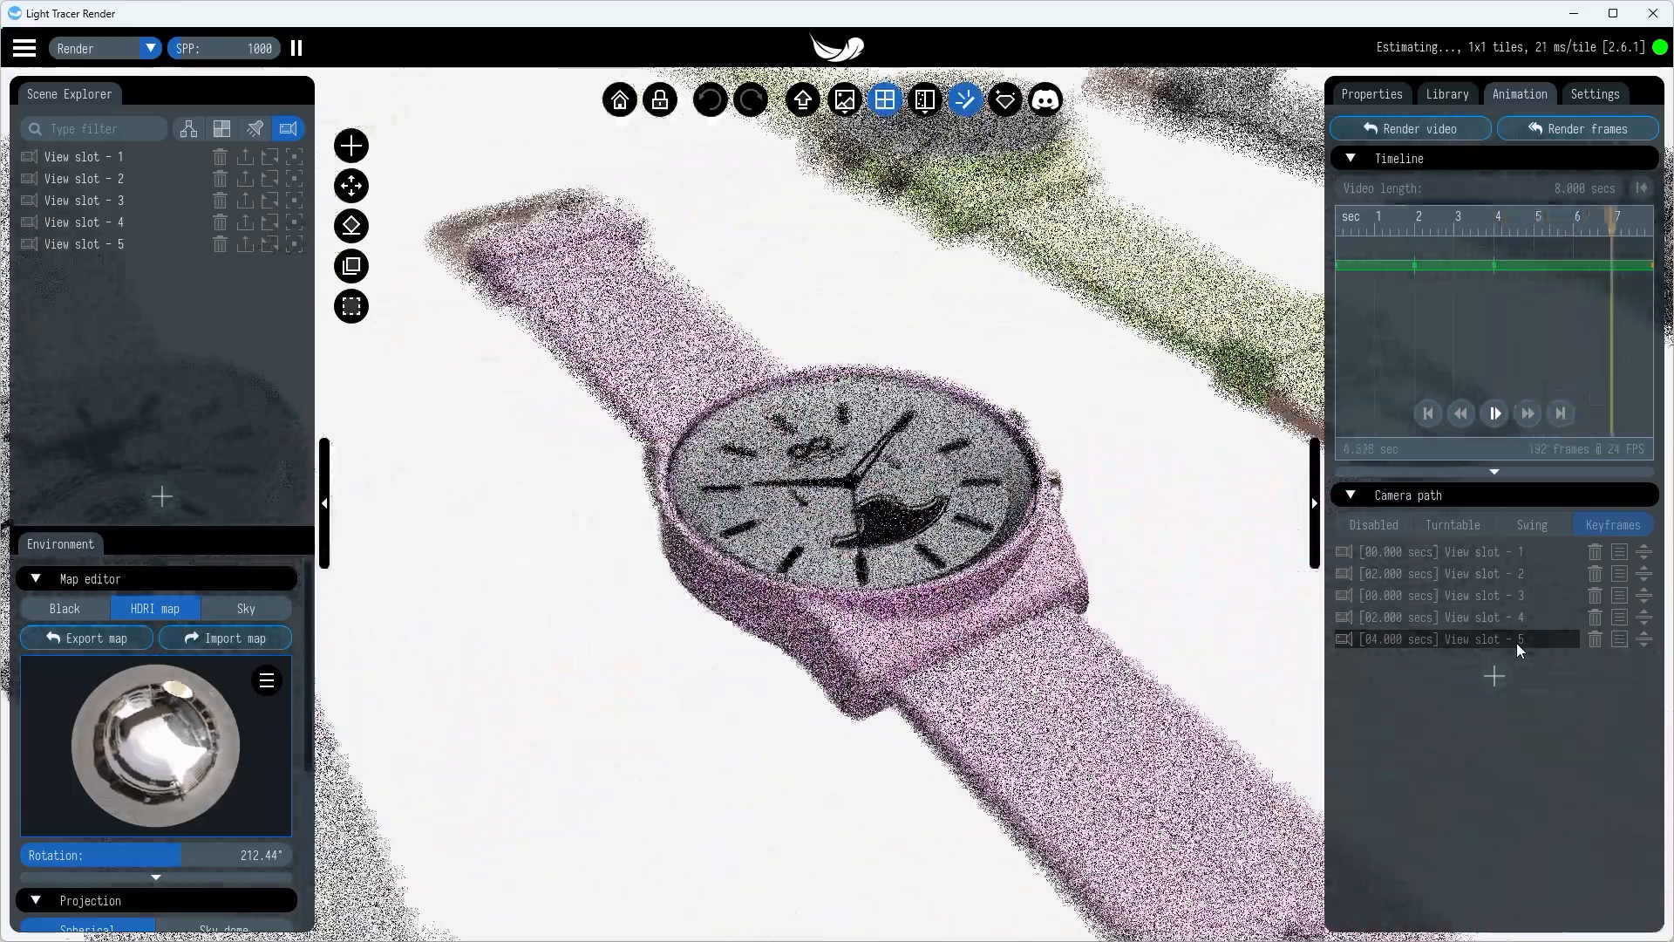
left_click(1427, 414)
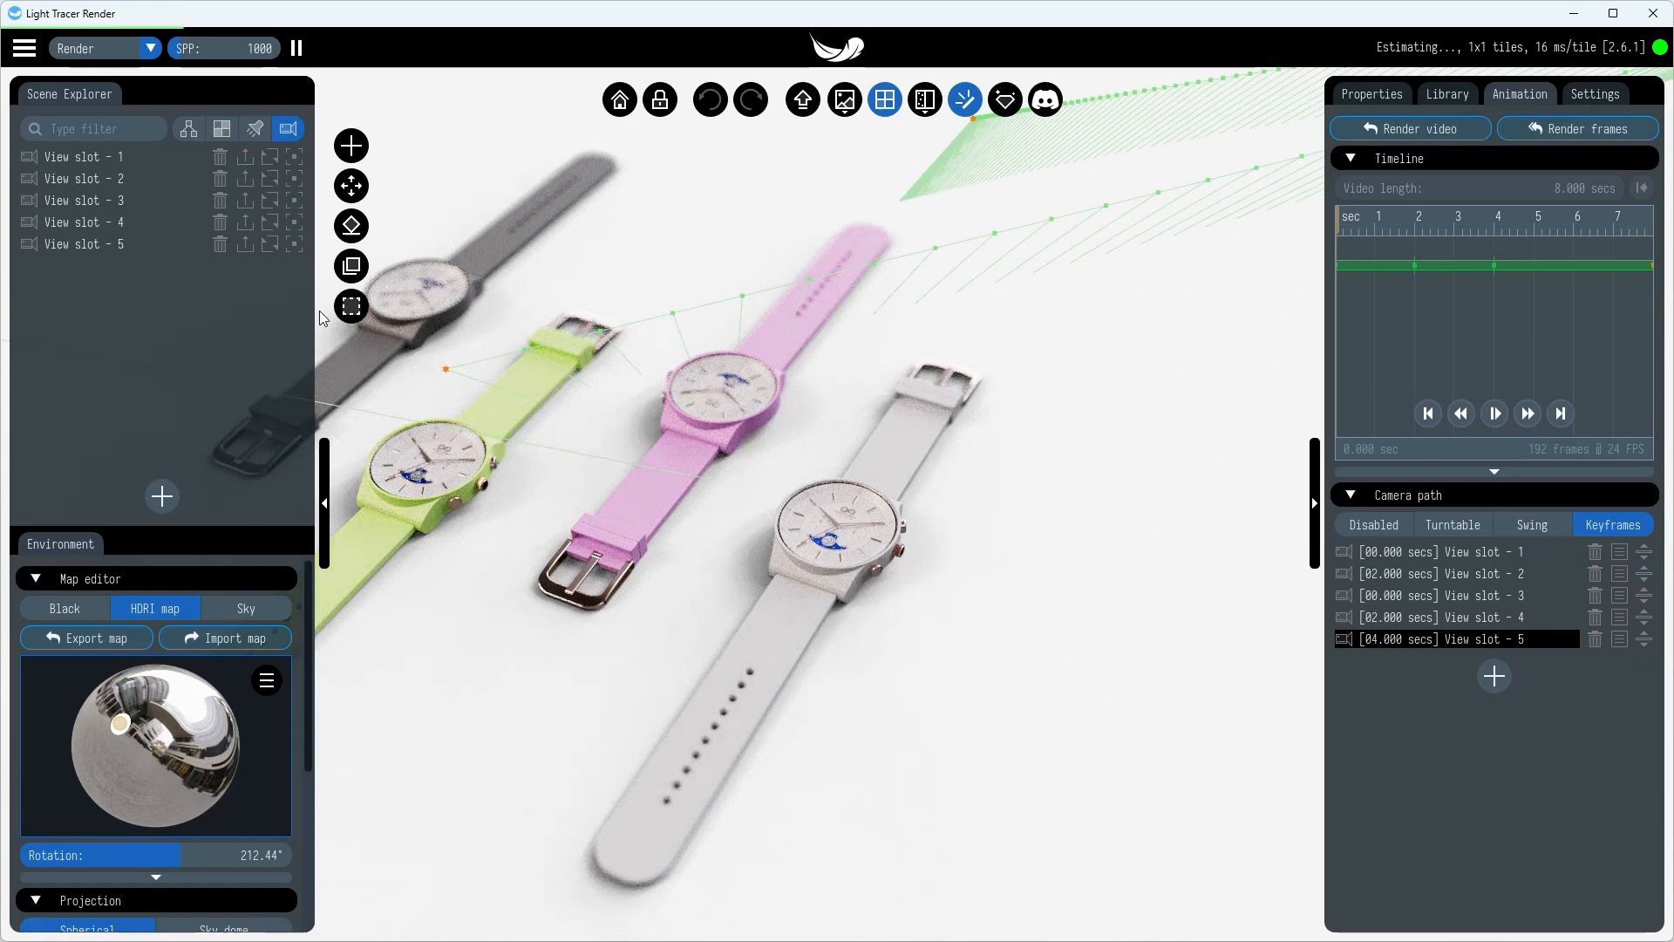
left_click(83, 244)
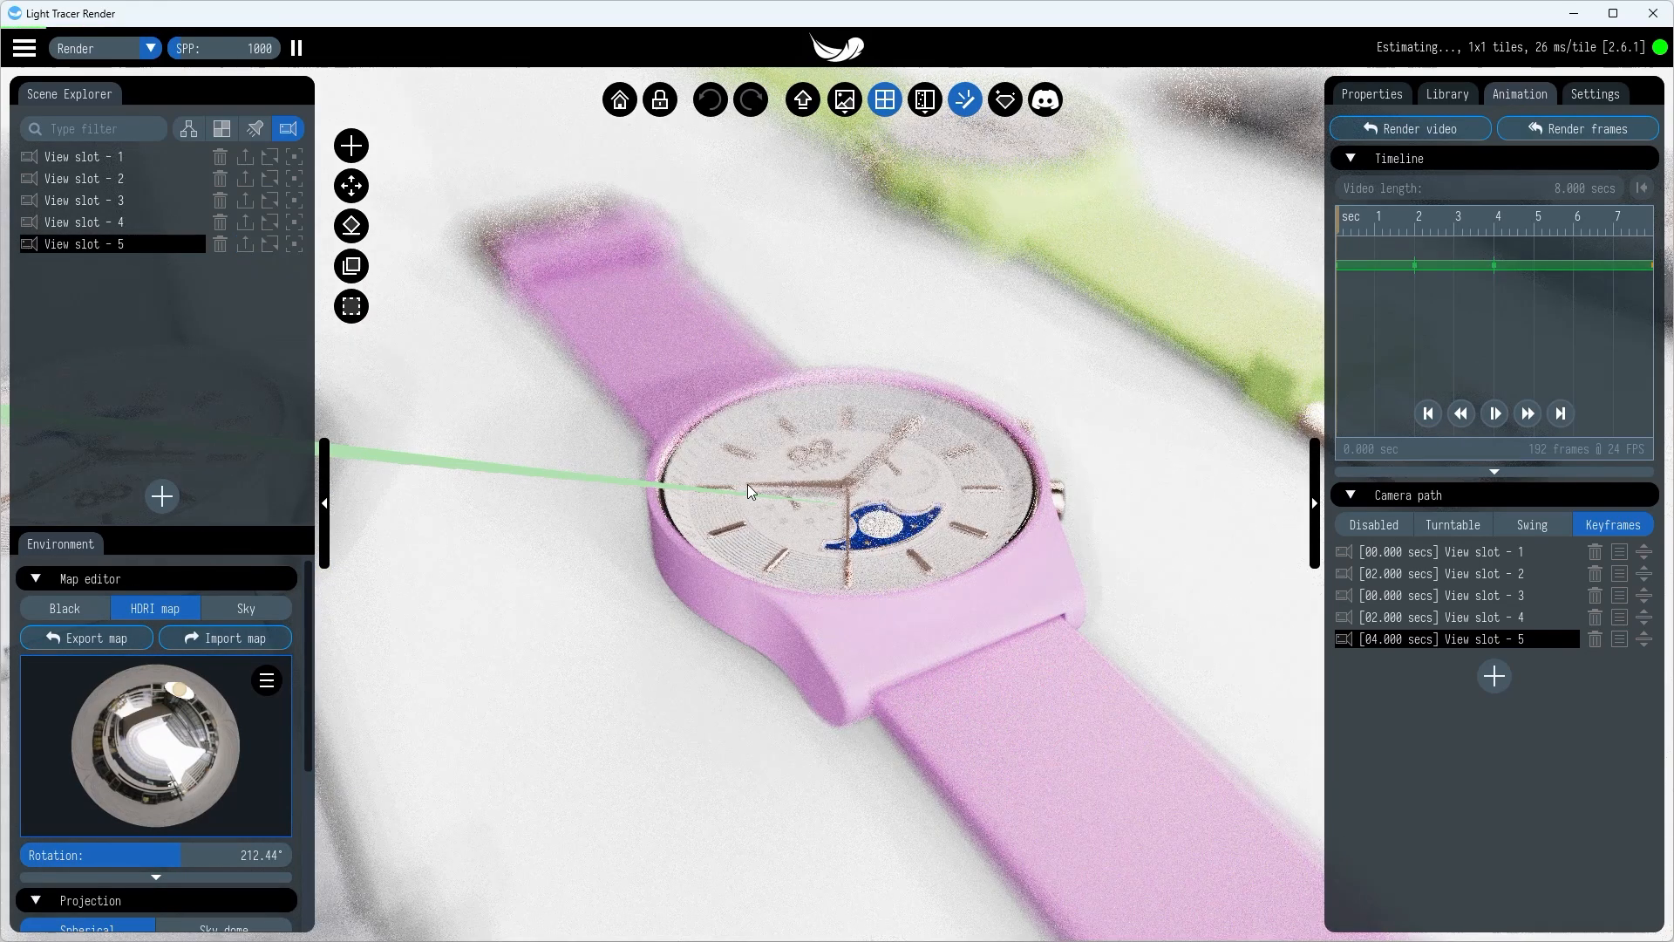
left_click(1492, 675)
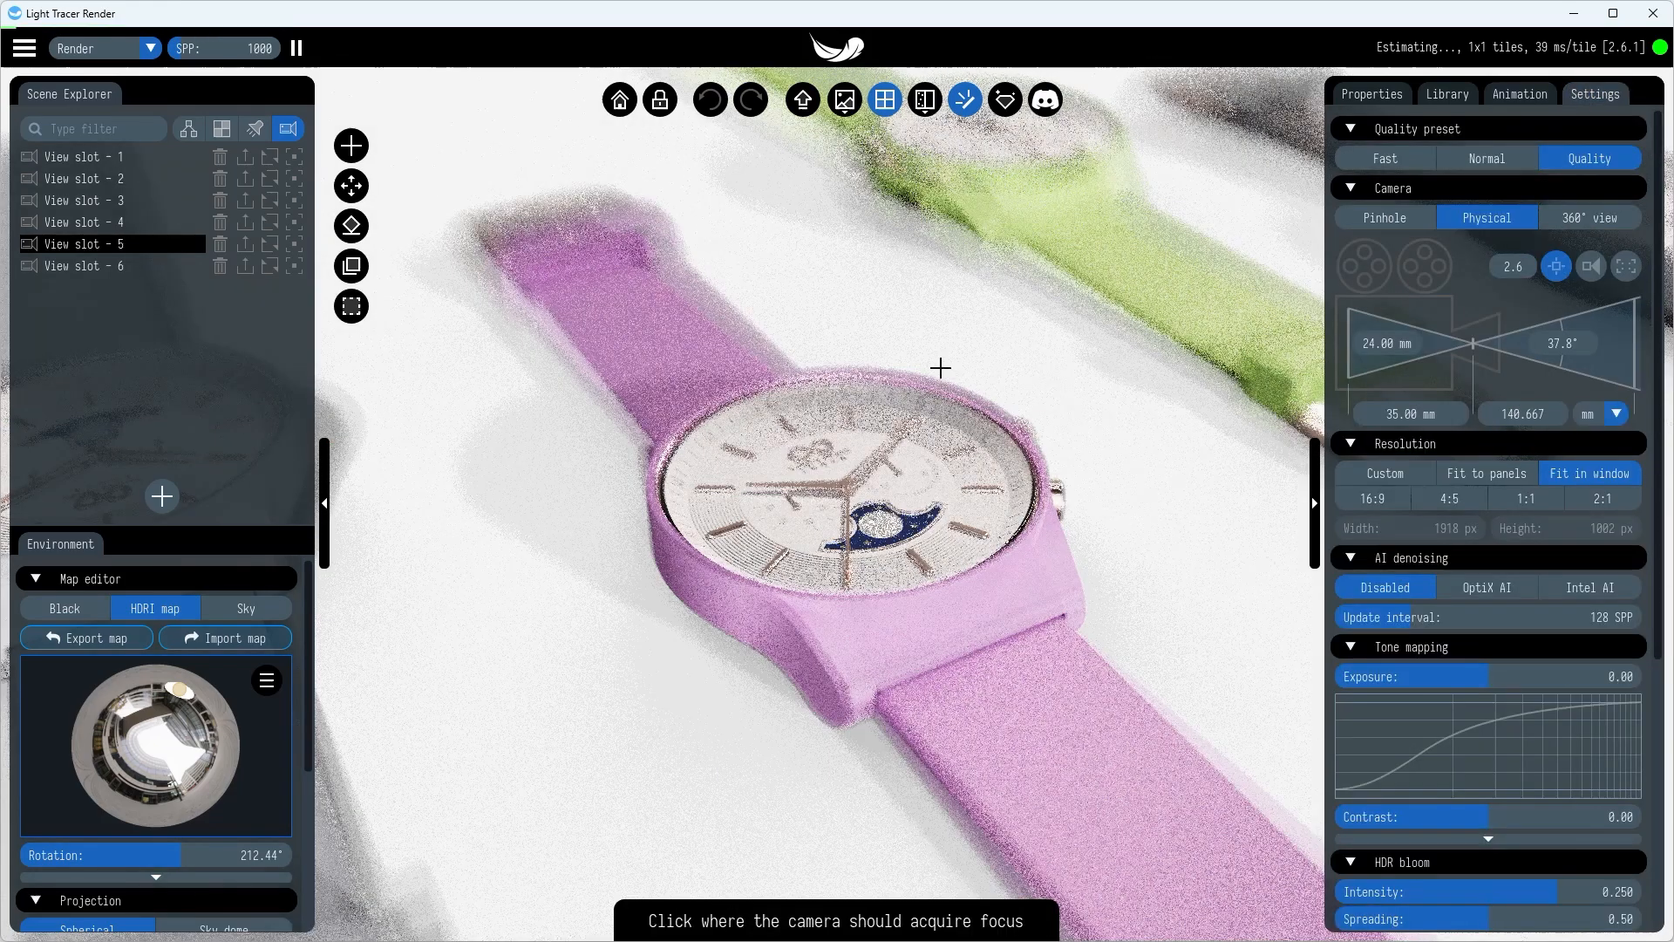
- Focus the physical camera on the pink watch face rim and keyframe that view
left_click(940, 368)
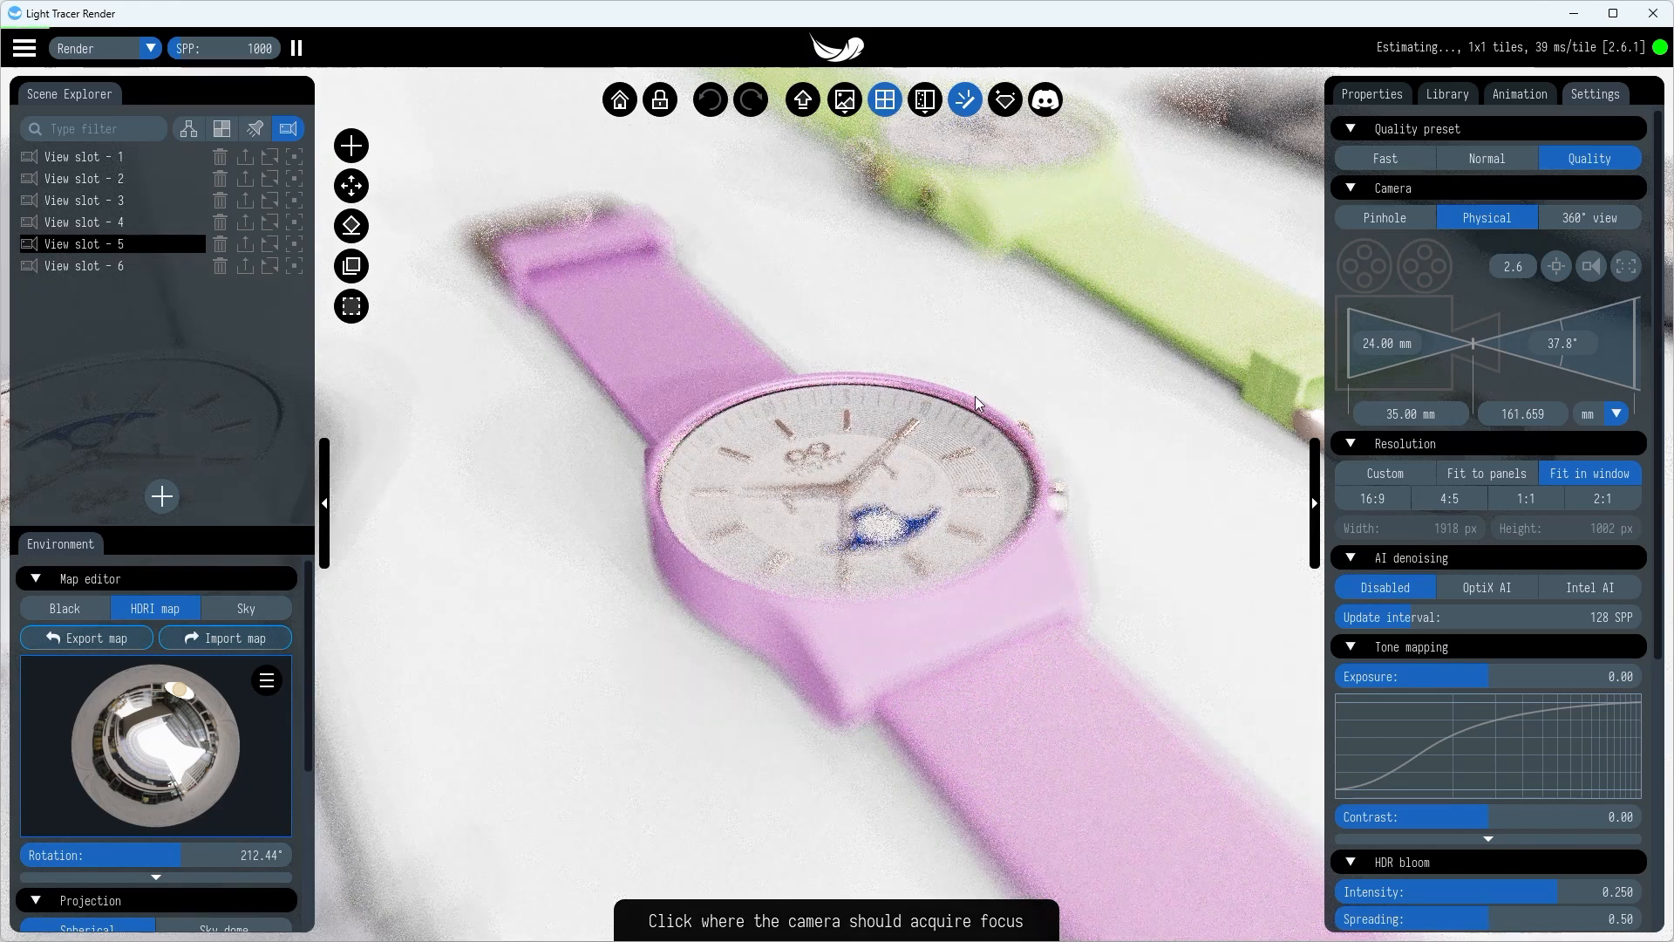
left_click(974, 404)
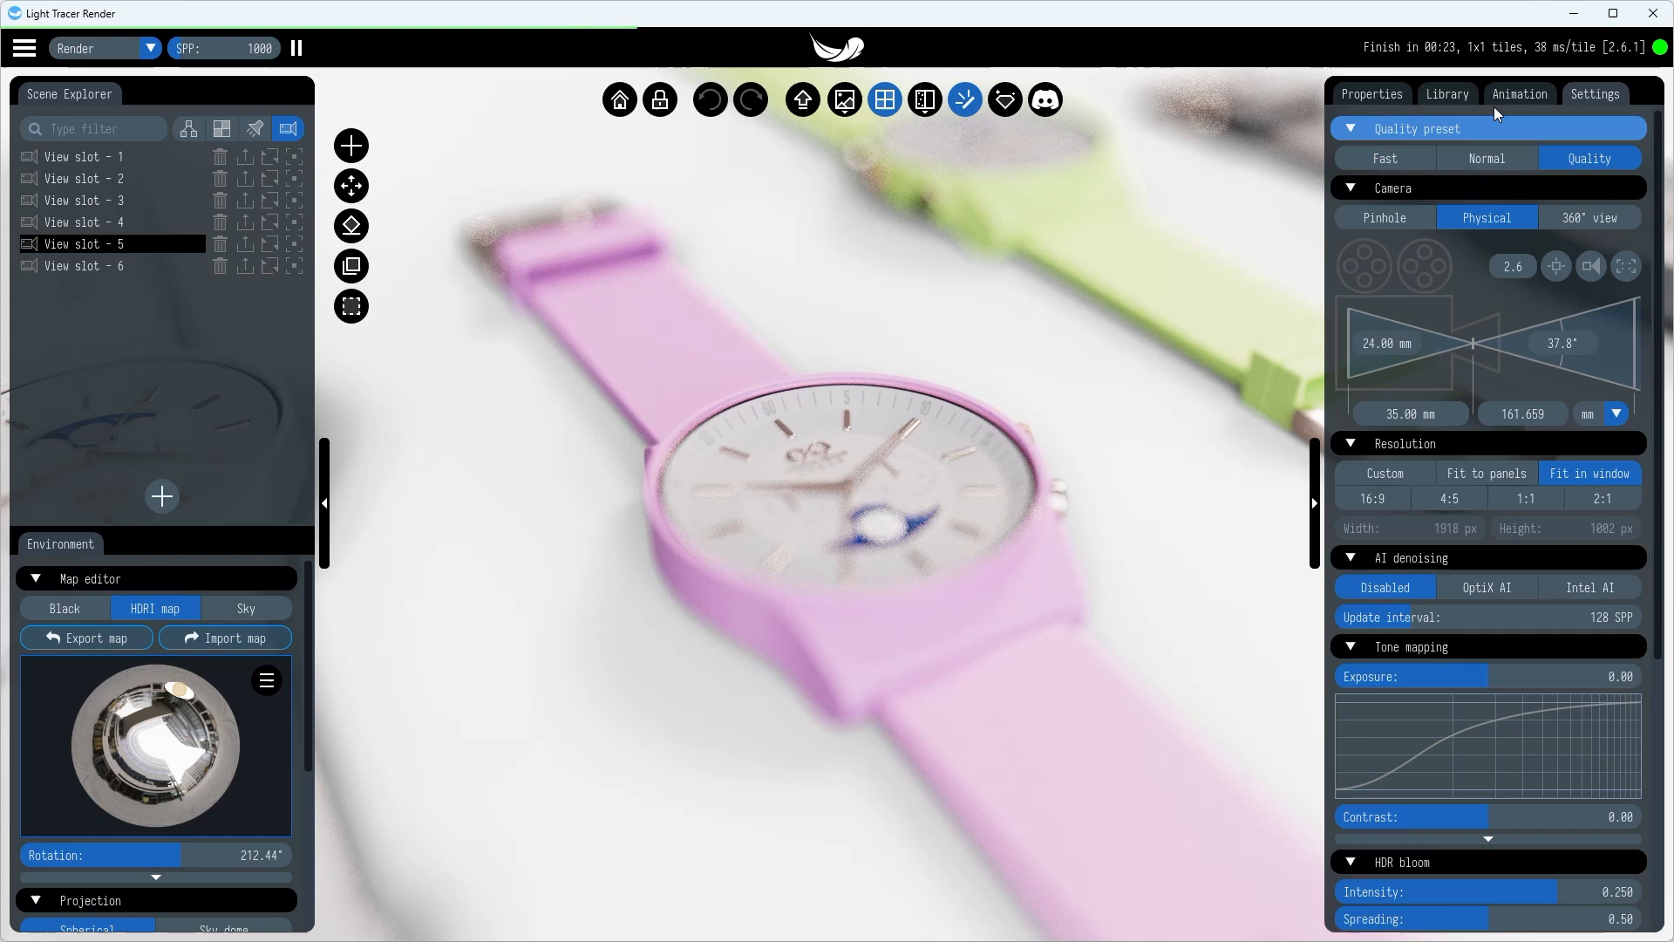
left_click(1518, 94)
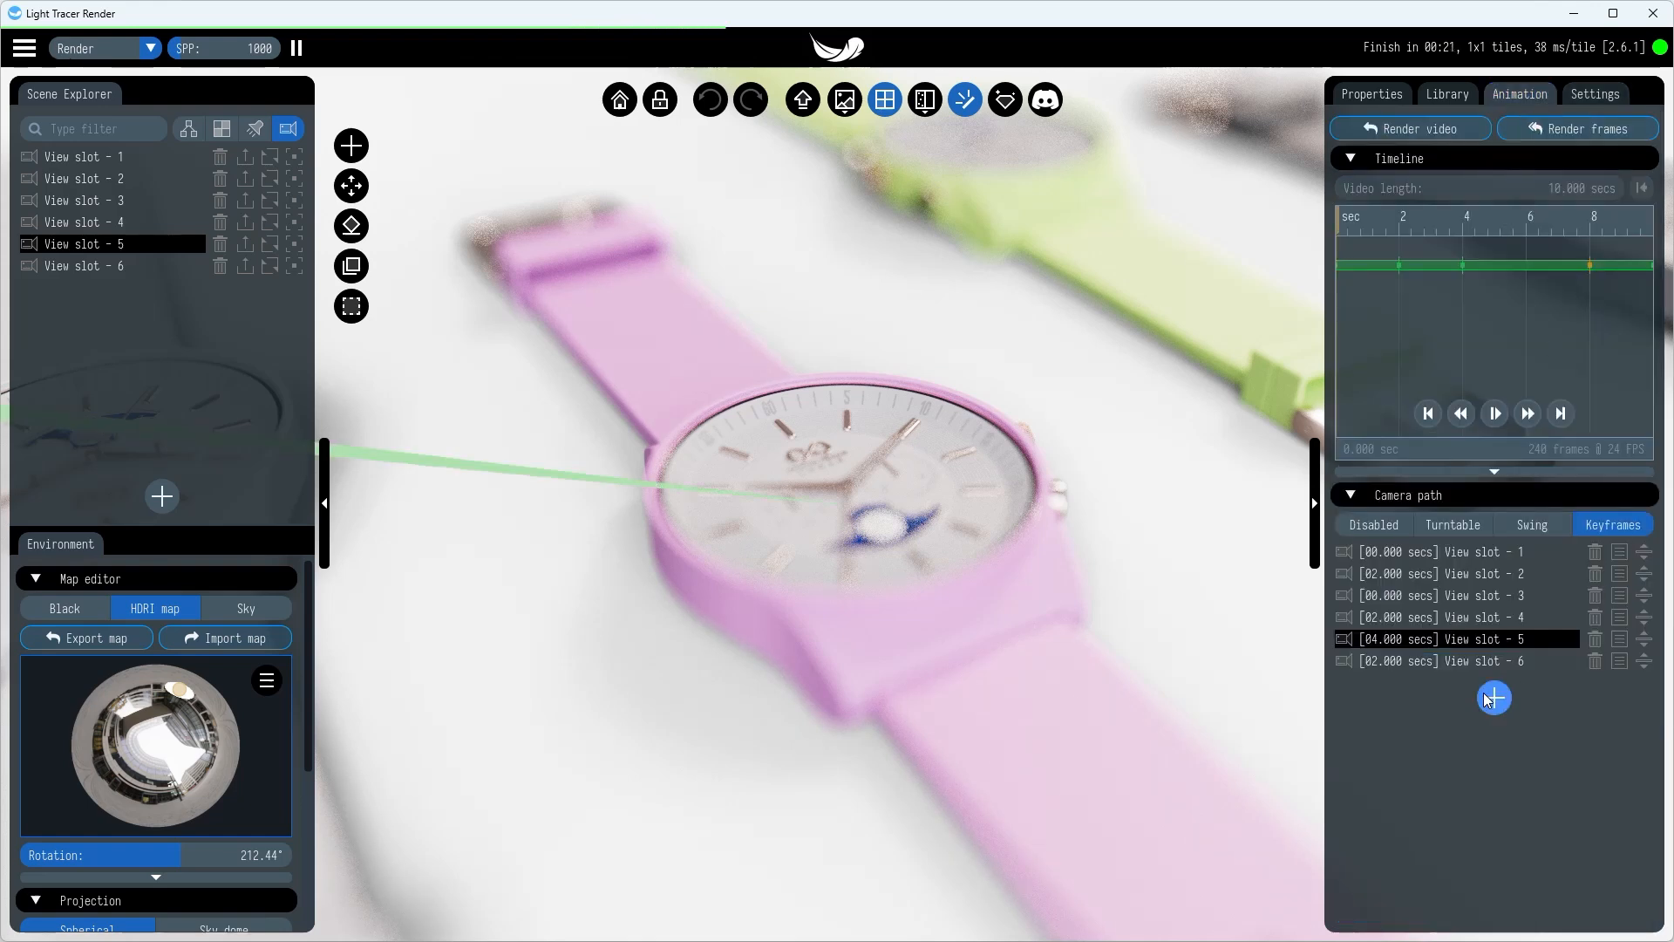
left_click(1493, 698)
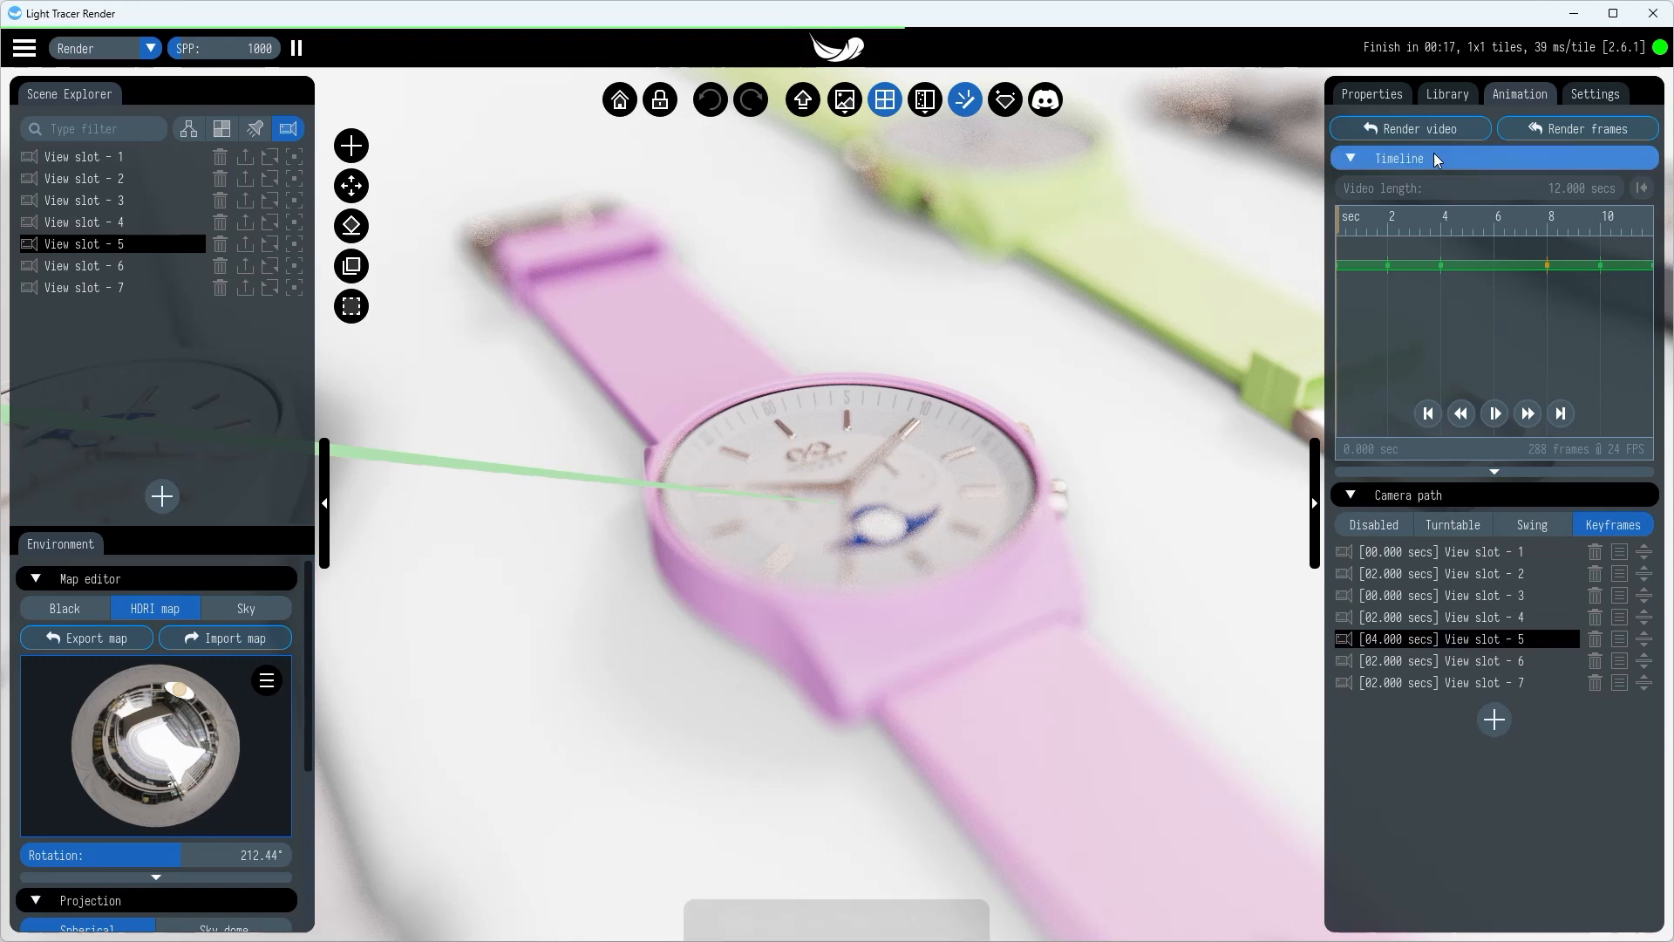
left_click(1410, 128)
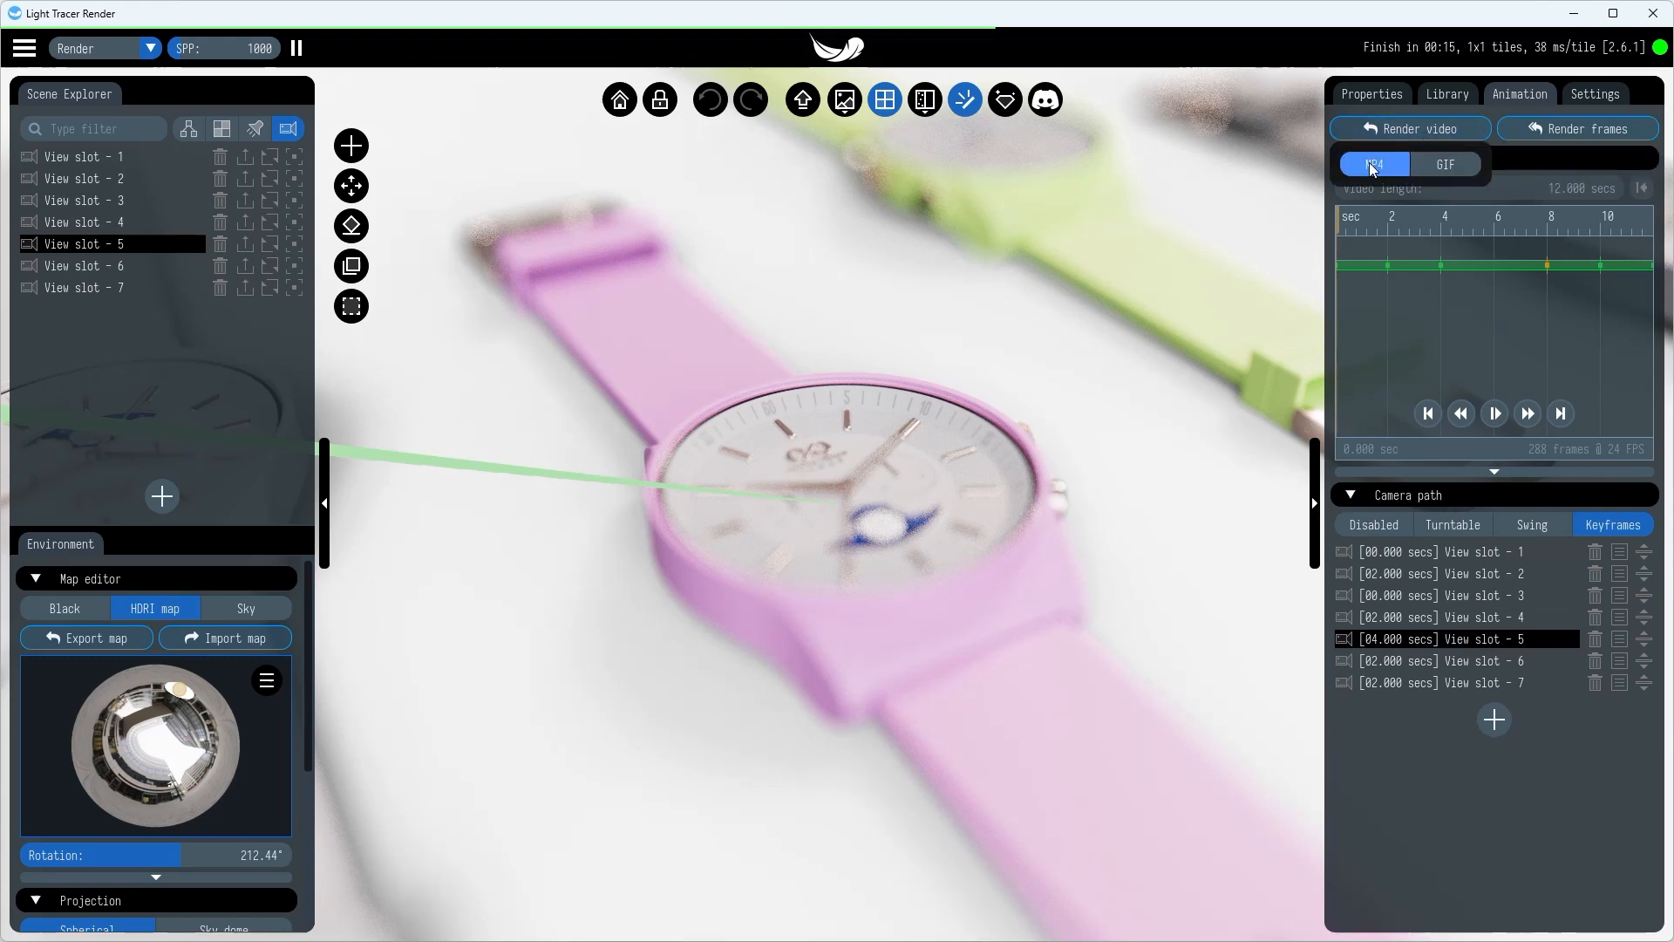
- Render the 288-frame animation as MP4, saving video.mp4 in the watch folder
left_click(1578, 128)
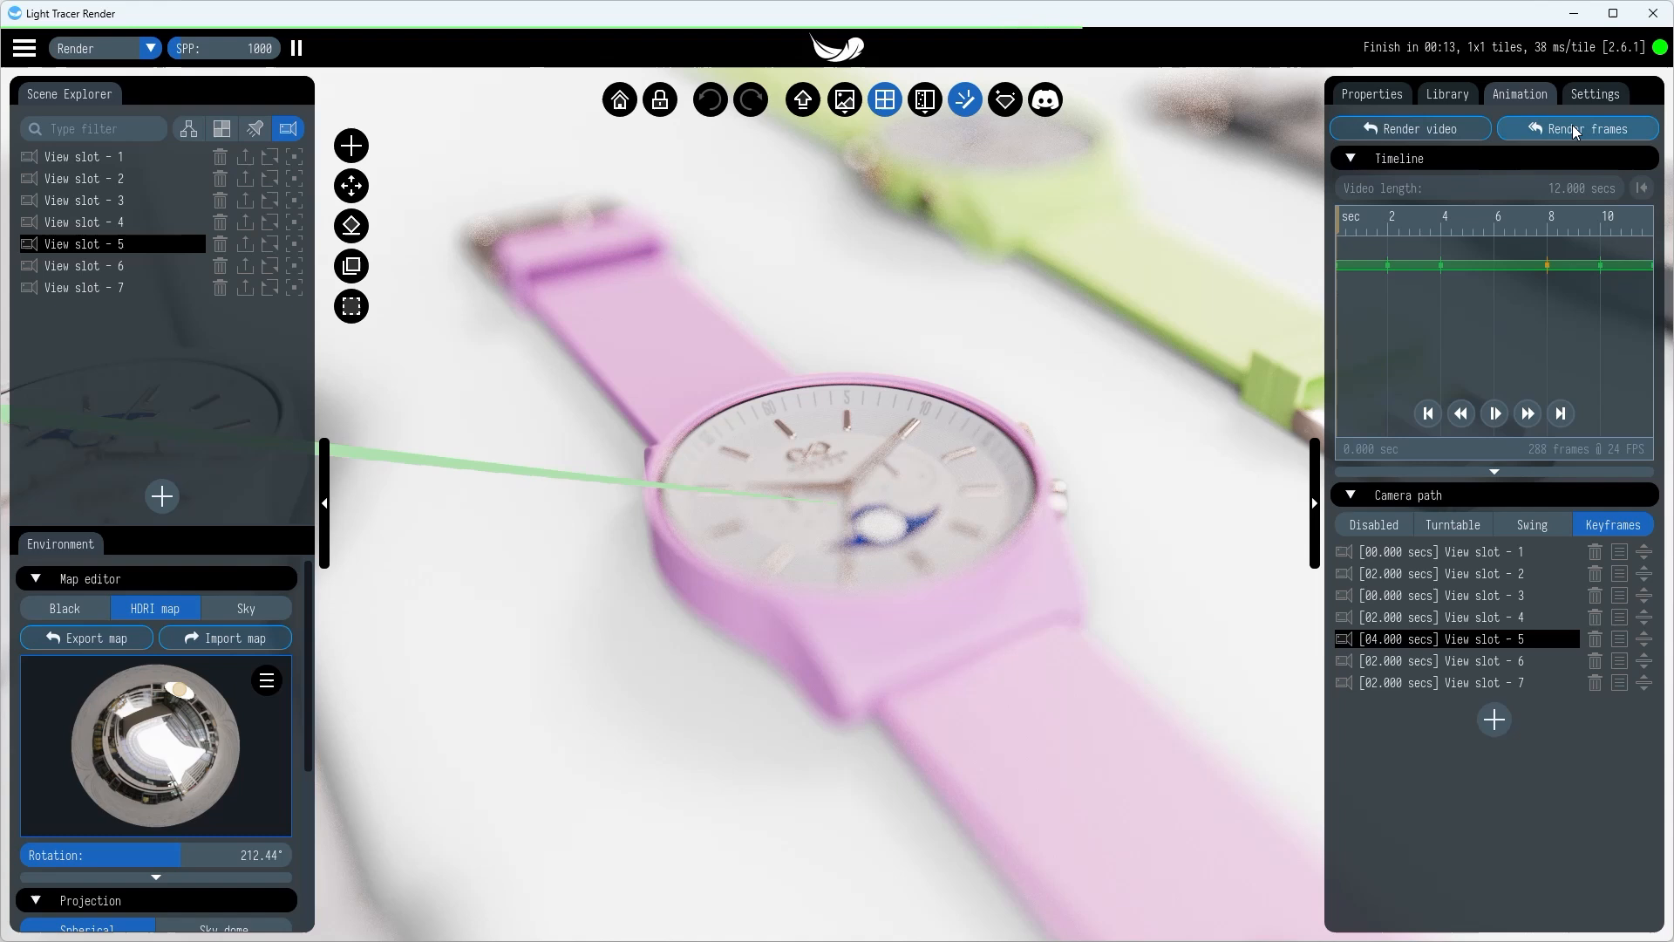
left_click(1578, 128)
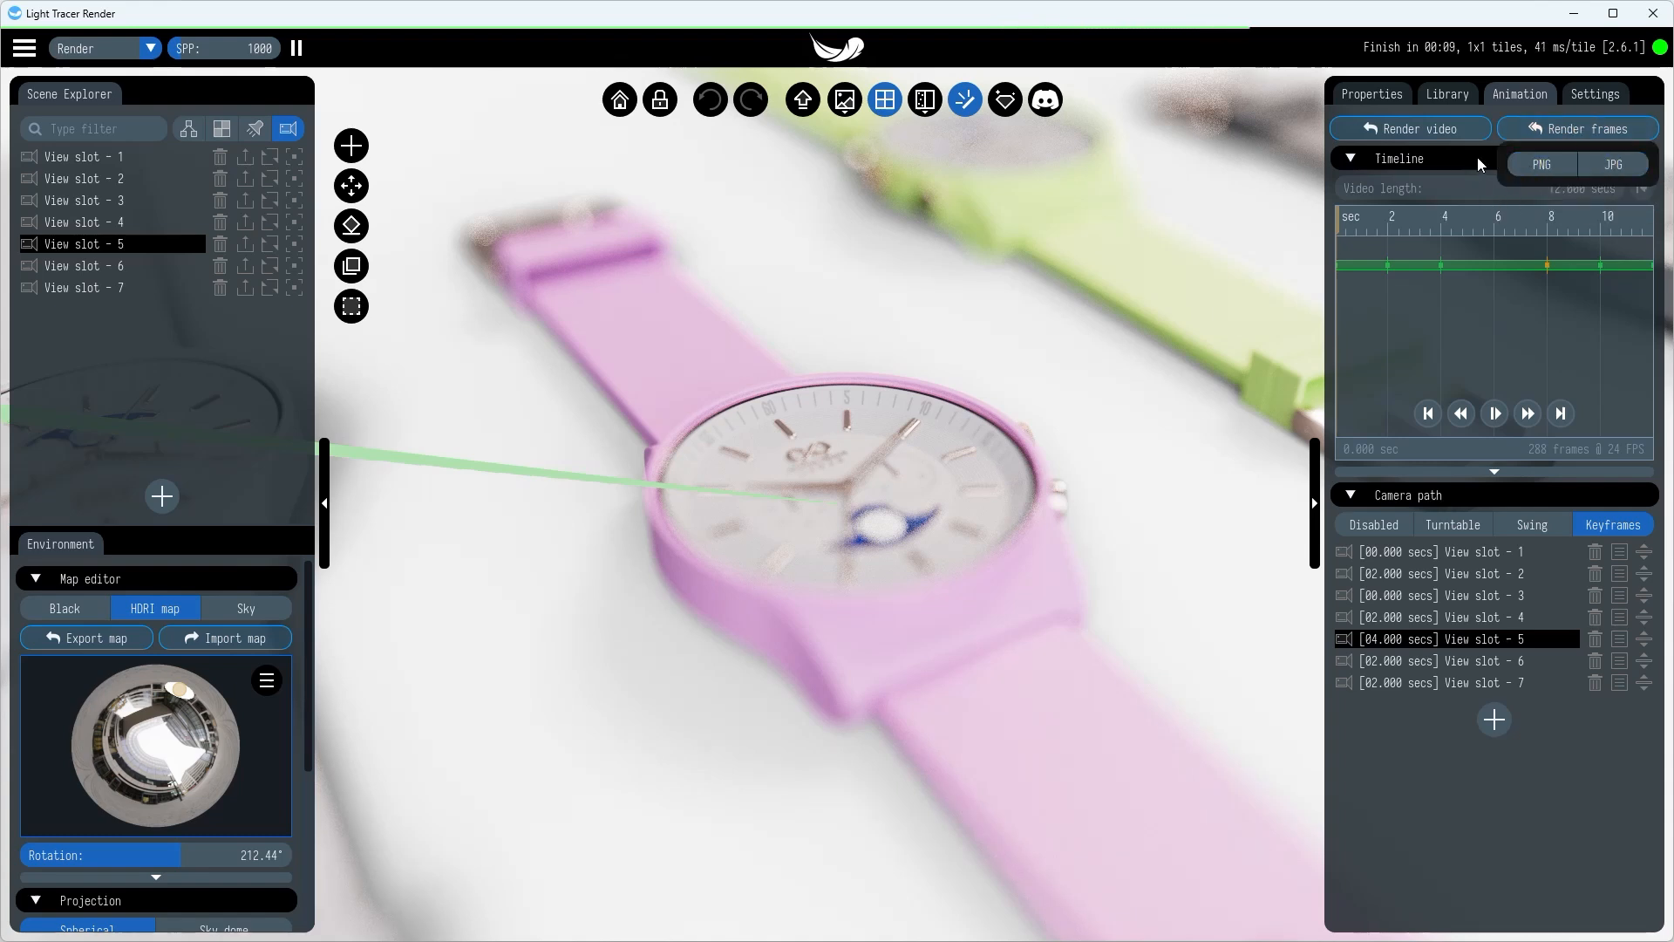
left_click(1409, 128)
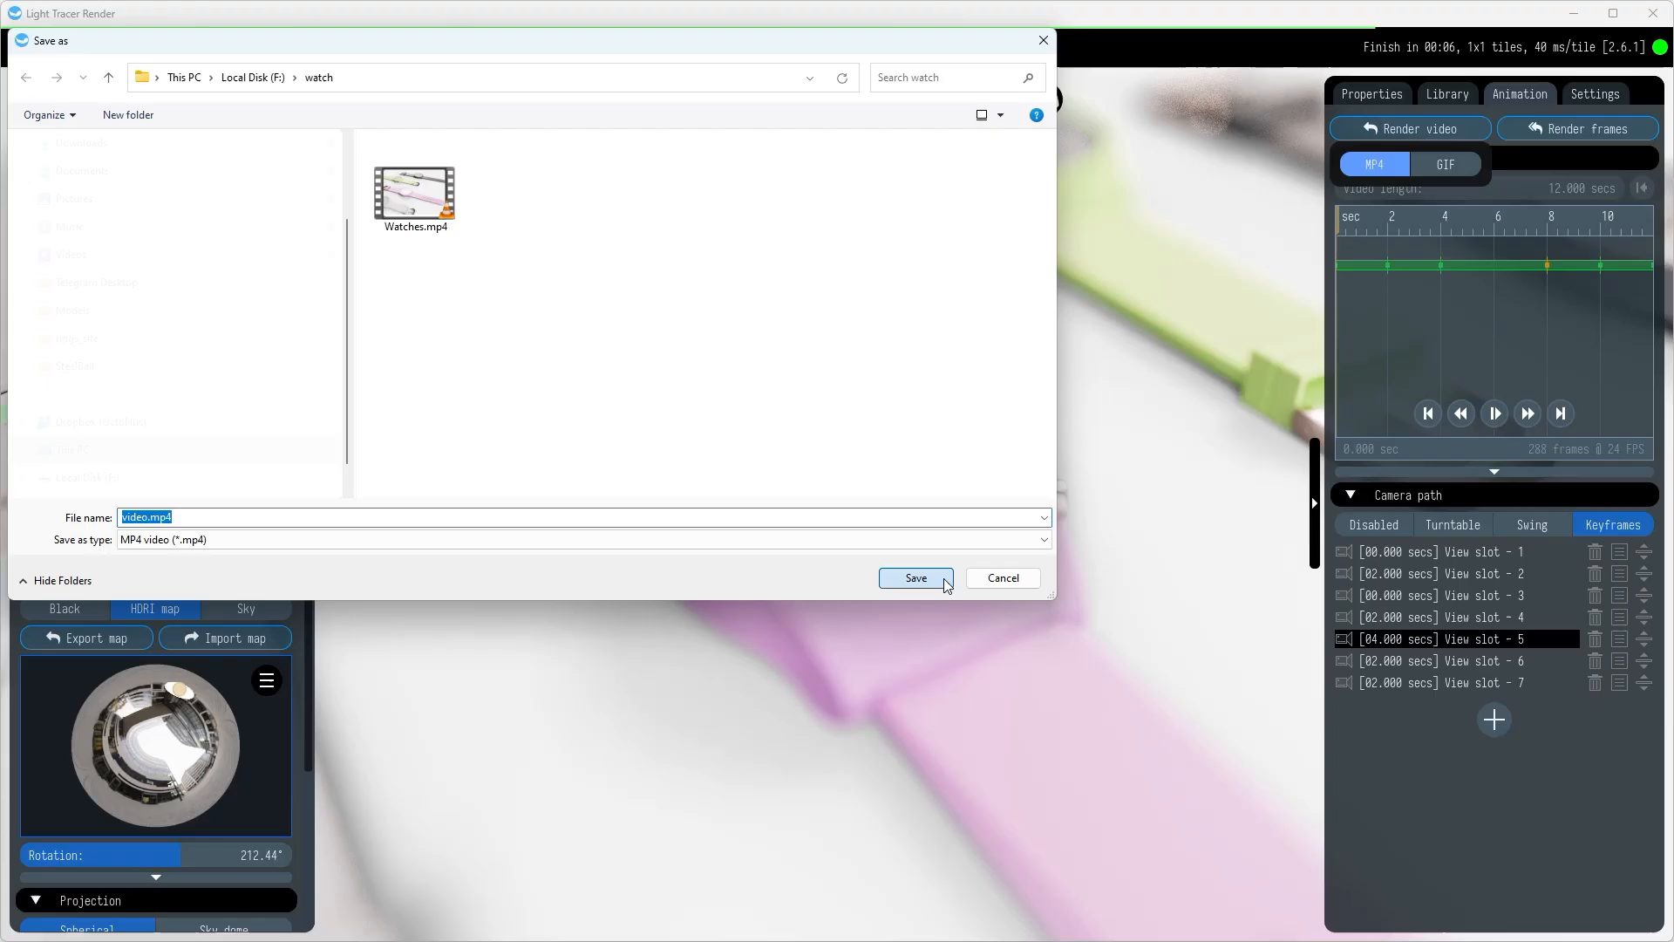
left_click(915, 577)
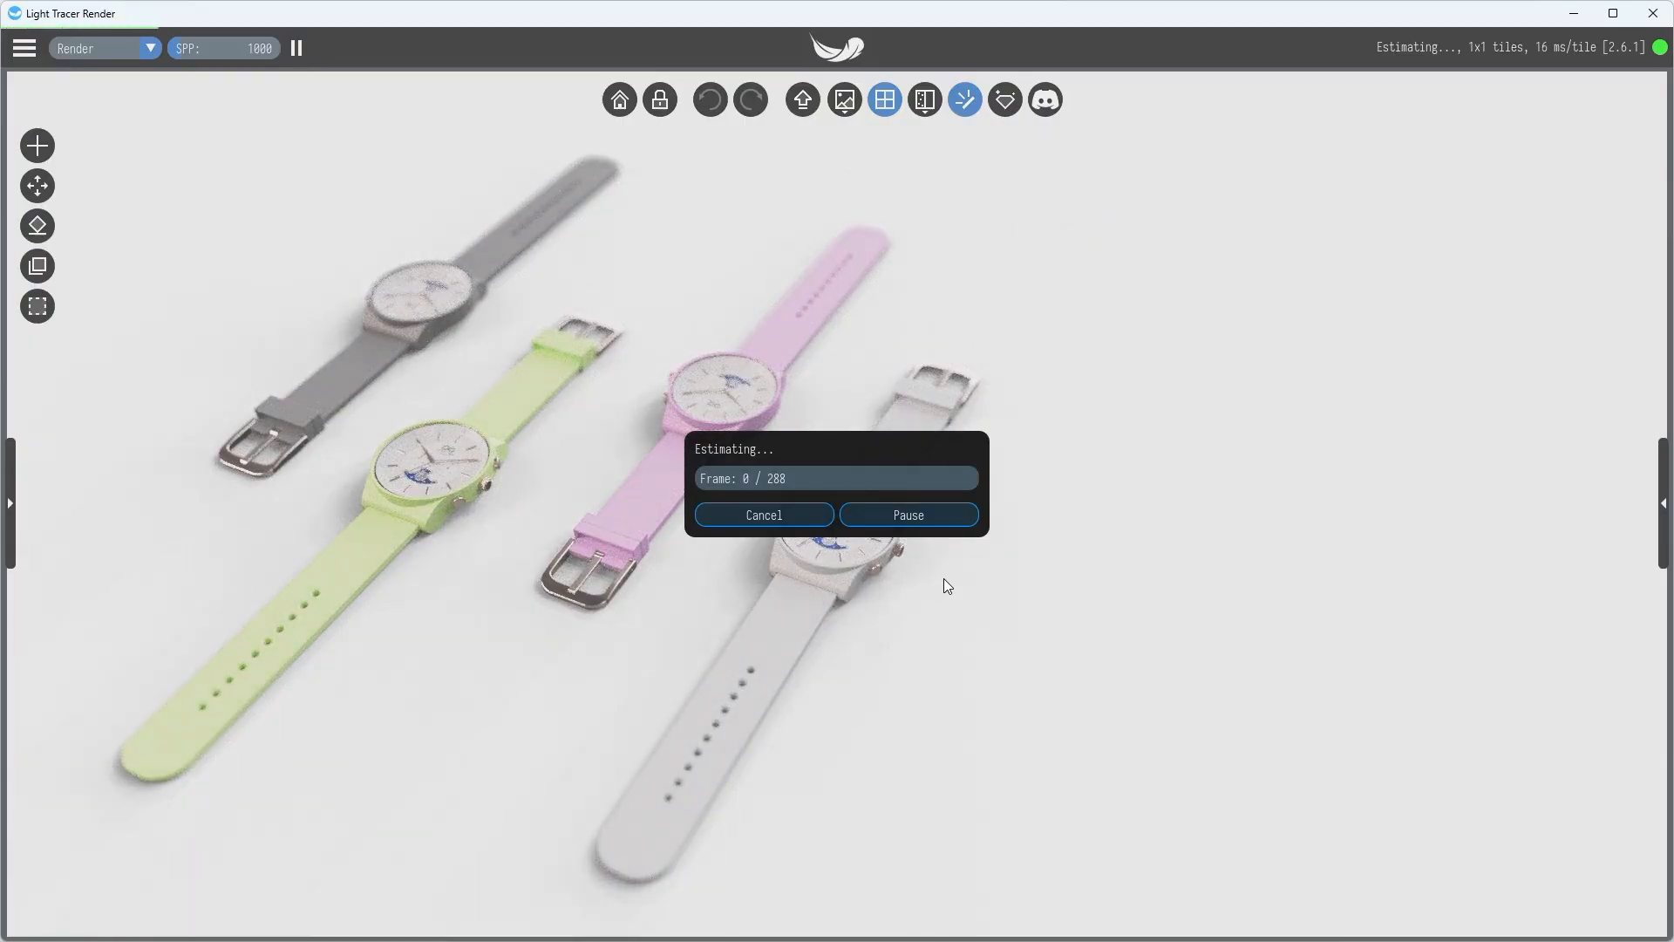